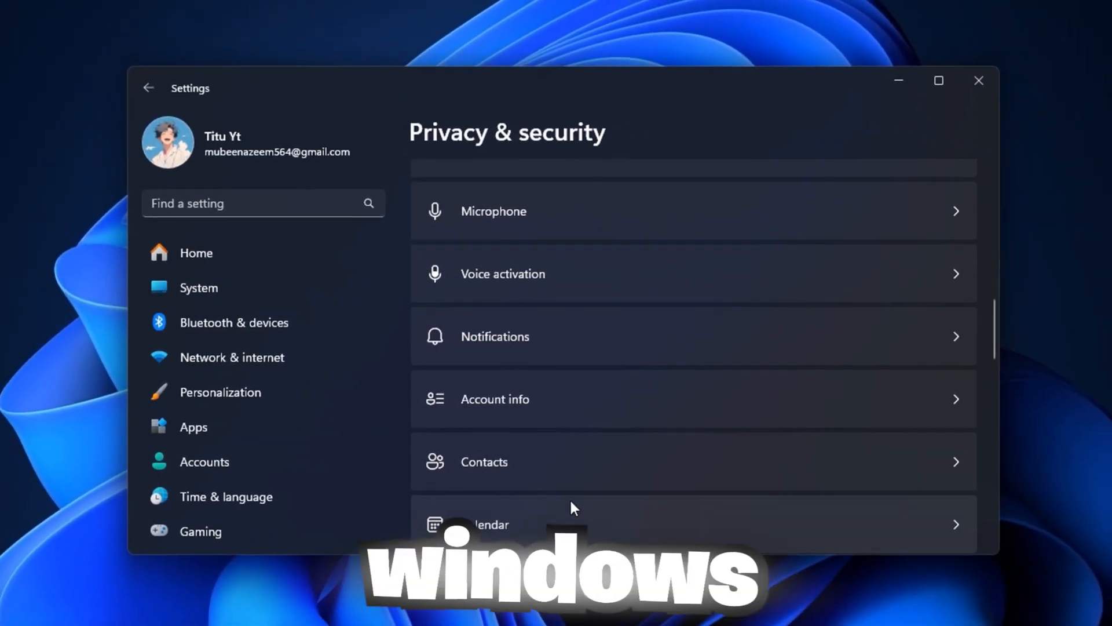
Inspect the ValueMax value of the 0cc5b647 power-setting key without changing it
scroll("up", 3)
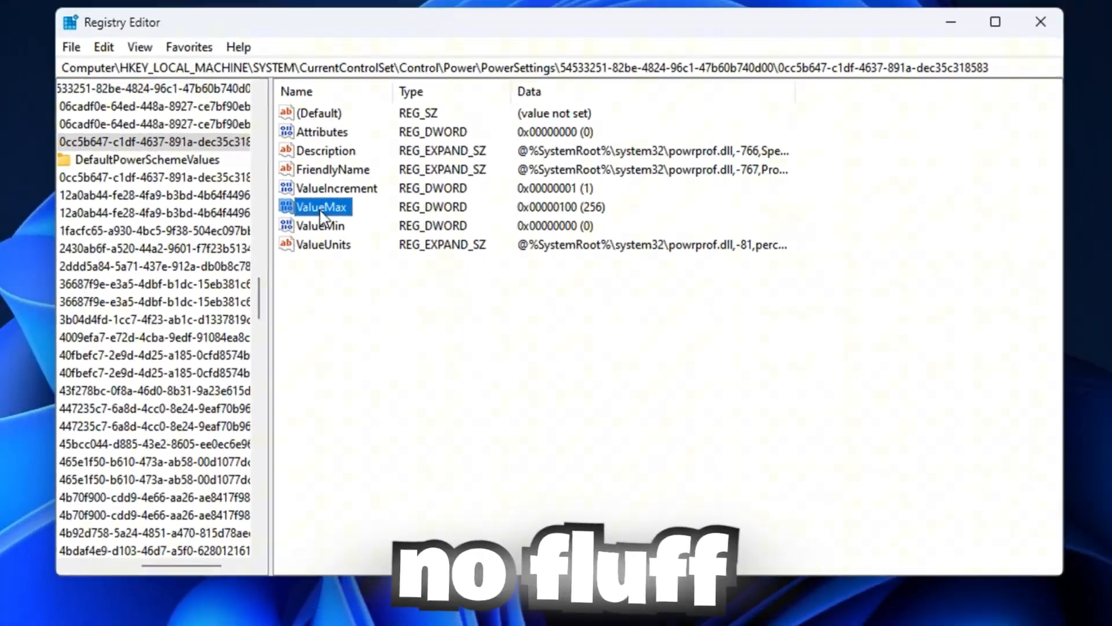
double_click(323, 206)
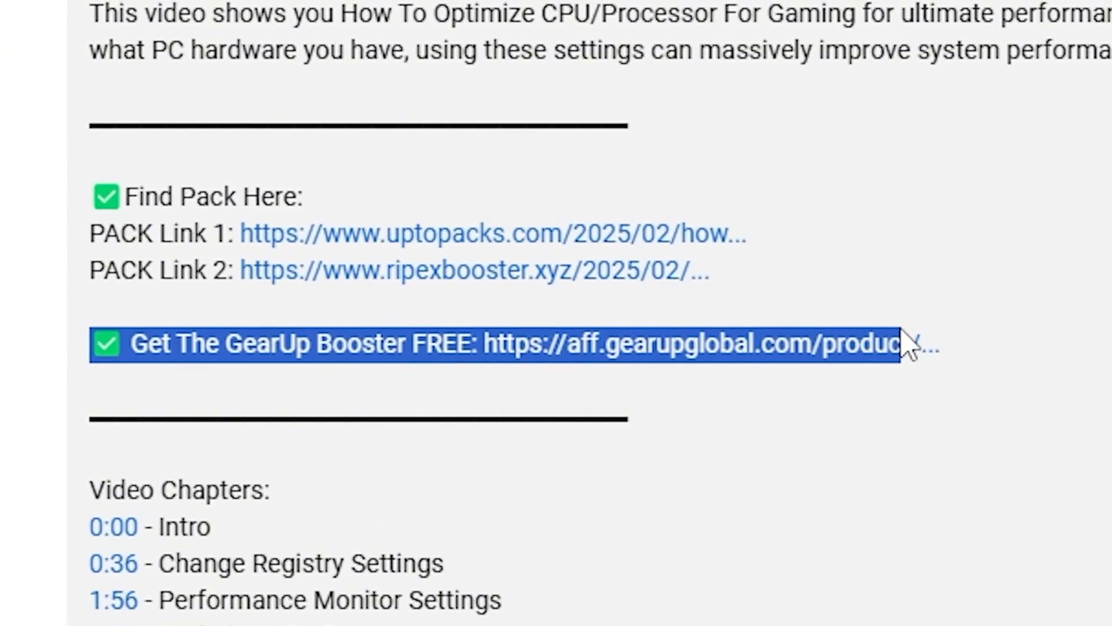
left_click(497, 344)
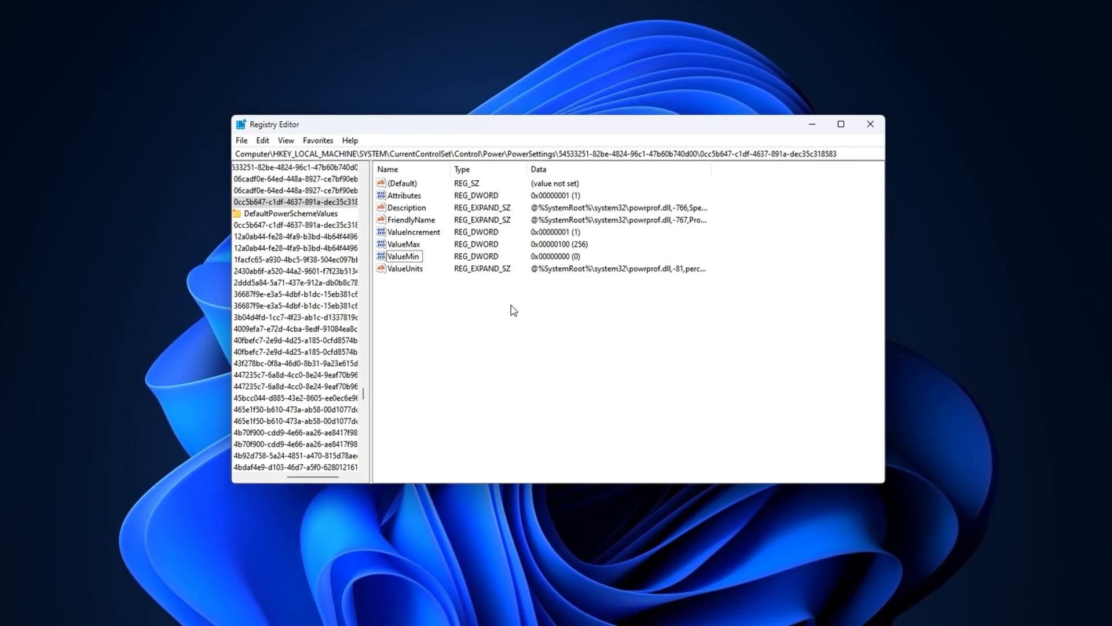
Launch Registry Editor from taskbar search for 'reg' and approve the UAC prompt
left_click(424, 614)
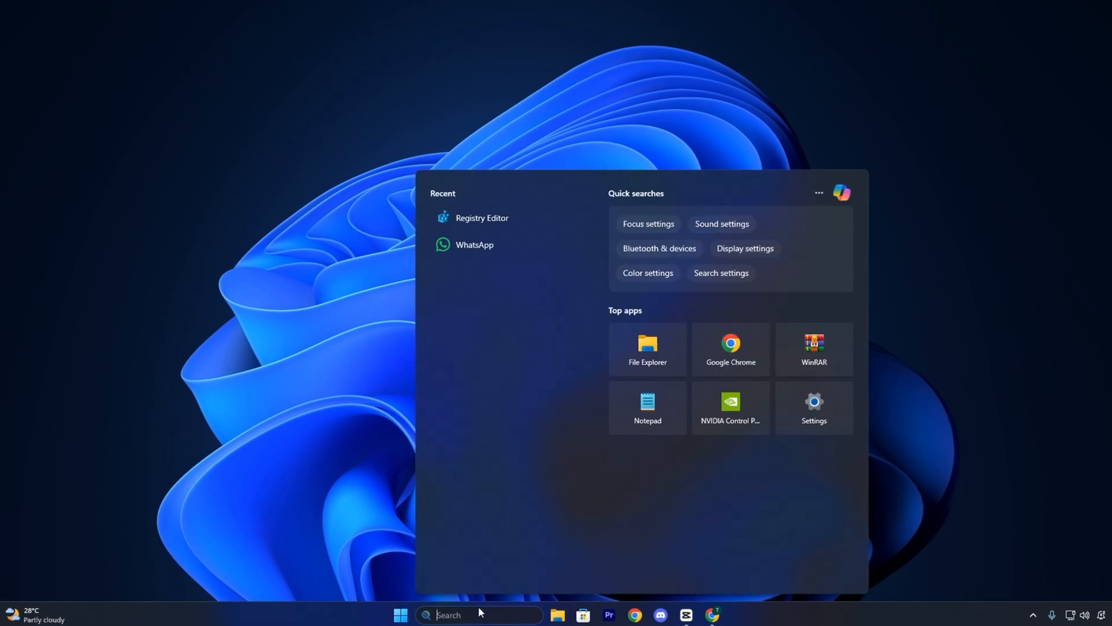
type("reg")
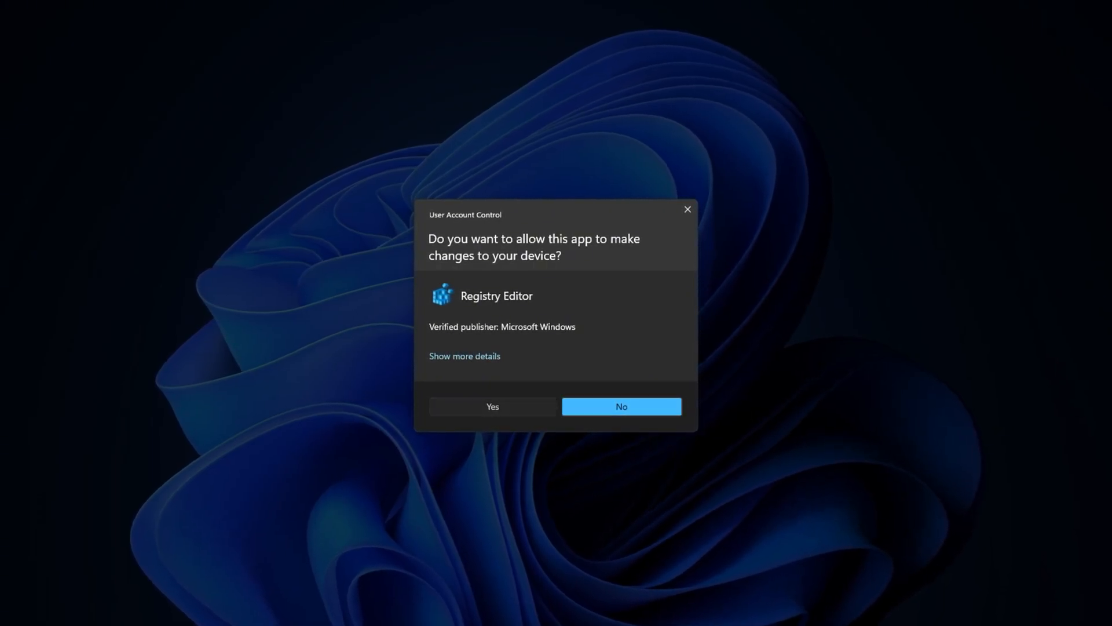
left_click(492, 406)
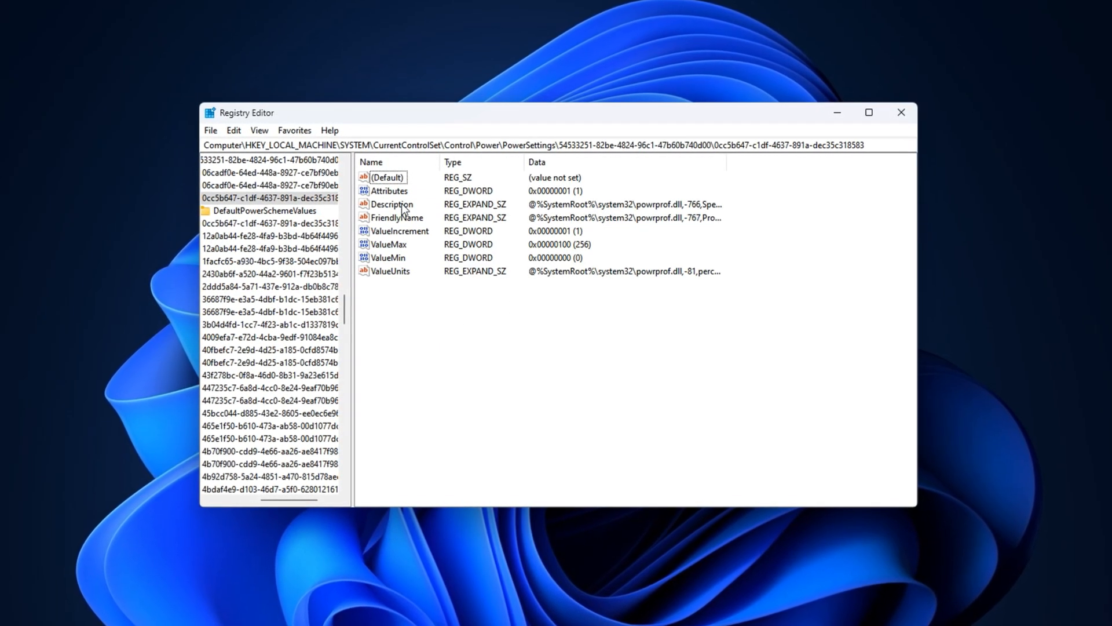
Set the Attributes DWORD of this power setting to 0
left_click(390, 190)
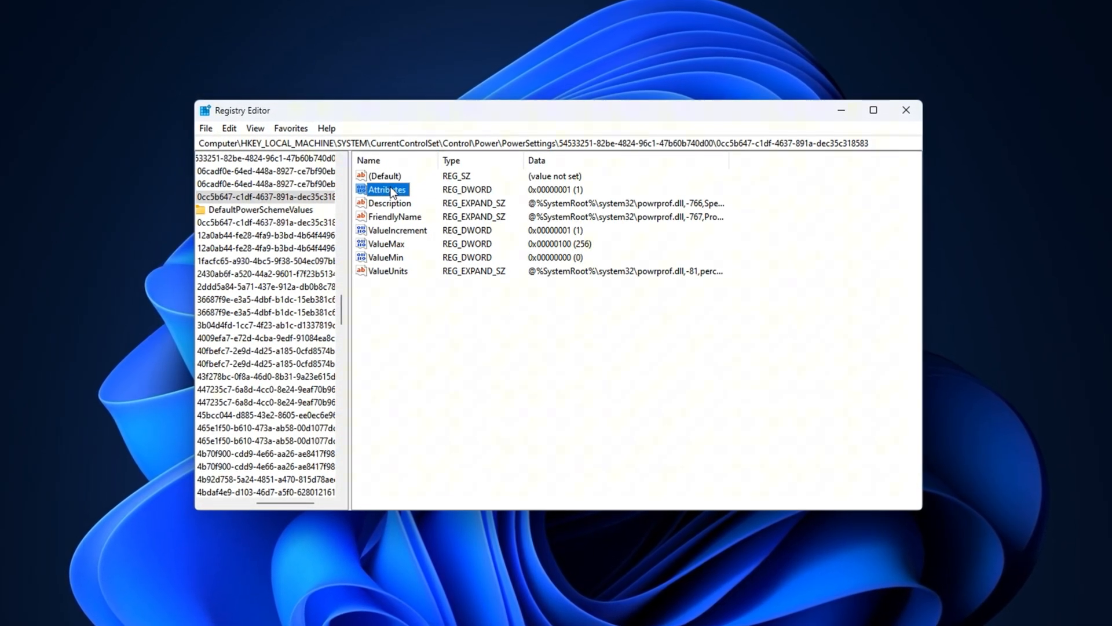
double_click(387, 189)
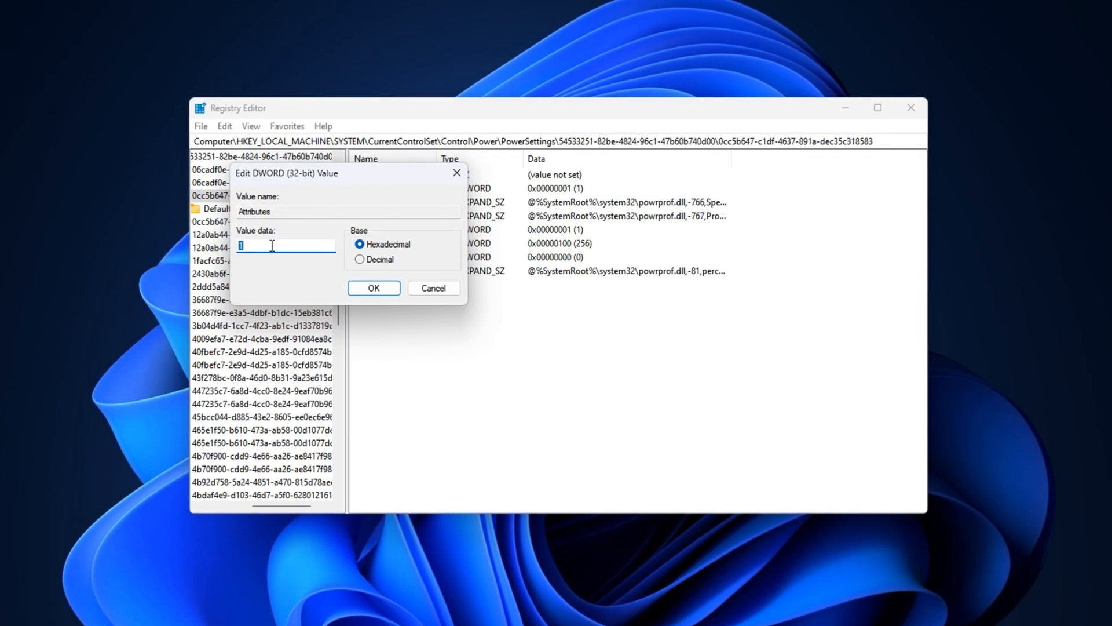
type("0")
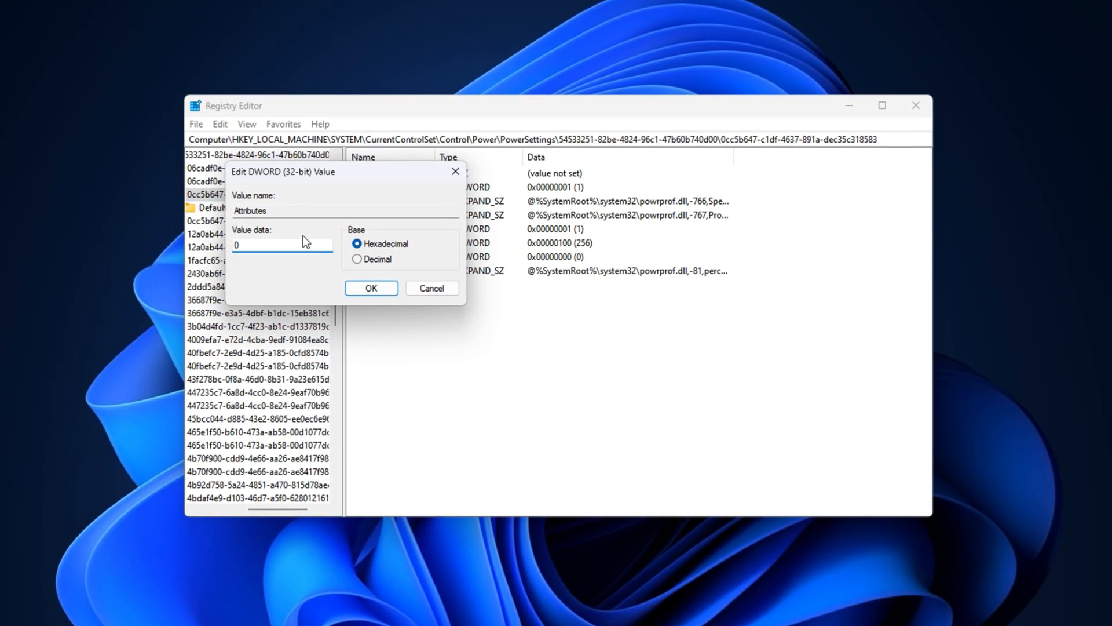
left_click(371, 289)
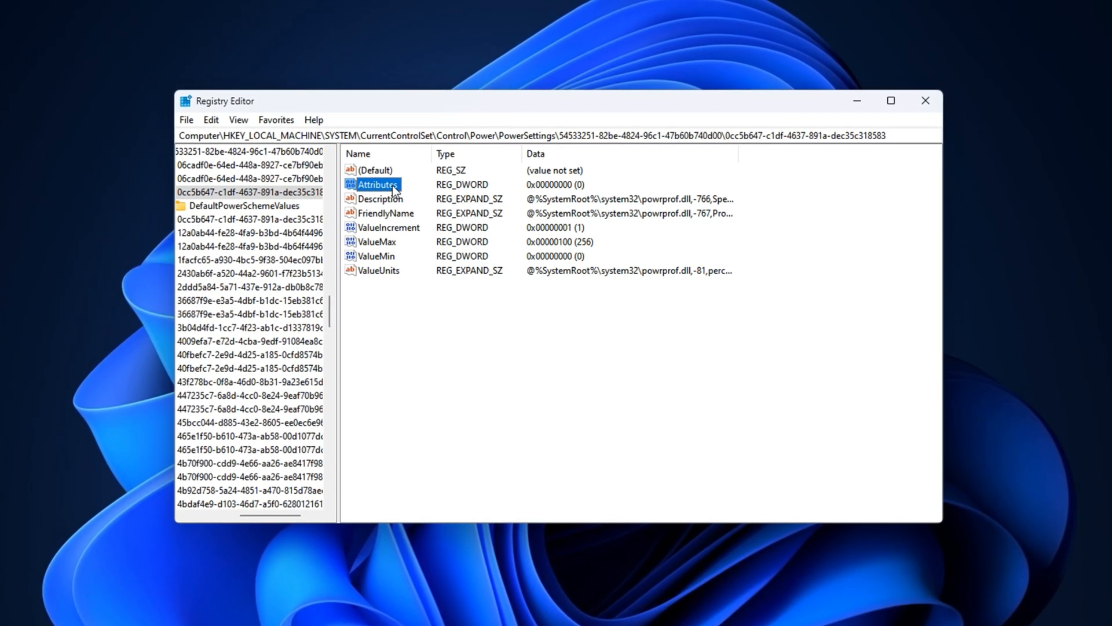
Review ValueMax and ValueMin and confirm them unchanged (ValueMin stays 0)
left_click(375, 241)
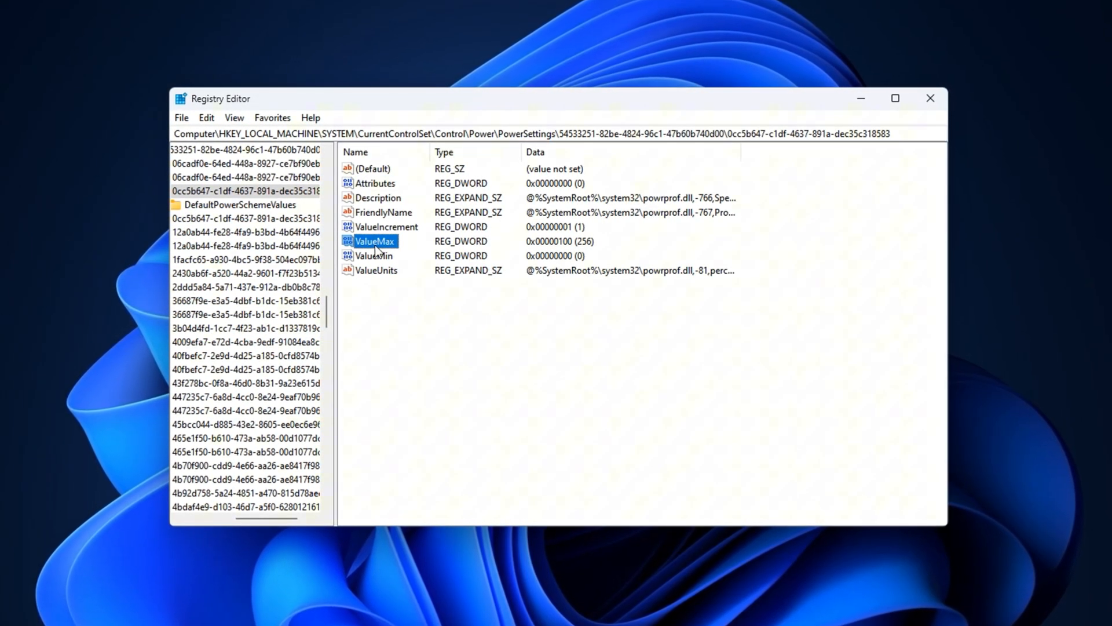
double_click(376, 241)
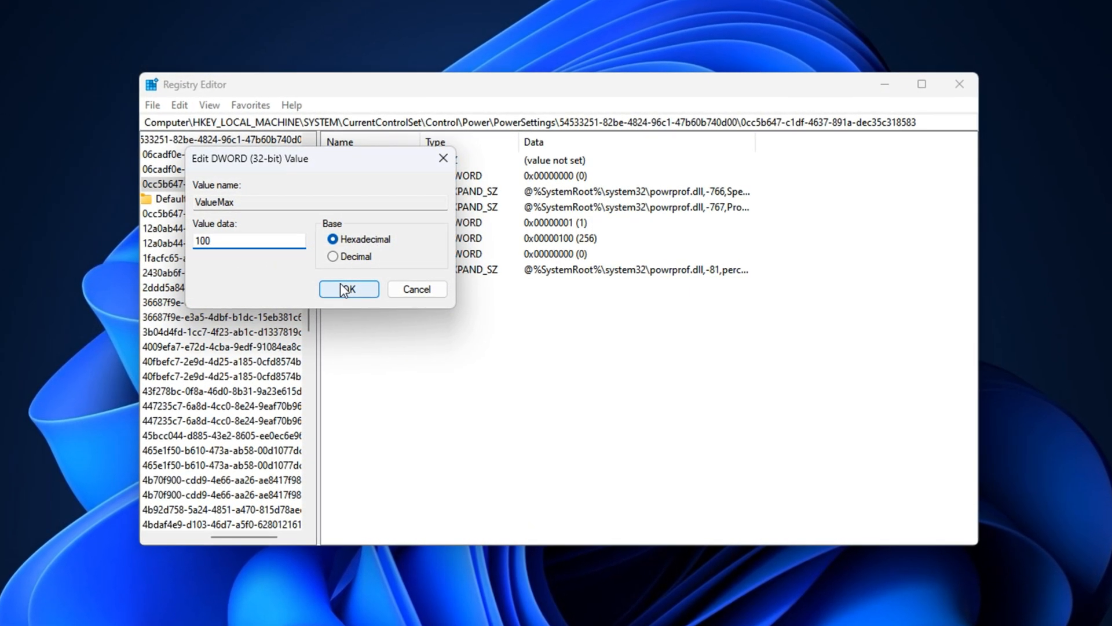
left_click(348, 288)
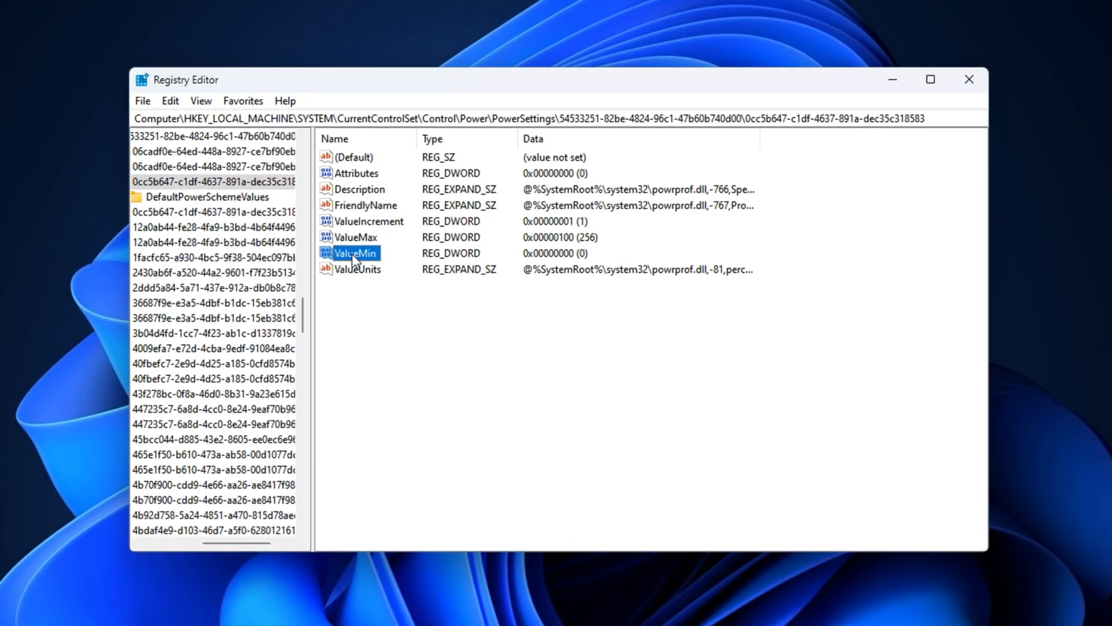
double_click(355, 254)
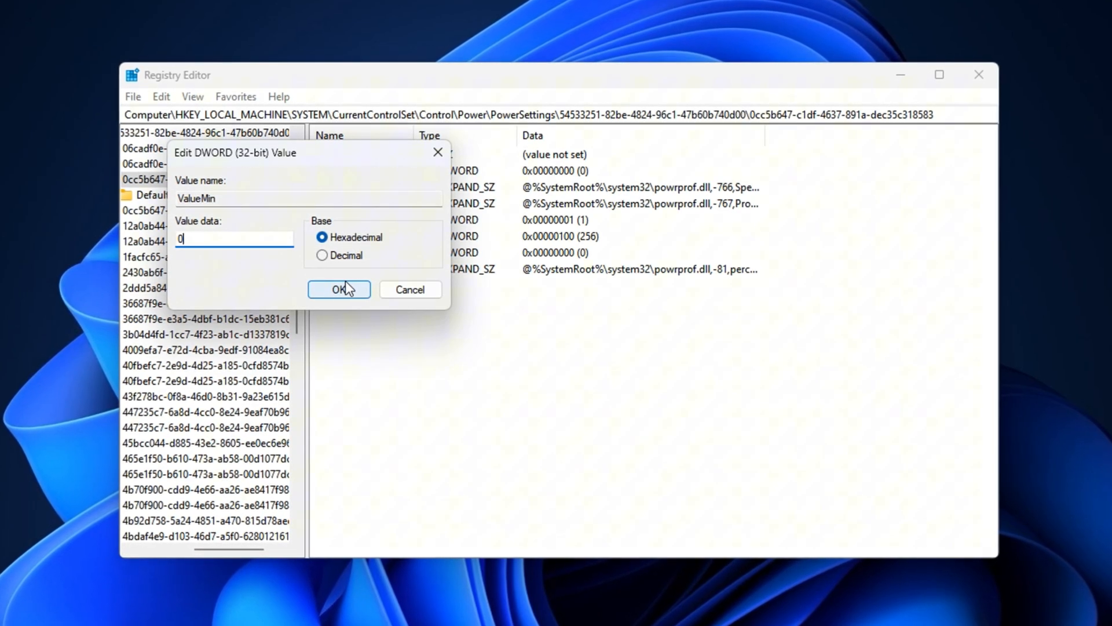
left_click(338, 289)
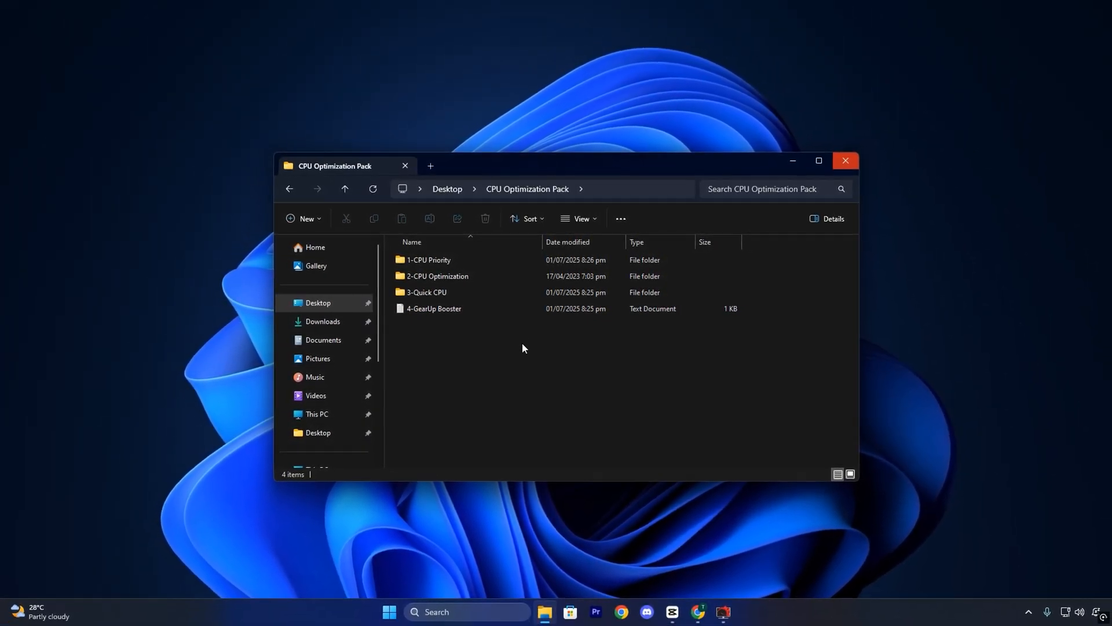
left_click(619, 612)
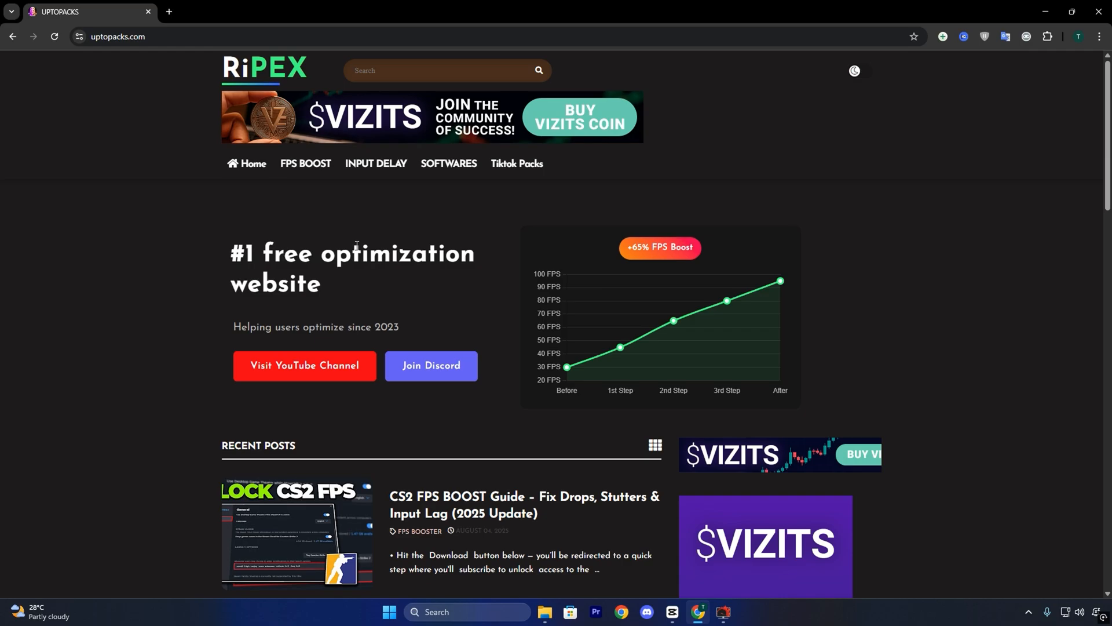
mouse_move(304, 225)
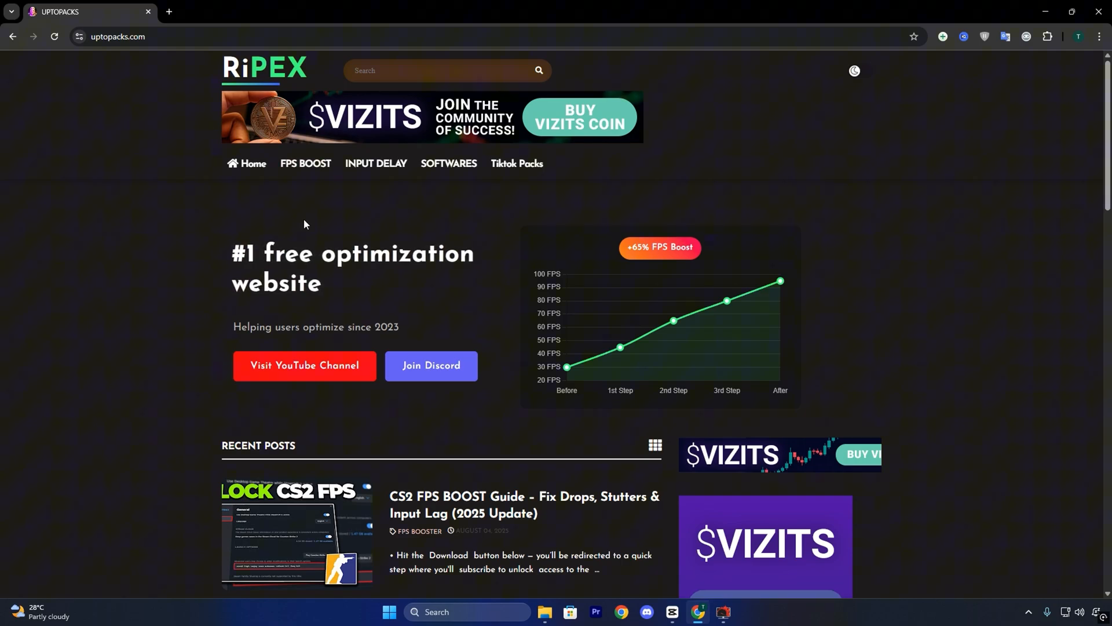
mouse_move(340, 206)
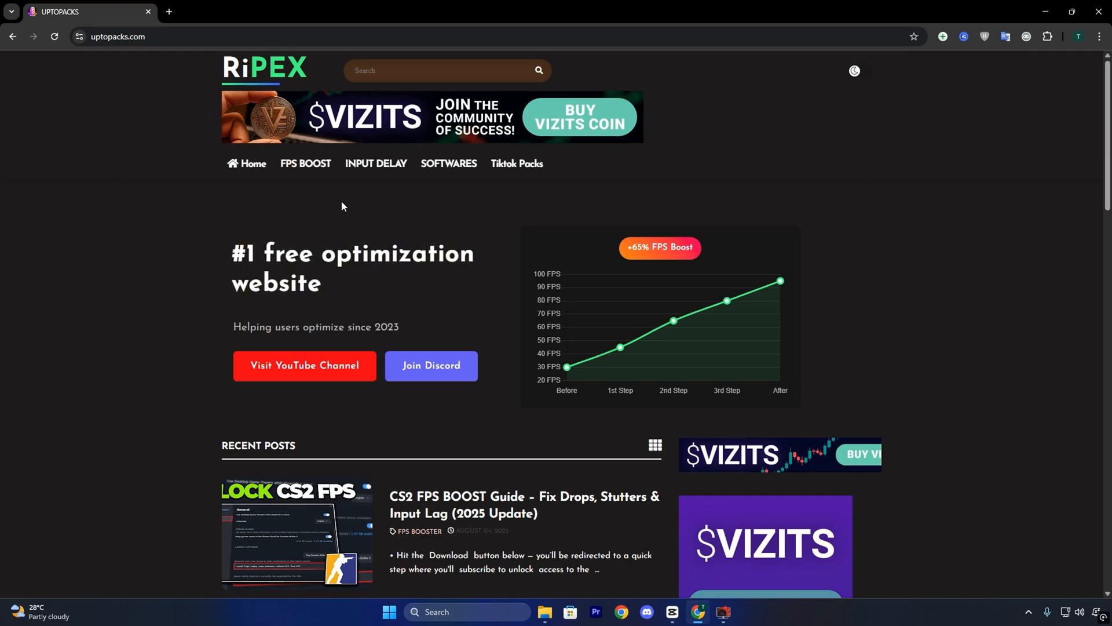
mouse_move(381, 293)
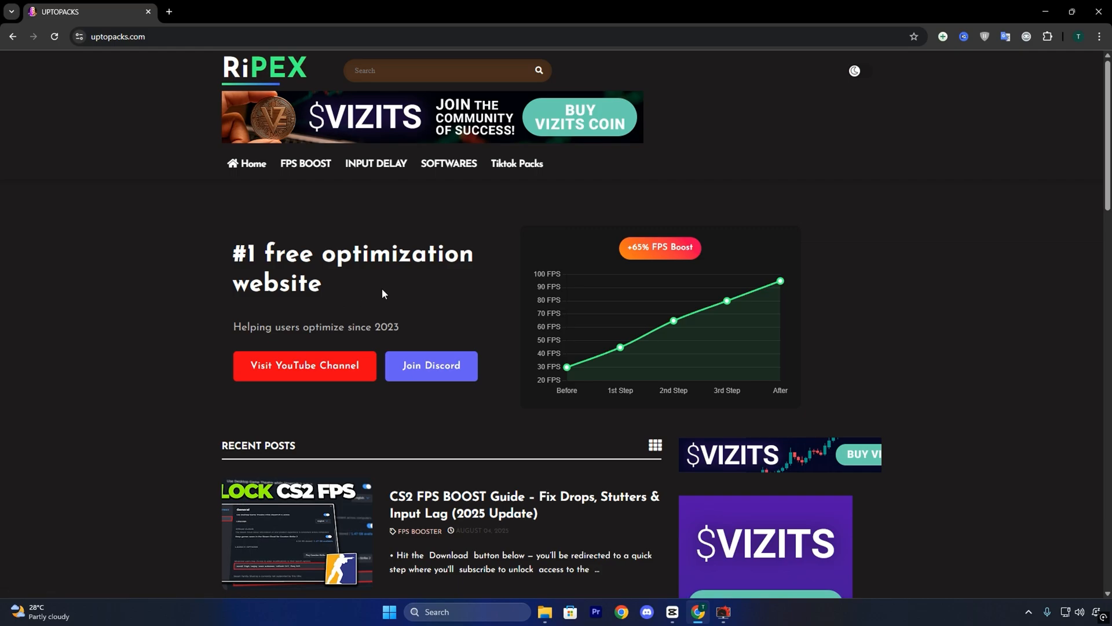
scroll("down", 3)
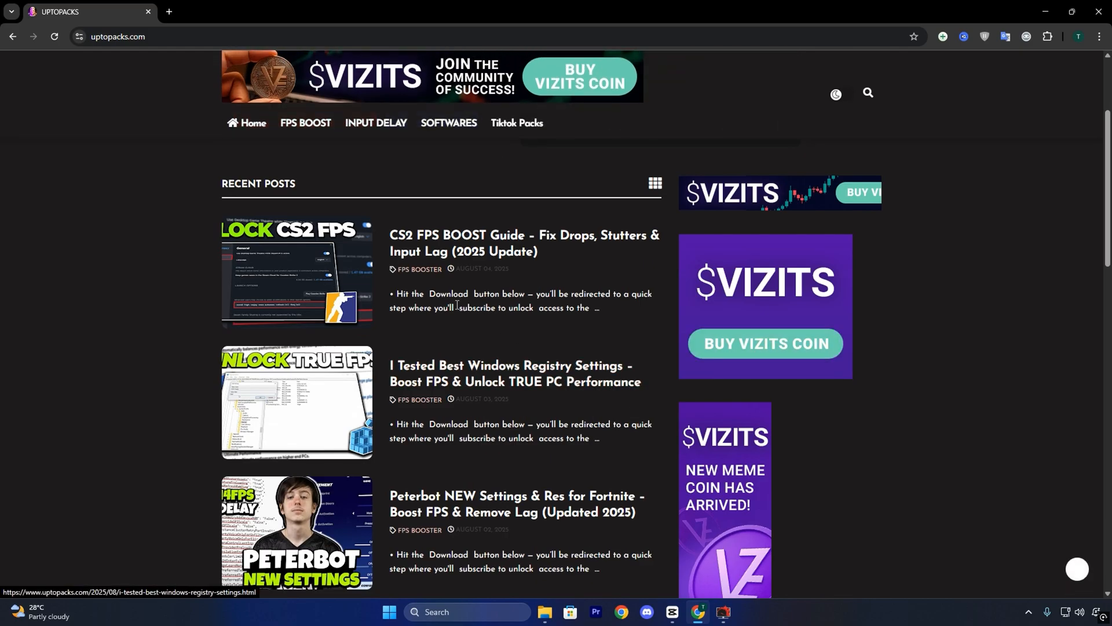
scroll("down", 3)
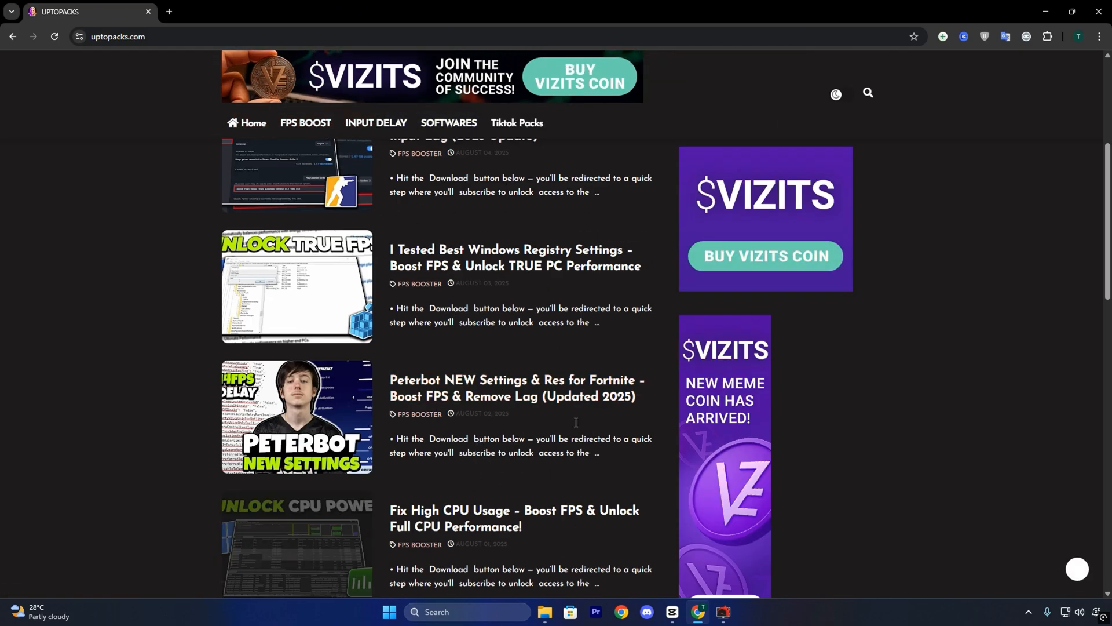
scroll("up", 3)
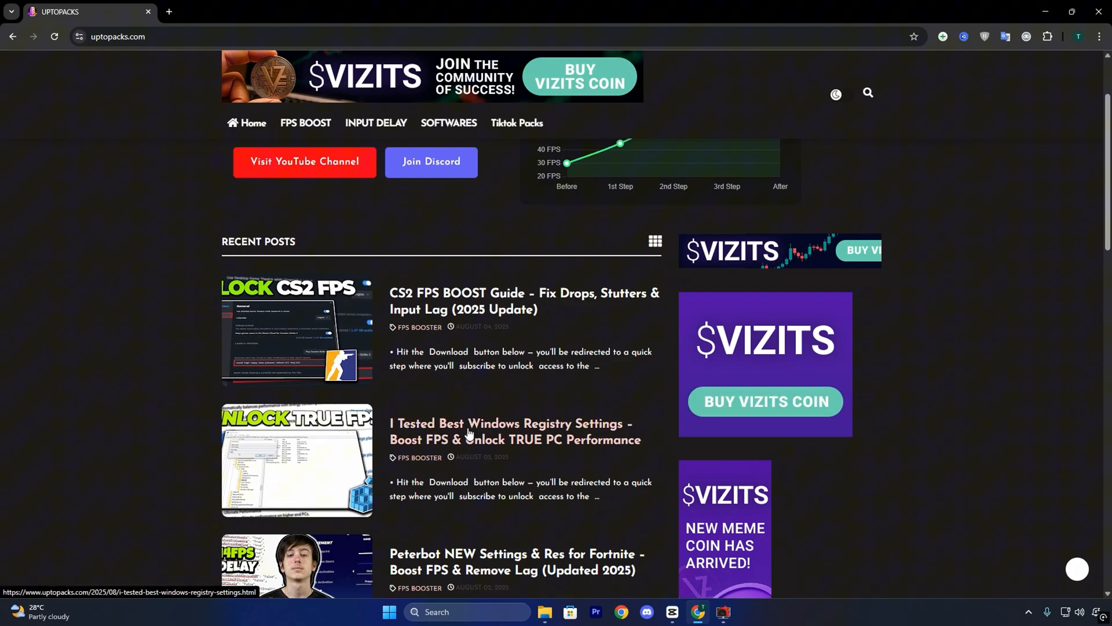
scroll("up", 3)
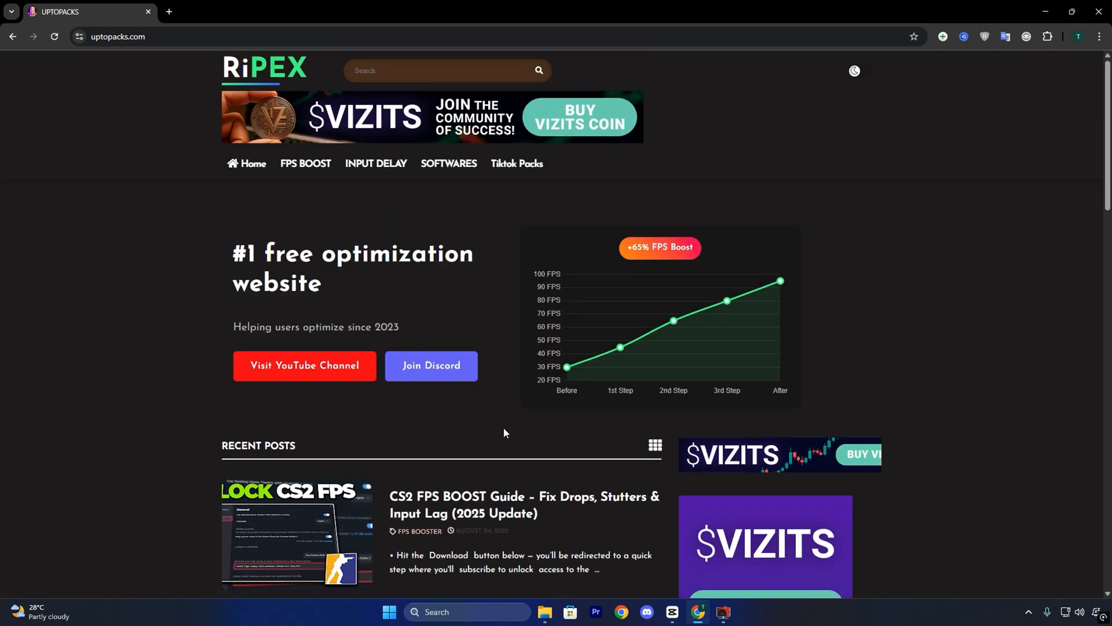
mouse_move(394, 416)
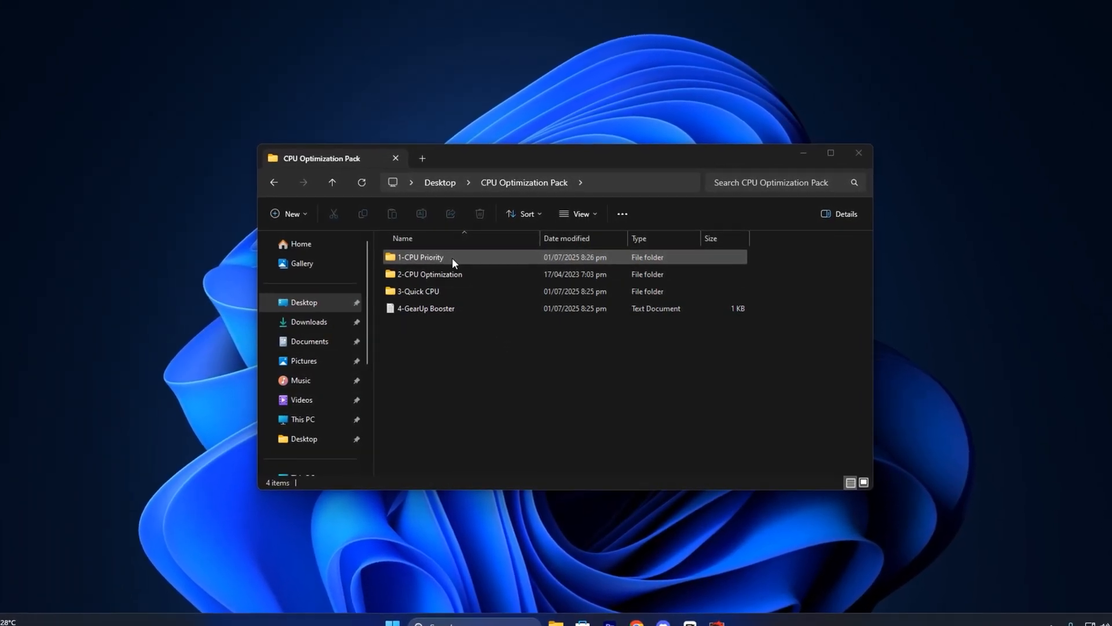
Browse the 1-CPU Priority folder's AMD and Intel .reg files, then head back toward the pack
double_click(419, 258)
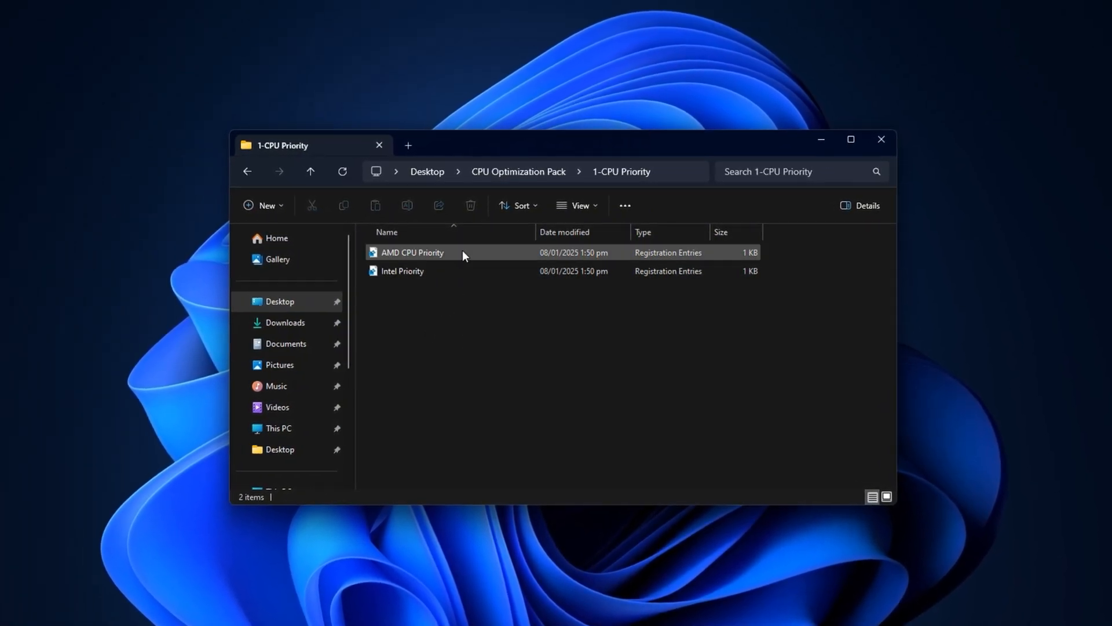
left_click(411, 250)
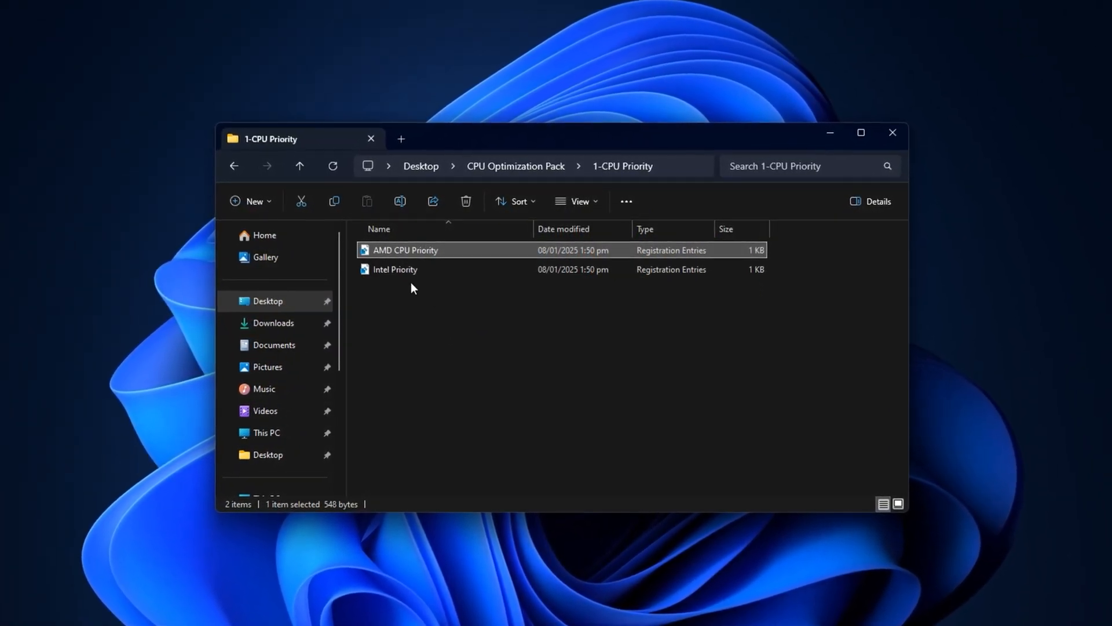
left_click(394, 268)
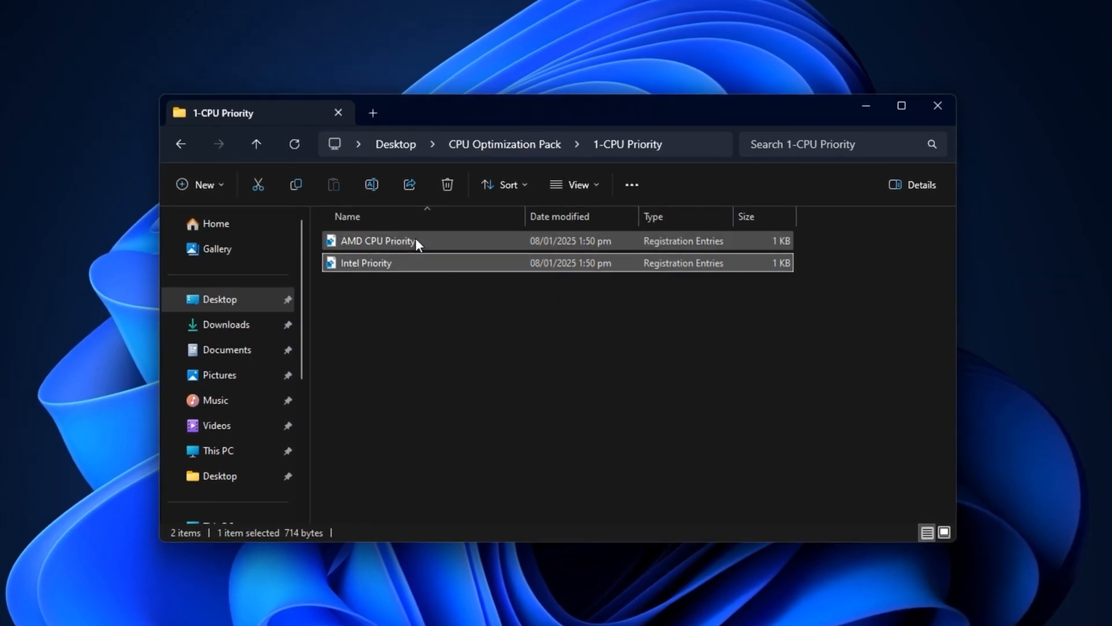
left_click(371, 237)
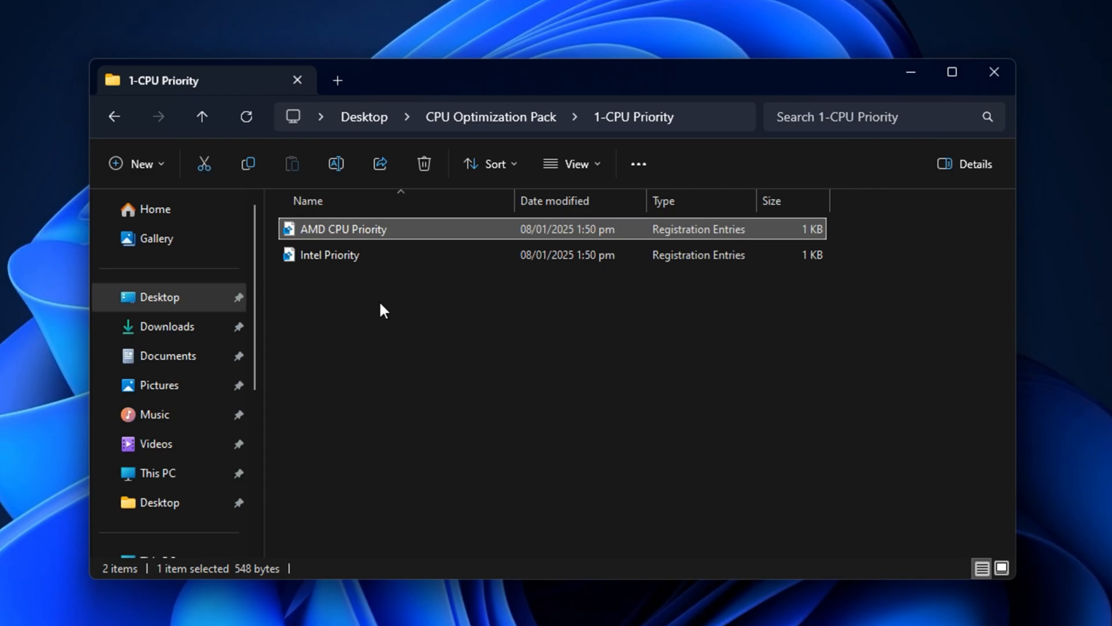
left_click(201, 116)
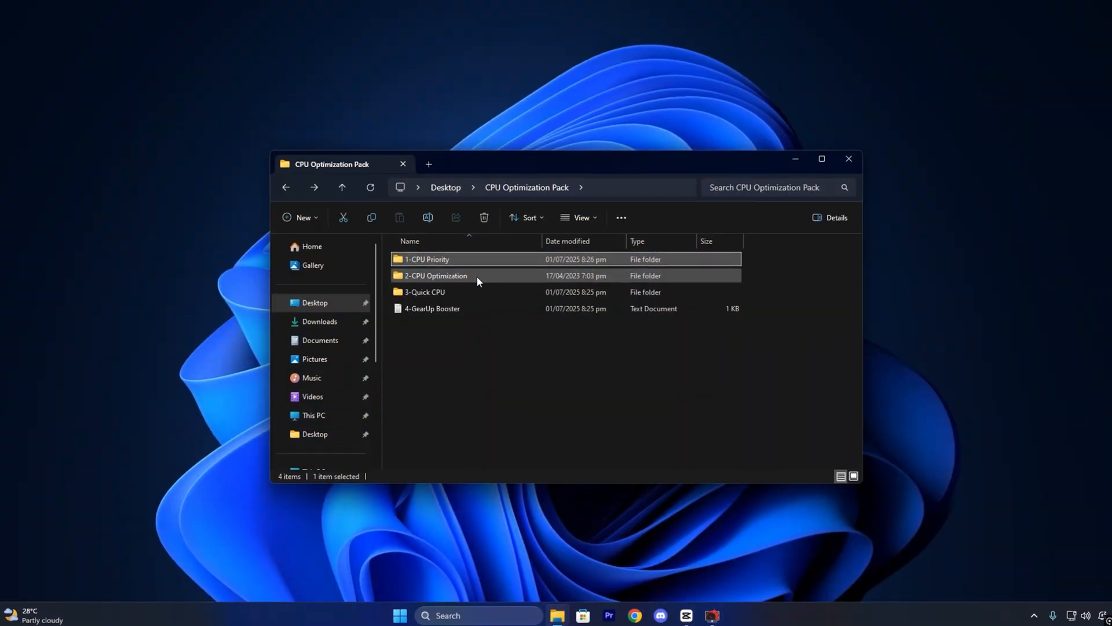
Open 2-CPU Optimization and select all of its registry tweak files
double_click(436, 276)
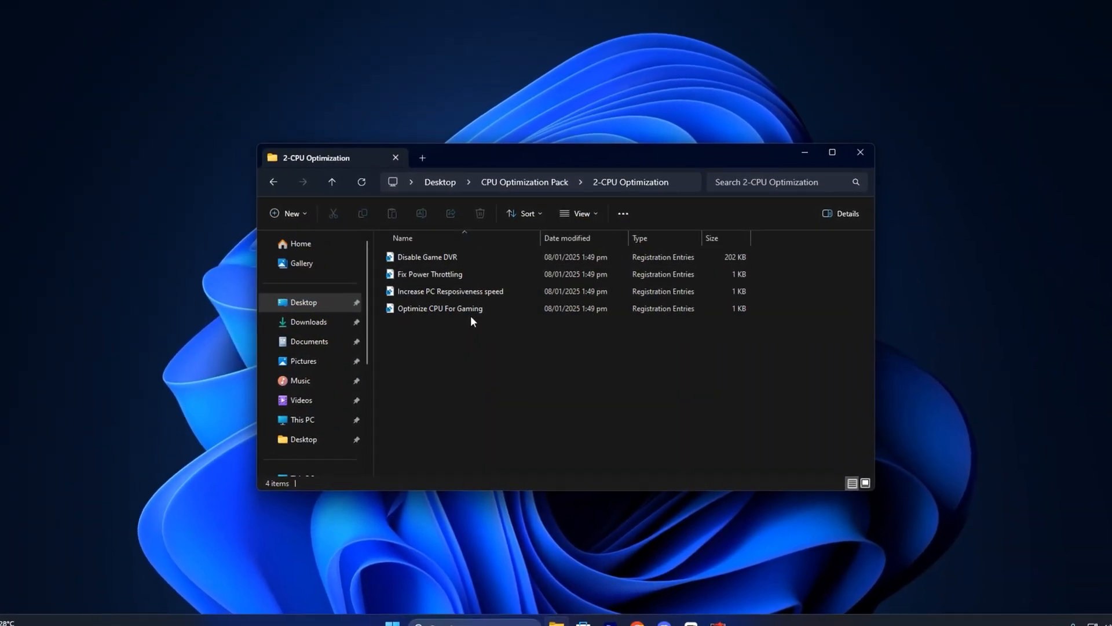
key("ctrl+a")
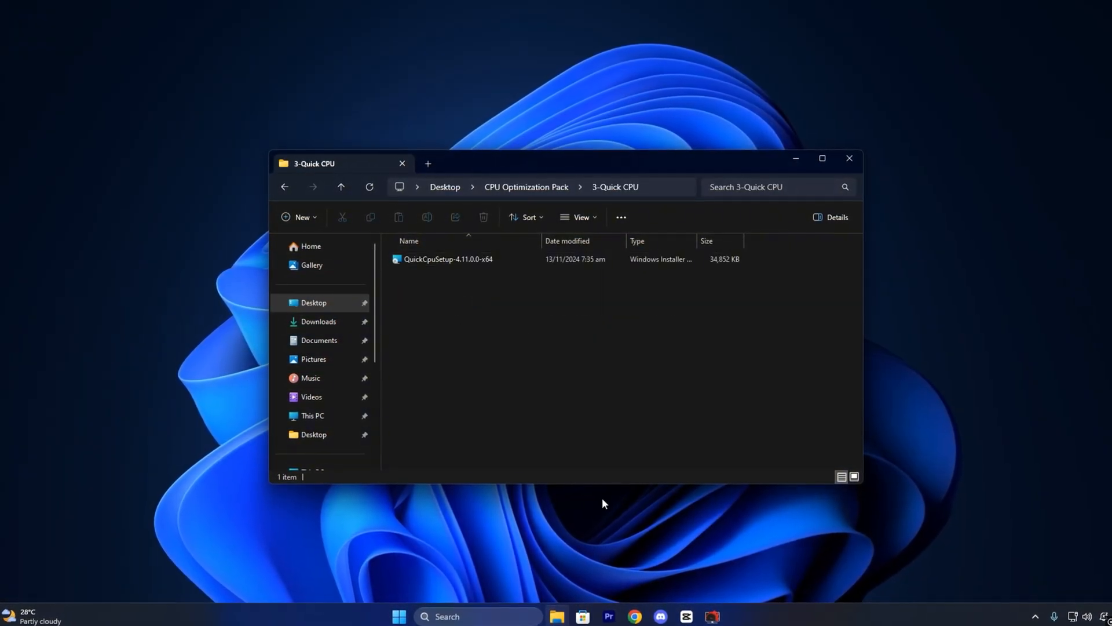
Run Quick CPU and choose Ultimate Performance as the power plan
double_click(449, 258)
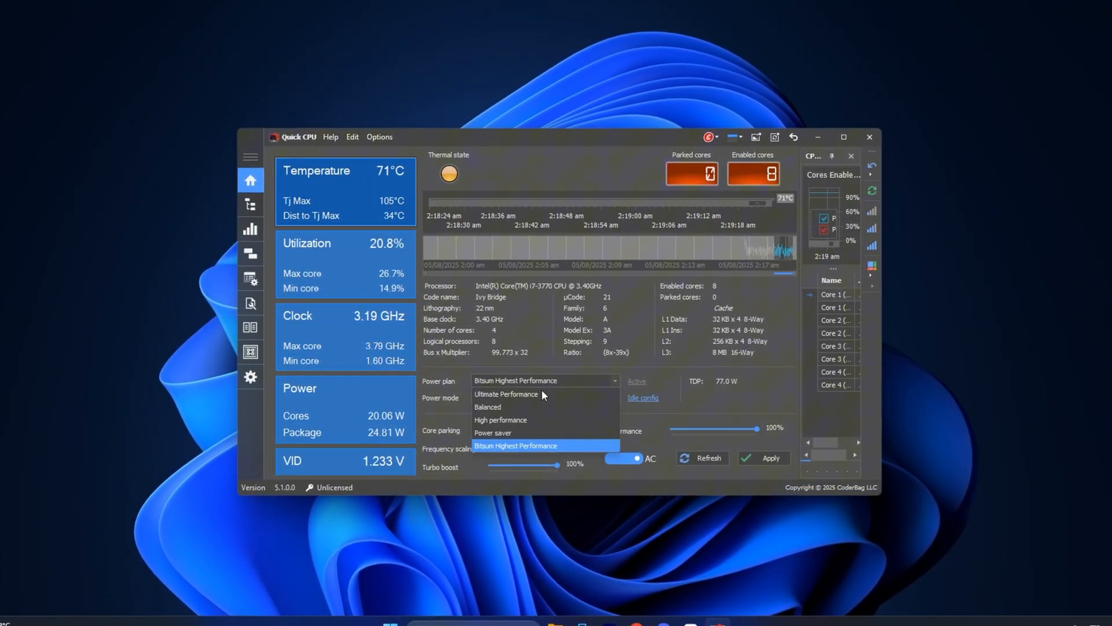
left_click(506, 394)
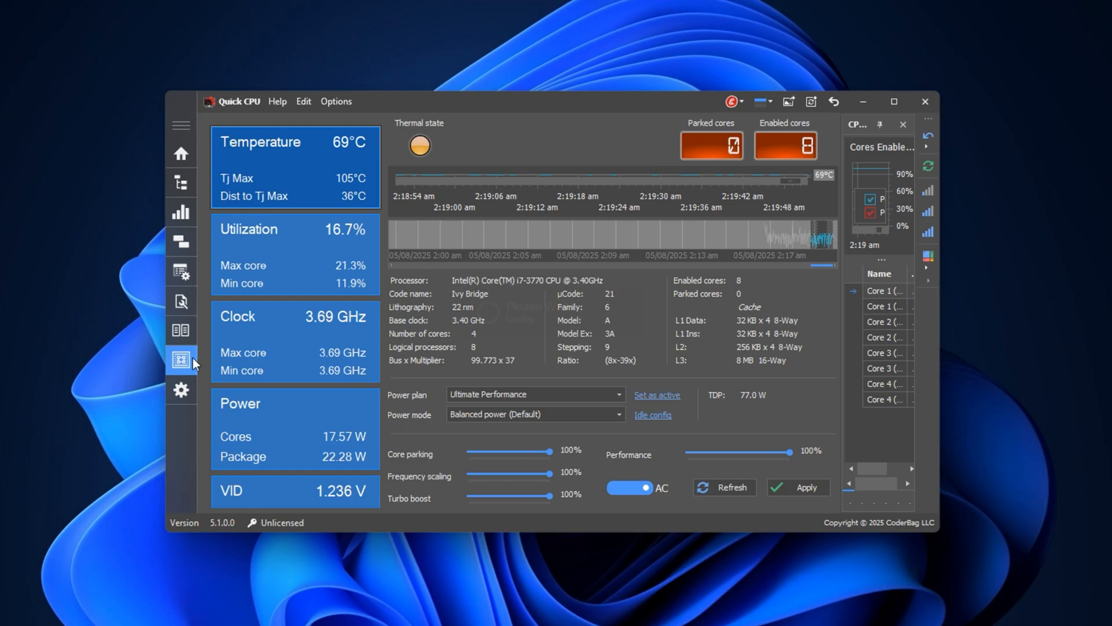
View Quick CPU's advanced power controls list showing Turbo Boost, SpeedStep, C1E and PROCHOT enabled
left_click(181, 359)
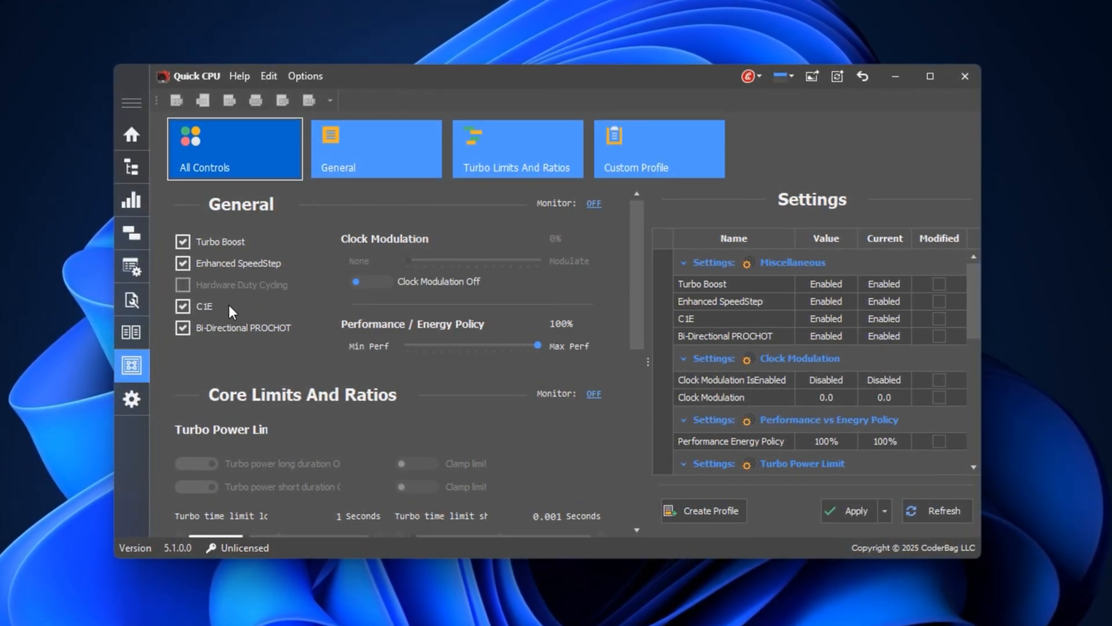
scroll("down", 3)
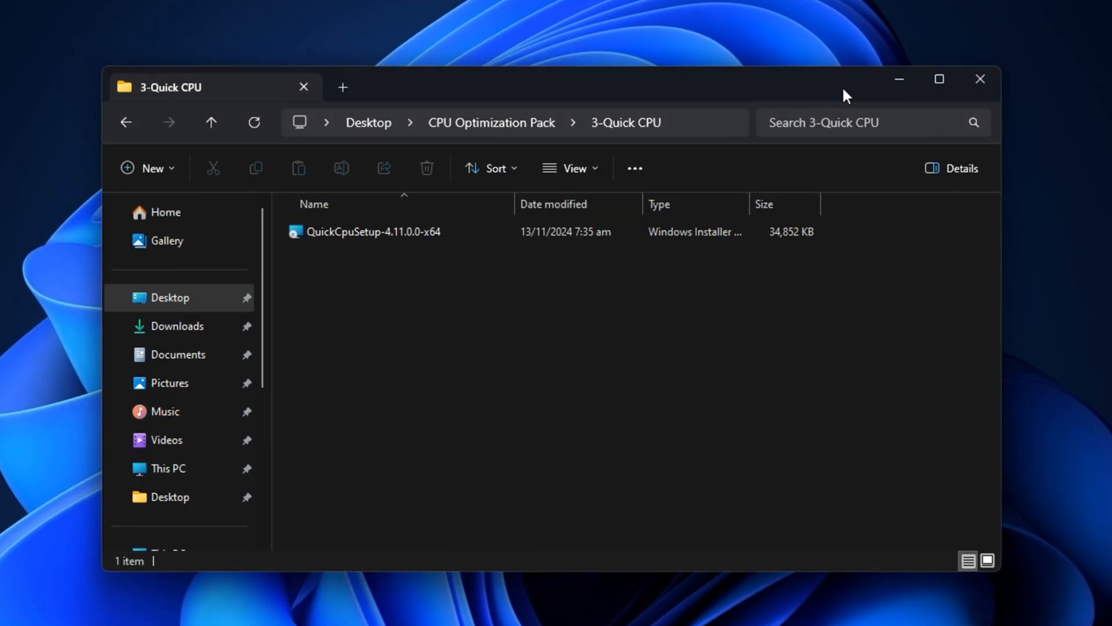
Close the installer folder, launch GearUP Booster, browse its Games catalogue and return Home
left_click(210, 121)
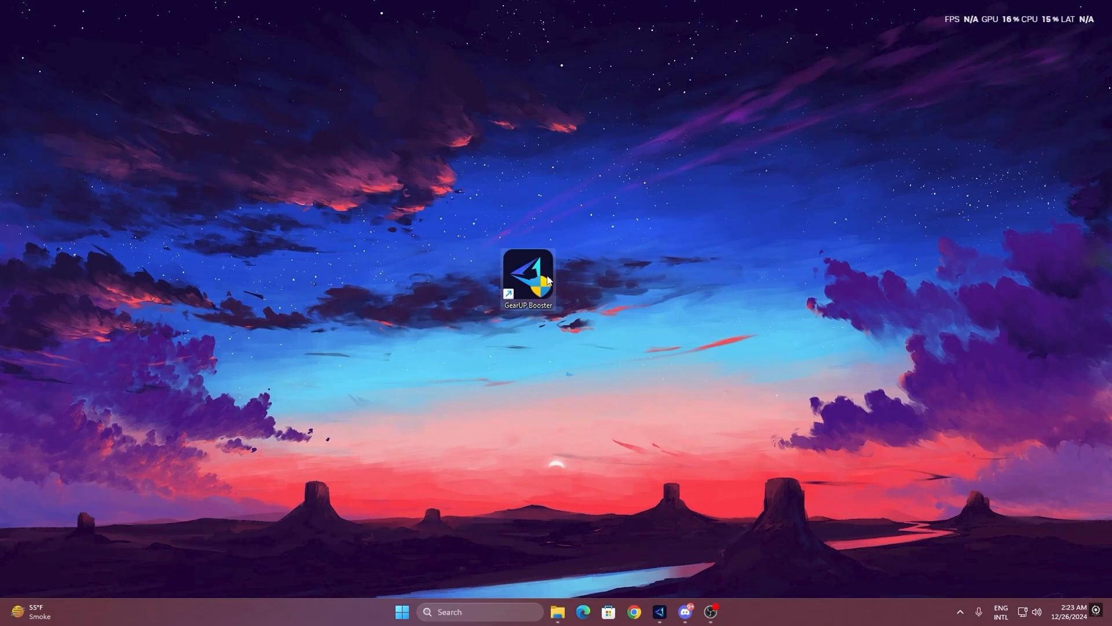
mouse_move(528, 280)
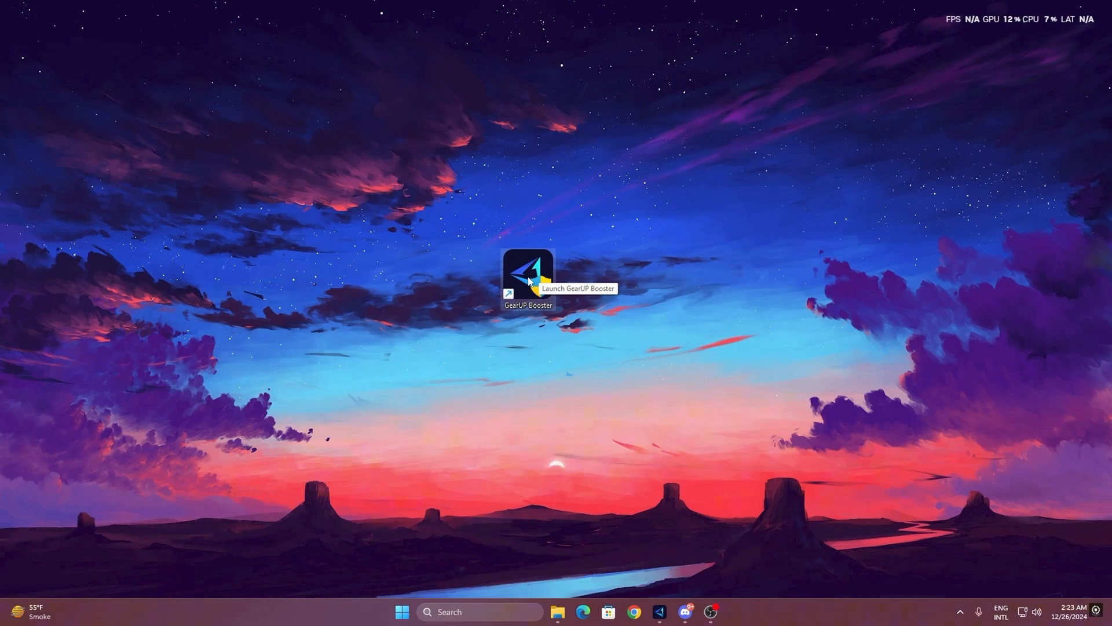
double_click(528, 271)
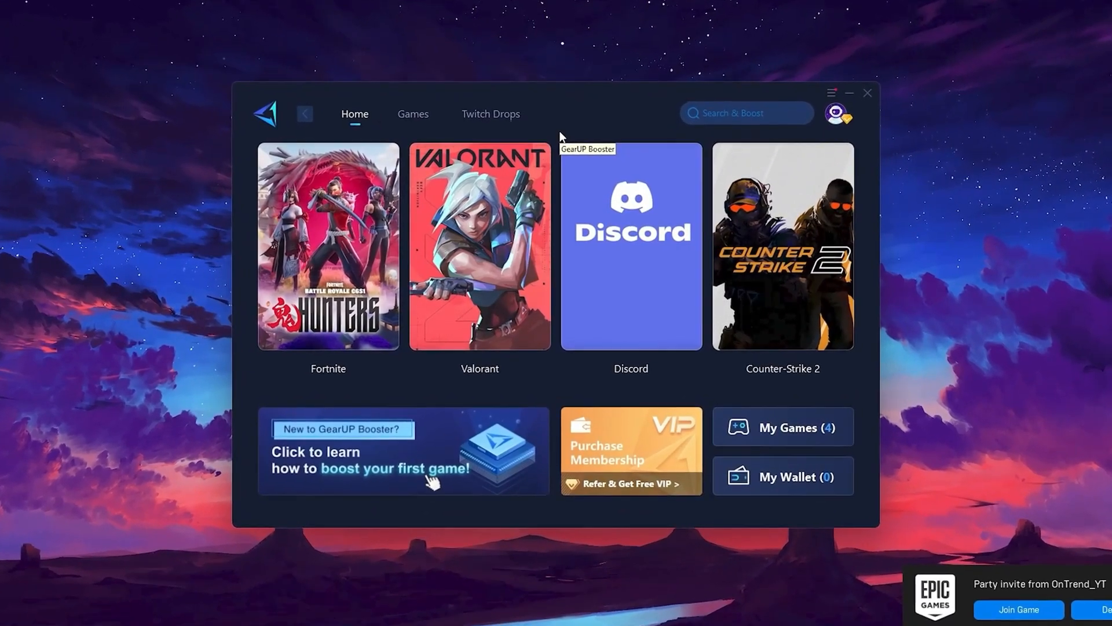
left_click(836, 113)
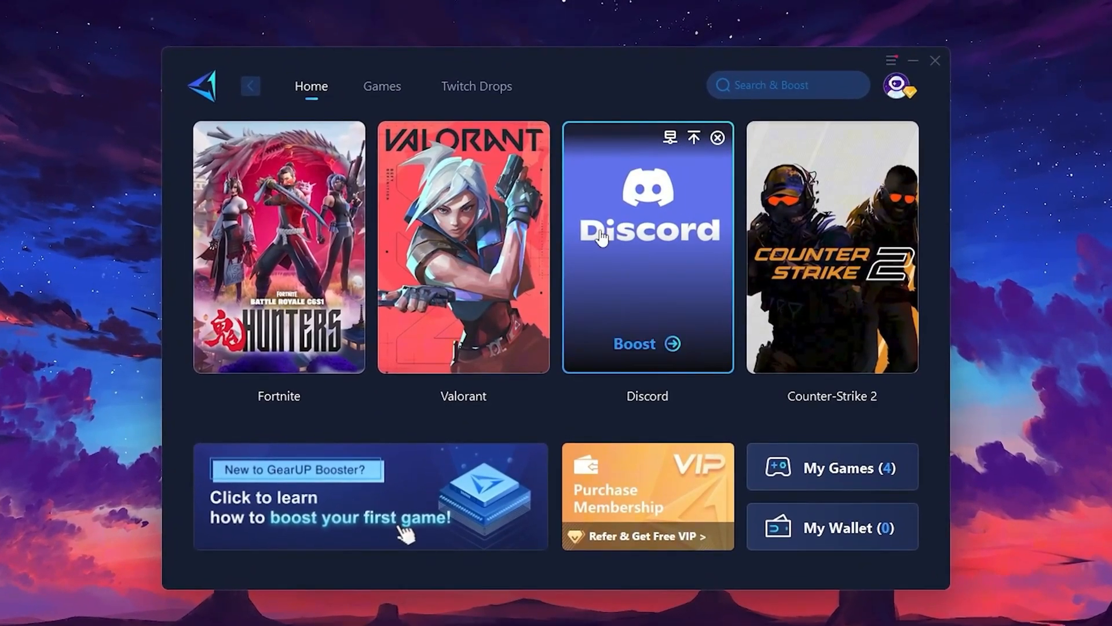
mouse_move(844, 226)
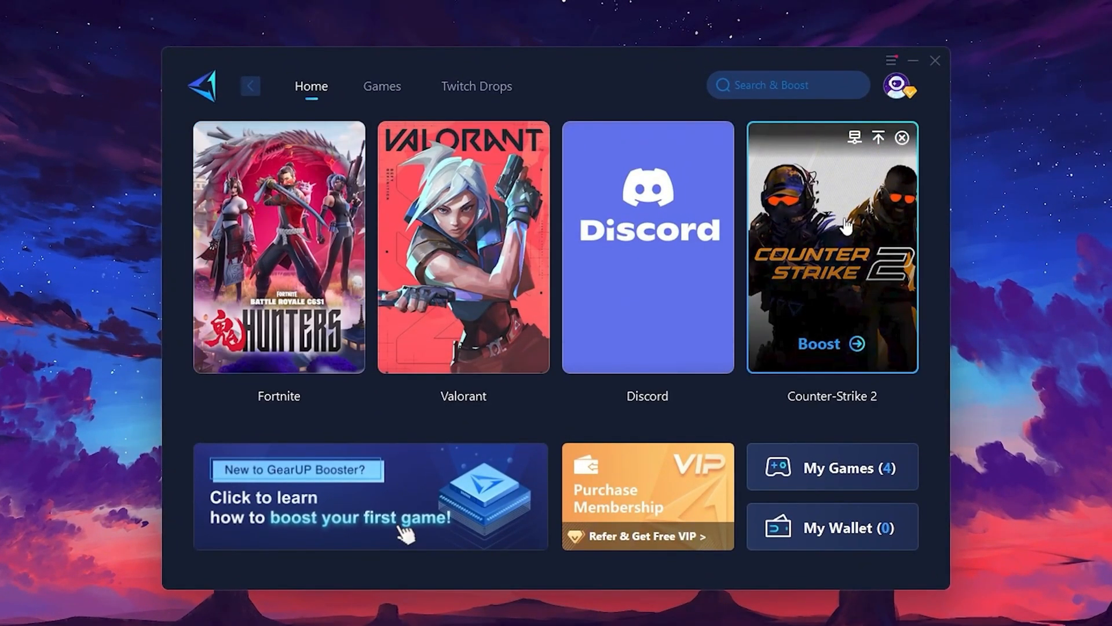
left_click(381, 86)
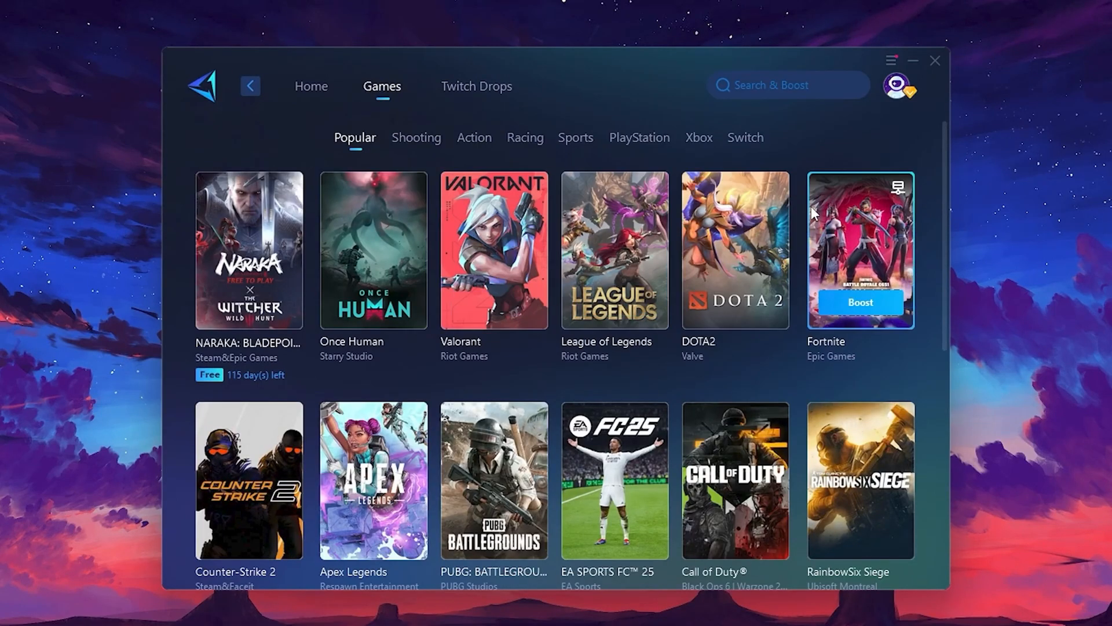
mouse_move(764, 215)
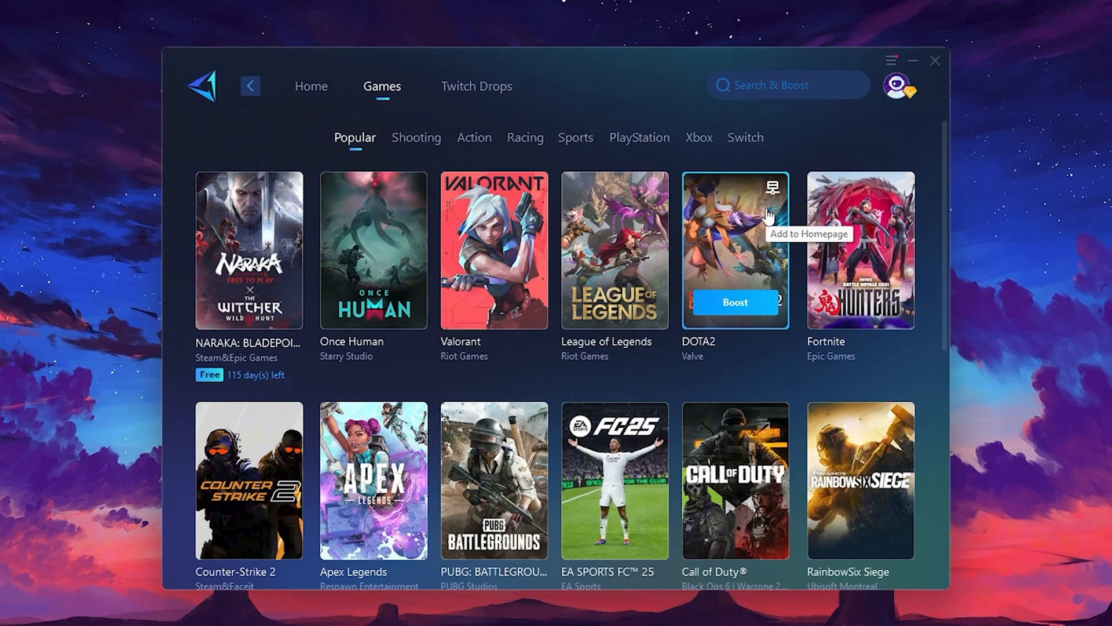
left_click(310, 85)
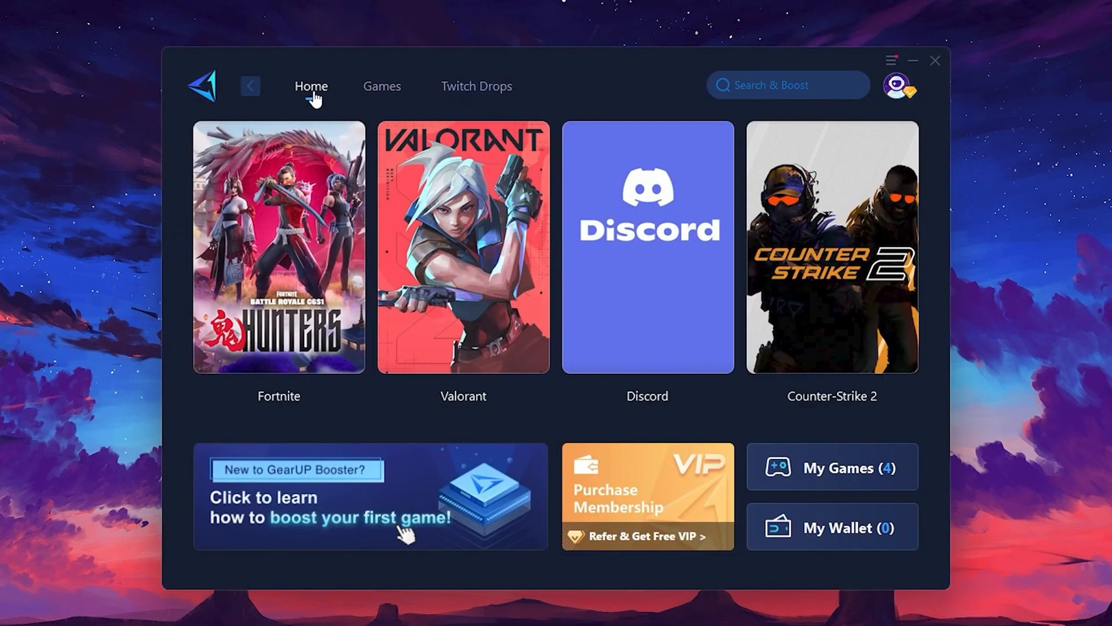
mouse_move(278, 234)
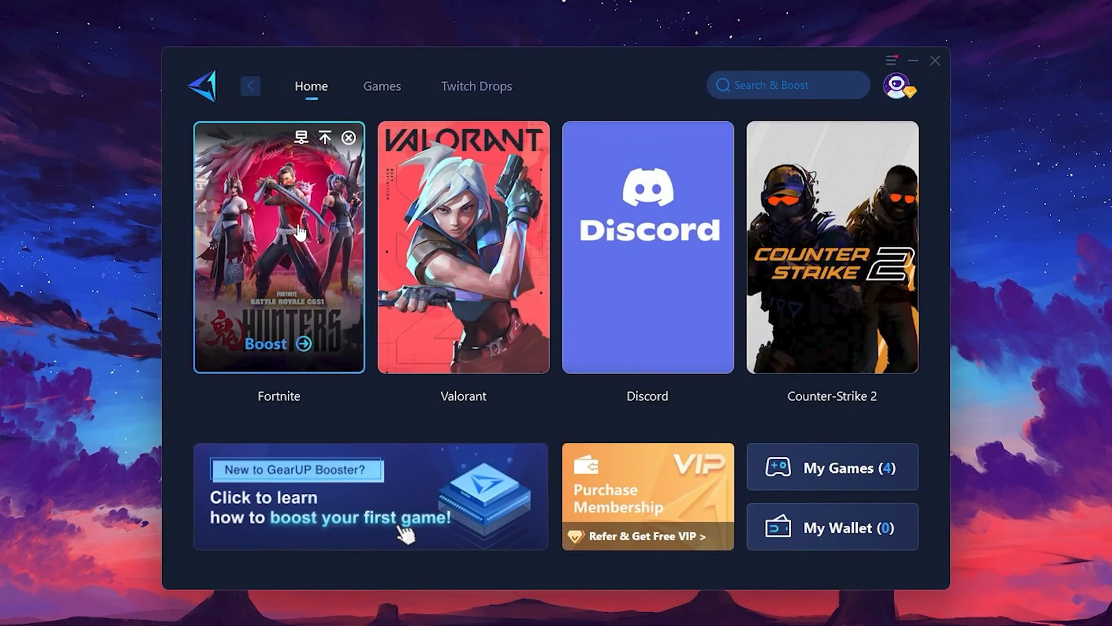
mouse_move(282, 290)
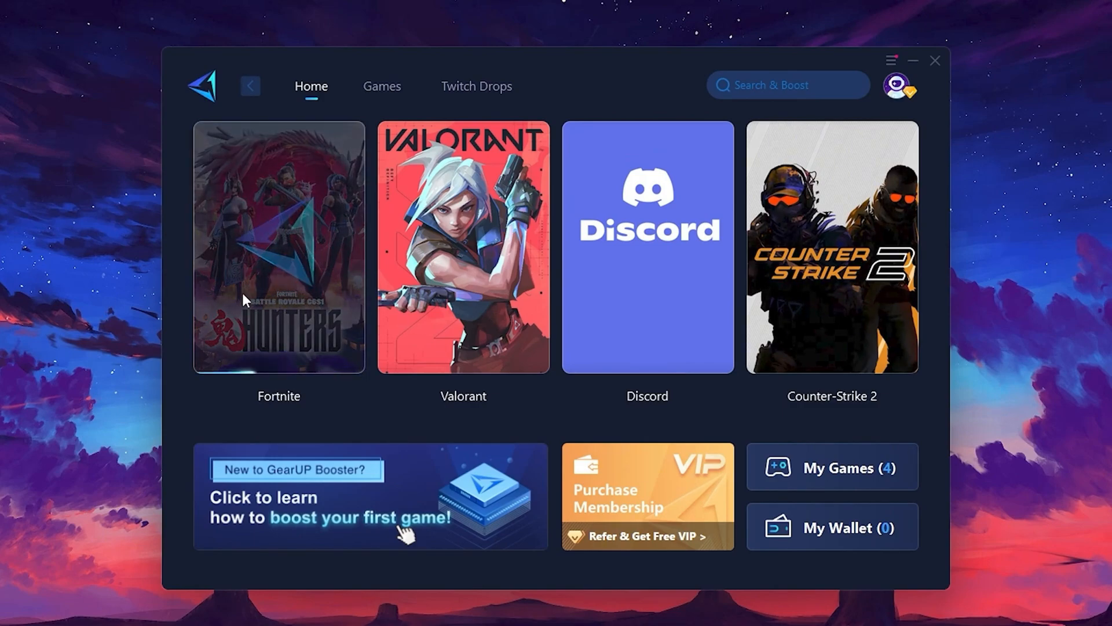
mouse_move(289, 296)
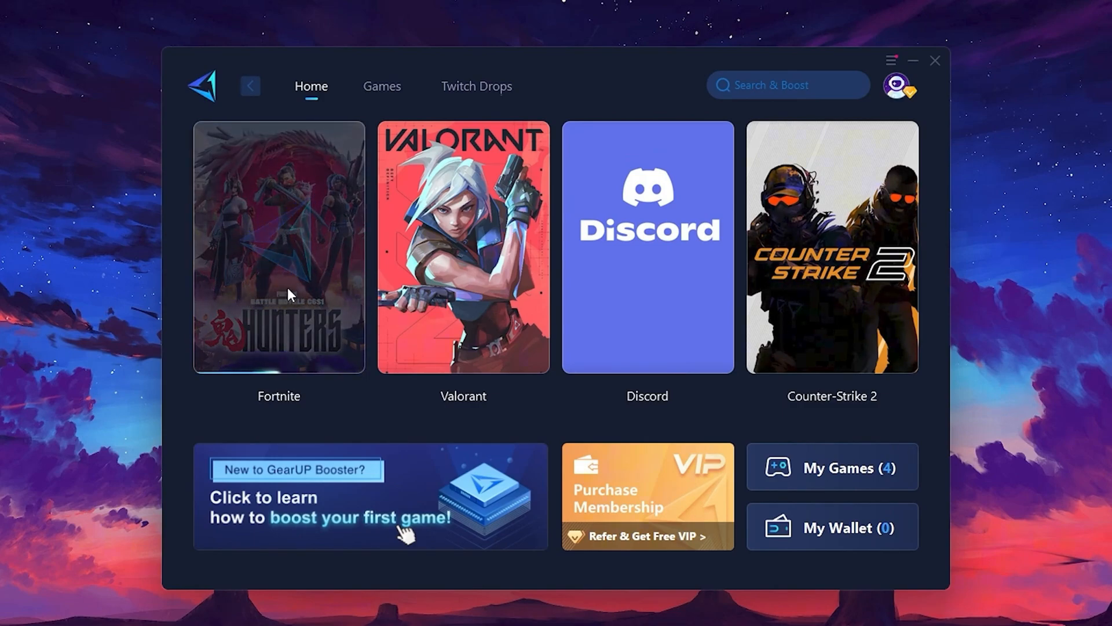
Boost Fortnite and bring up the game server region choices
left_click(278, 247)
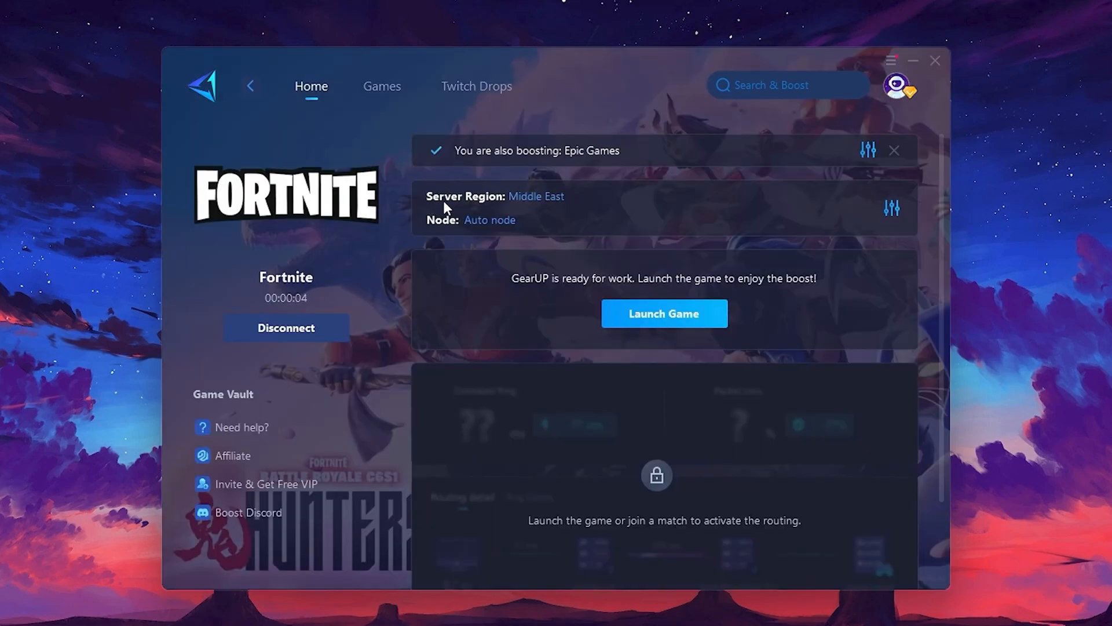
mouse_move(536, 202)
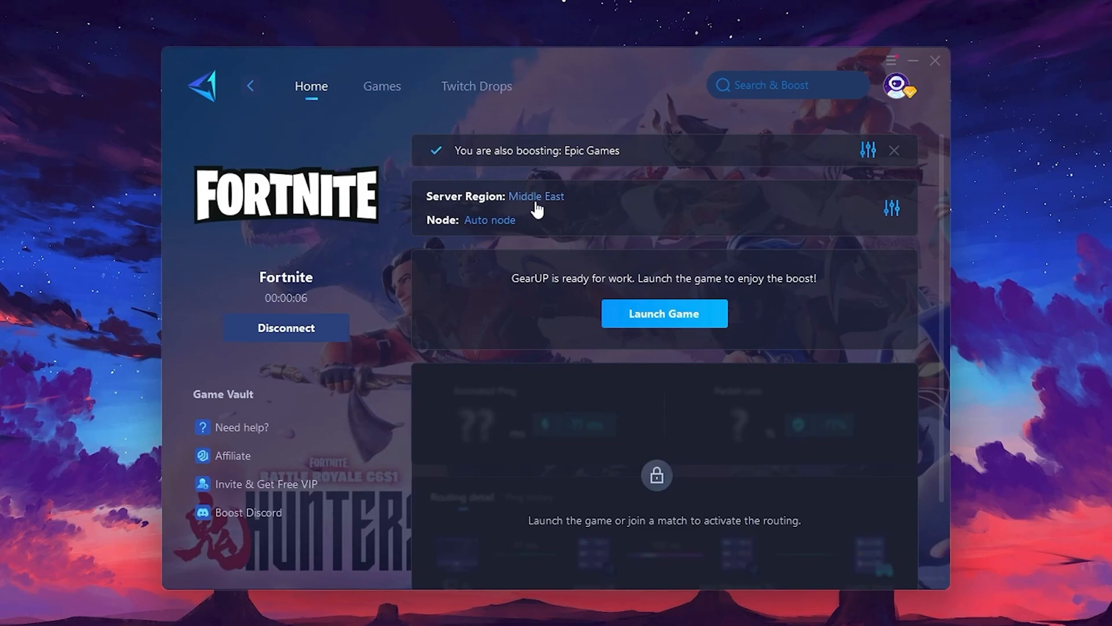
left_click(535, 197)
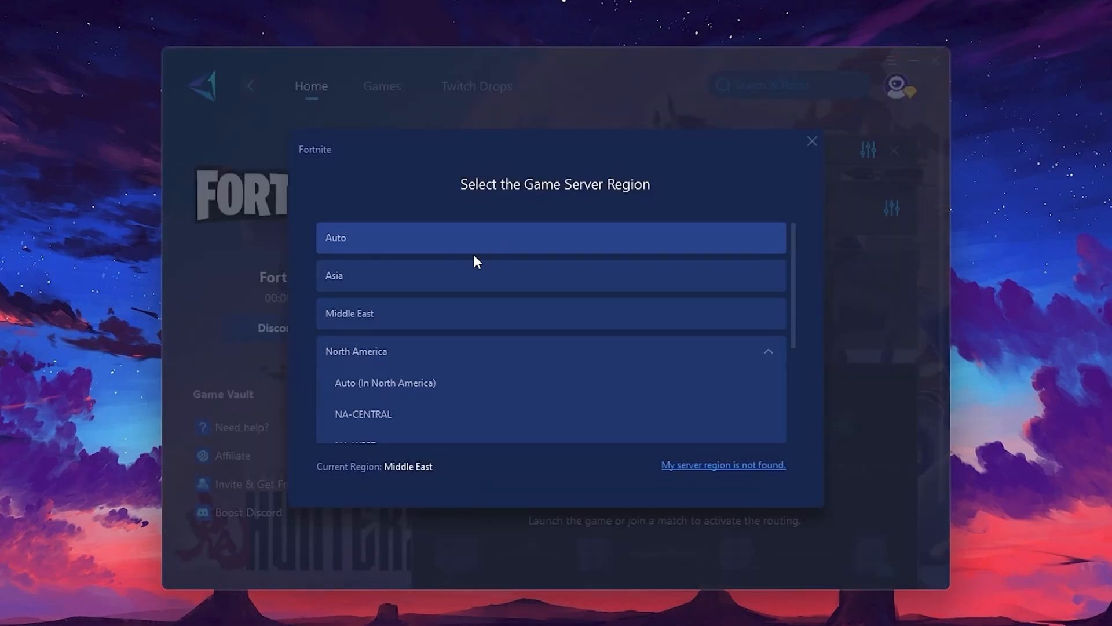
mouse_move(546, 350)
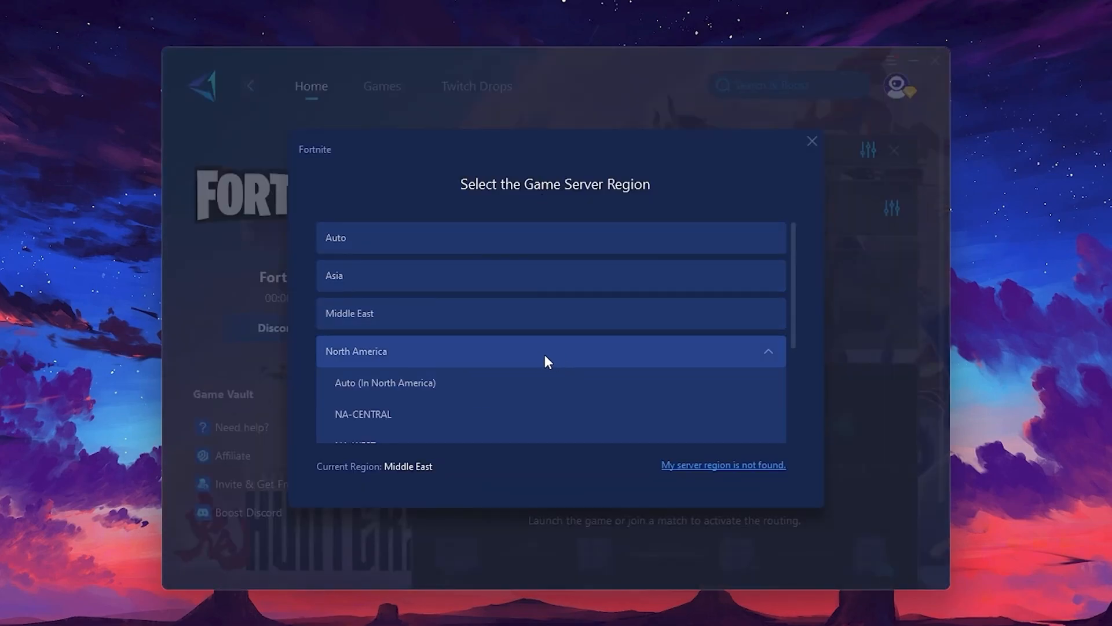
mouse_move(514, 341)
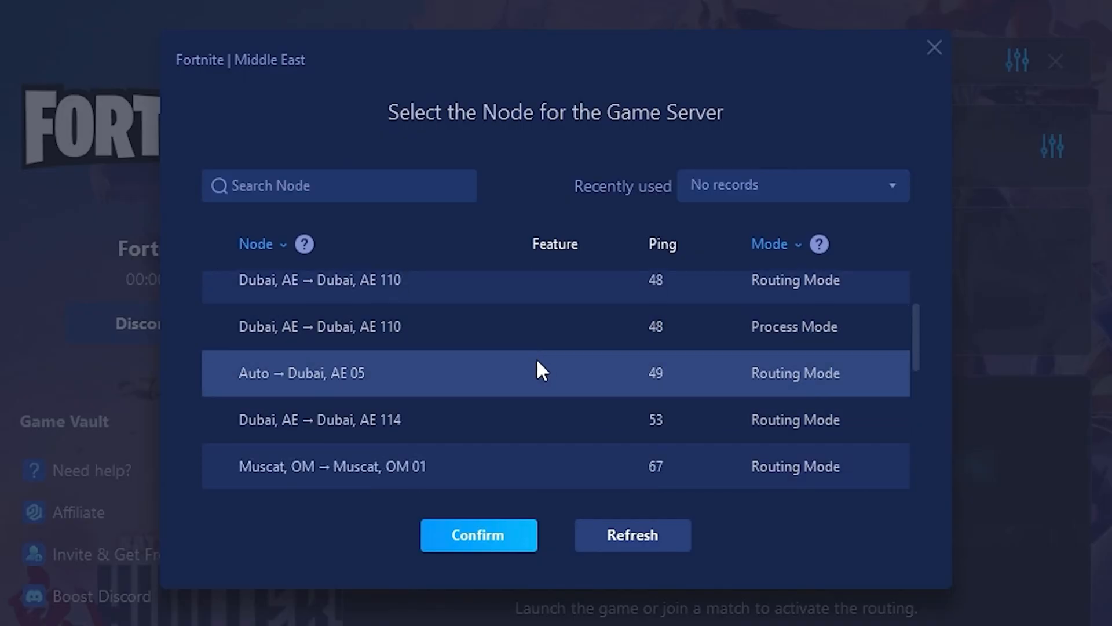
mouse_move(649, 380)
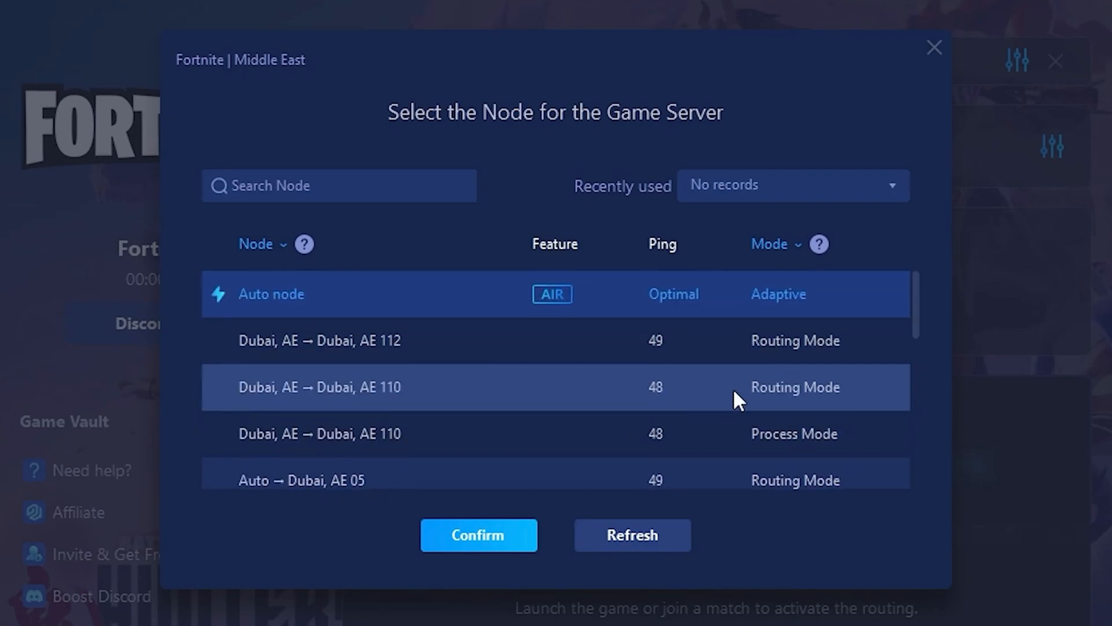
mouse_move(645, 341)
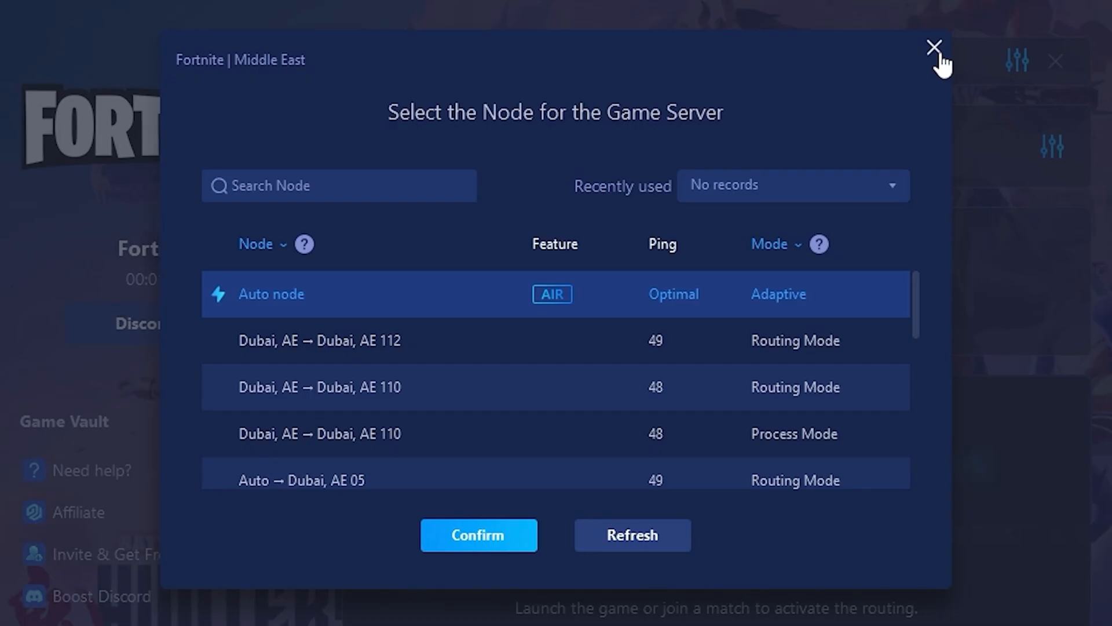
Close the Middle East node selection keeping the Auto node
left_click(933, 47)
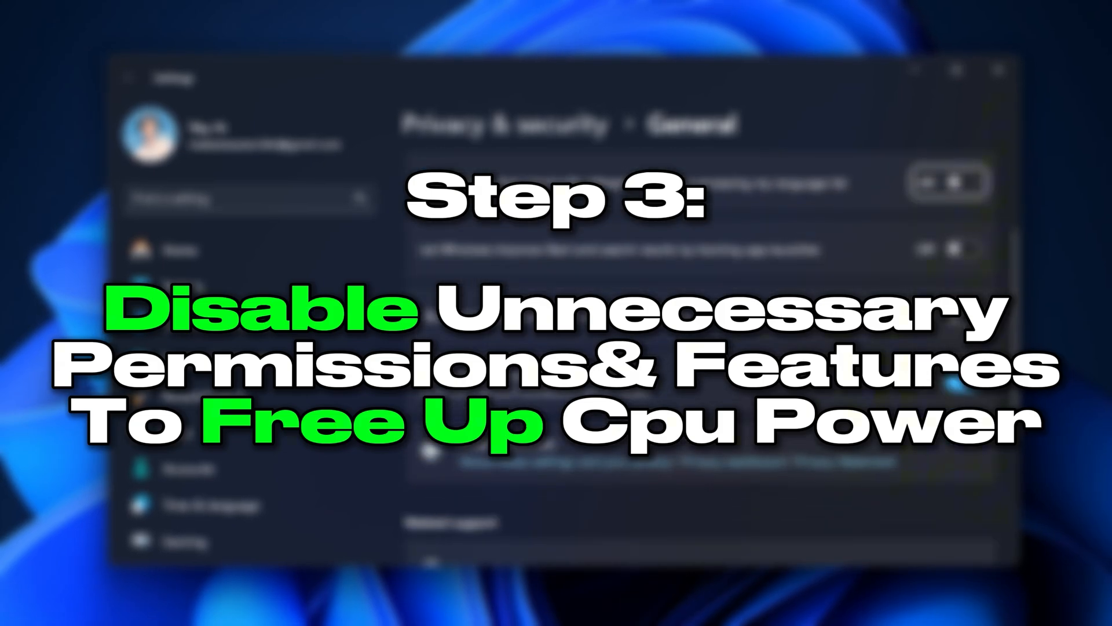
Scroll through the General privacy page to review the ads, language-list, app-launch and suggestion toggles
scroll("down", 3)
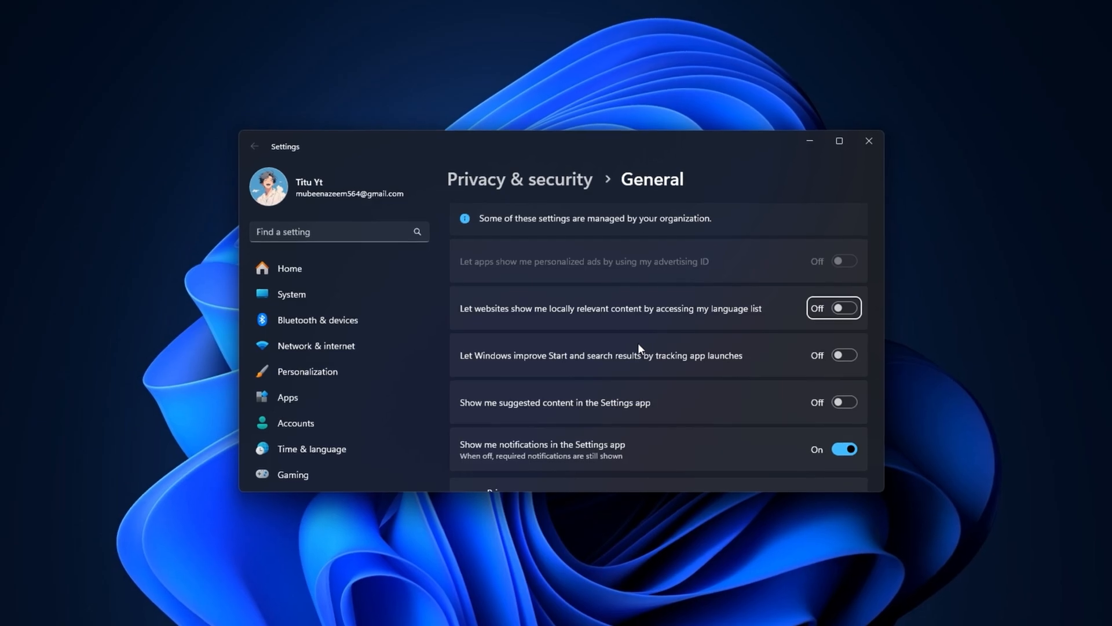
Close Settings and reopen the recent Privacy & security page from Start search
left_click(868, 140)
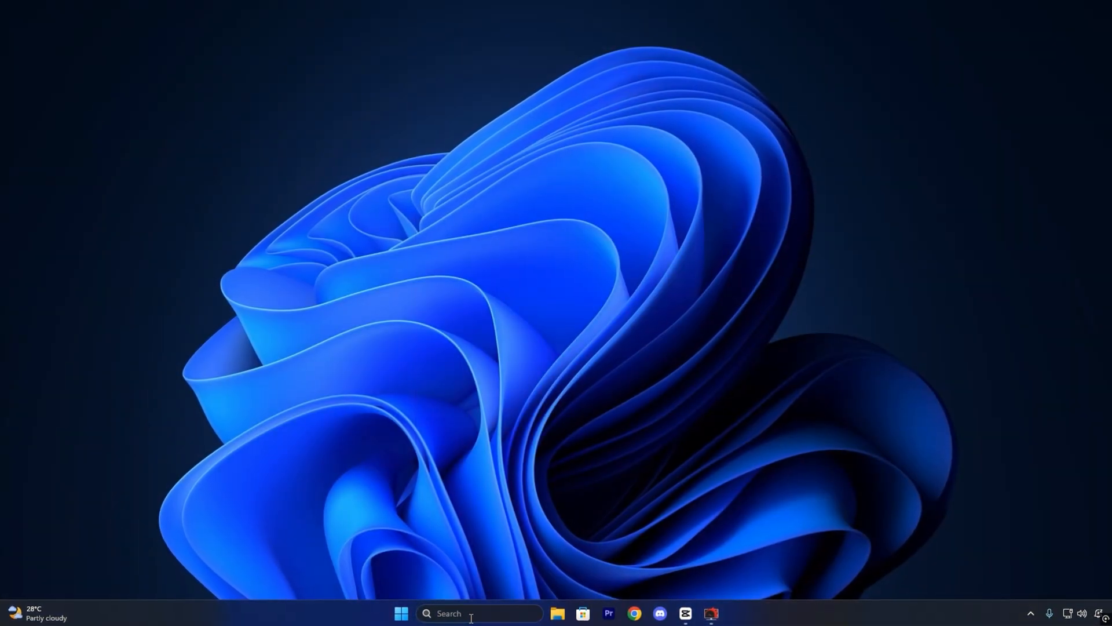
left_click(455, 614)
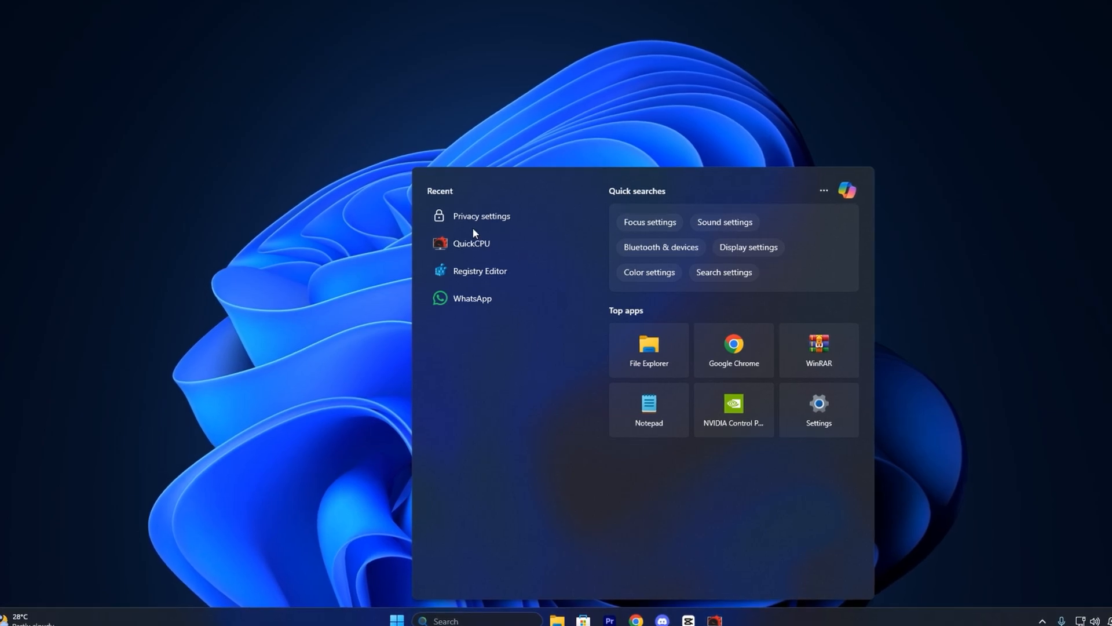
left_click(817, 410)
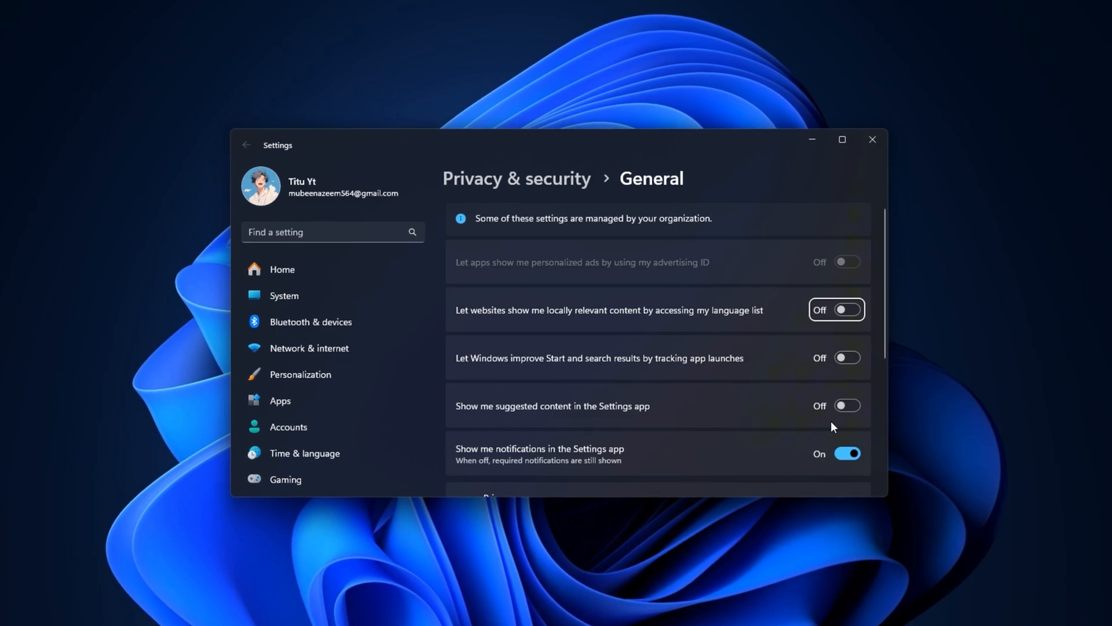
Review the General privacy toggles and return to the Privacy & security overview
scroll("down", 3)
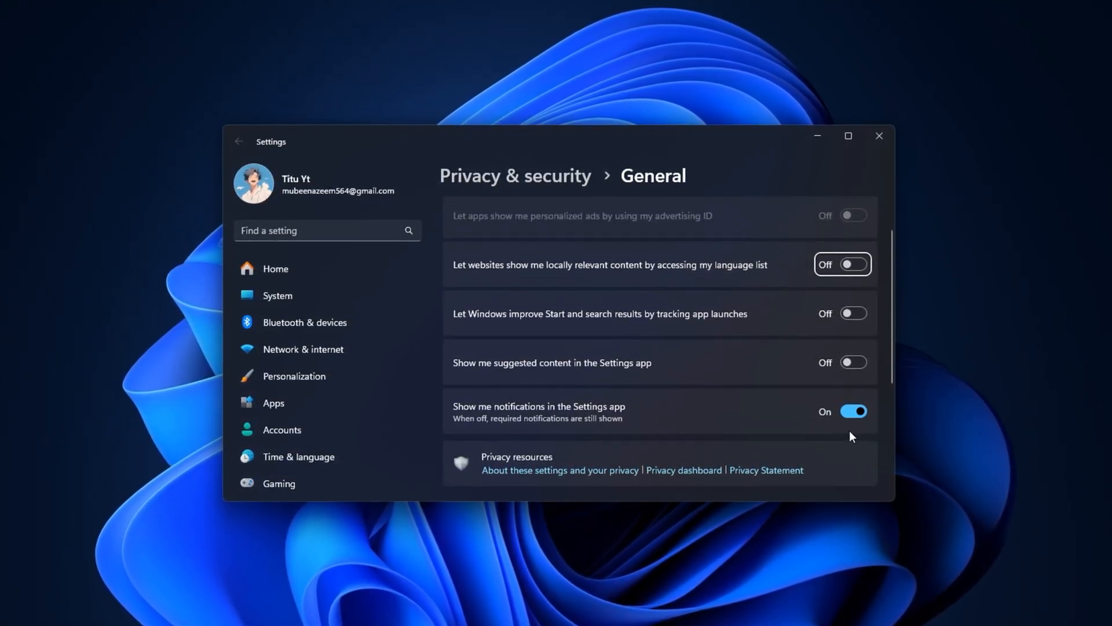
scroll("down", 3)
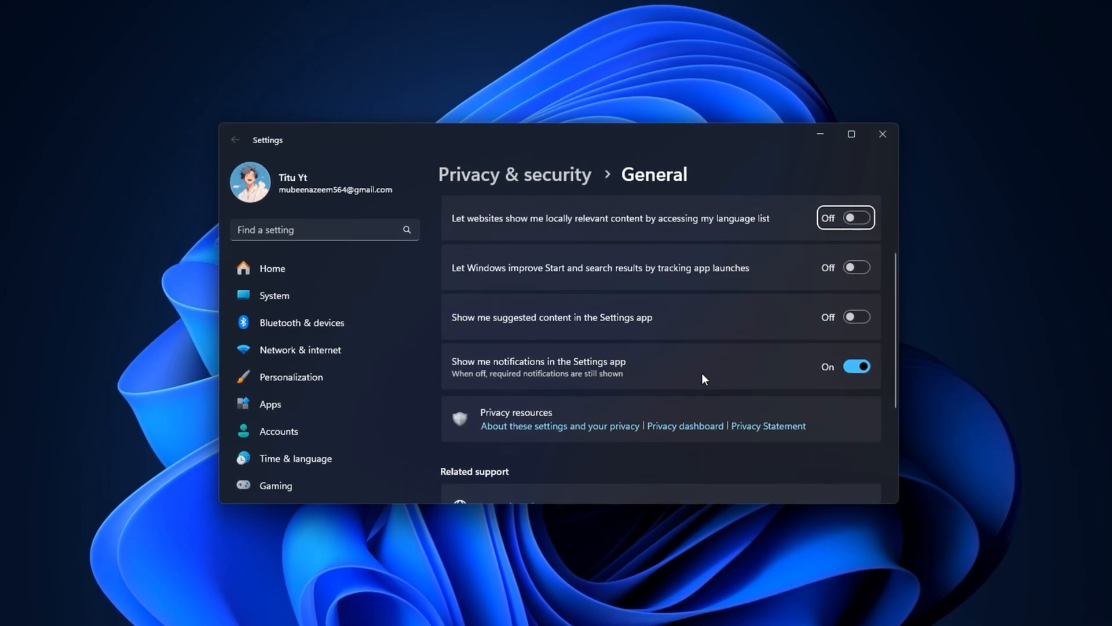
left_click(234, 138)
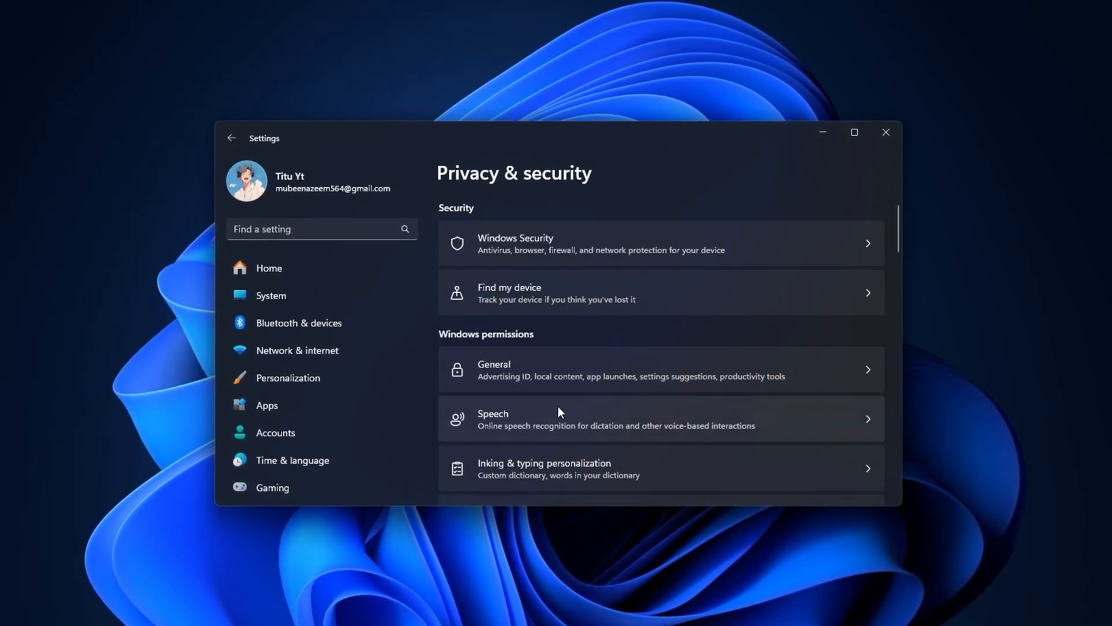
Check the Speech page, return to the overview and review Inking & typing personalization
scroll("down", 3)
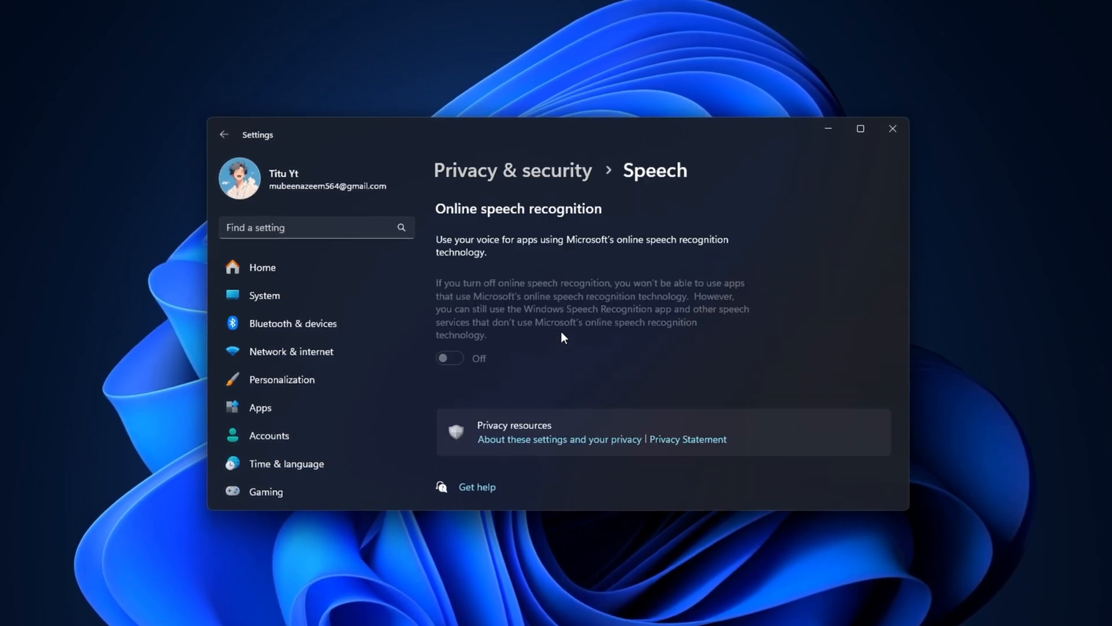
left_click(222, 135)
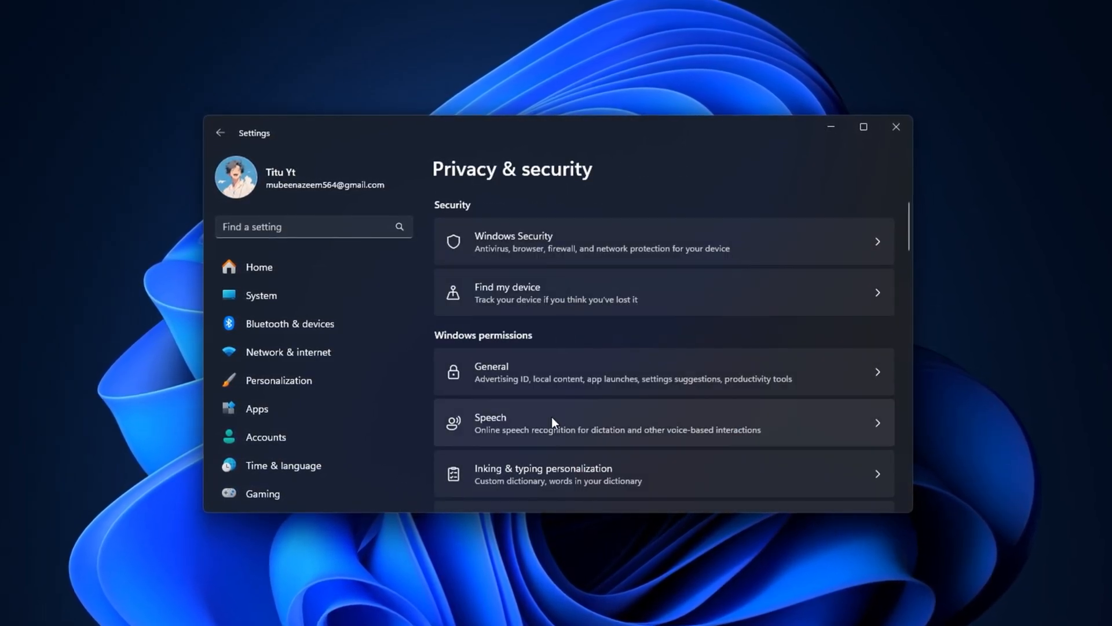
left_click(543, 474)
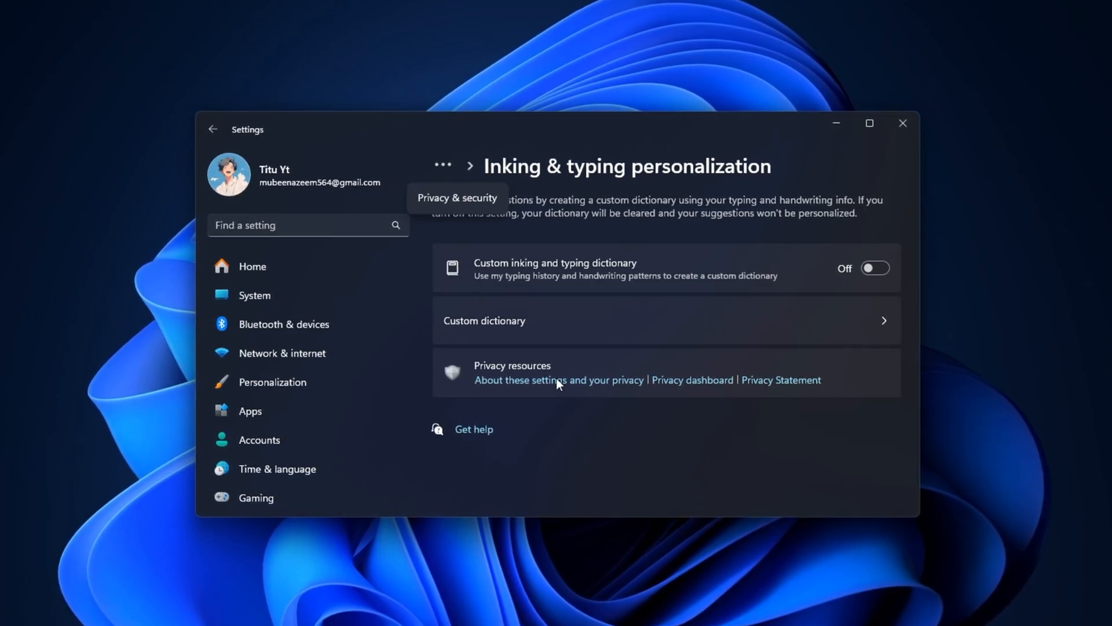
Review Diagnostics & feedback with data sharing off, then return to Privacy & security
left_click(457, 196)
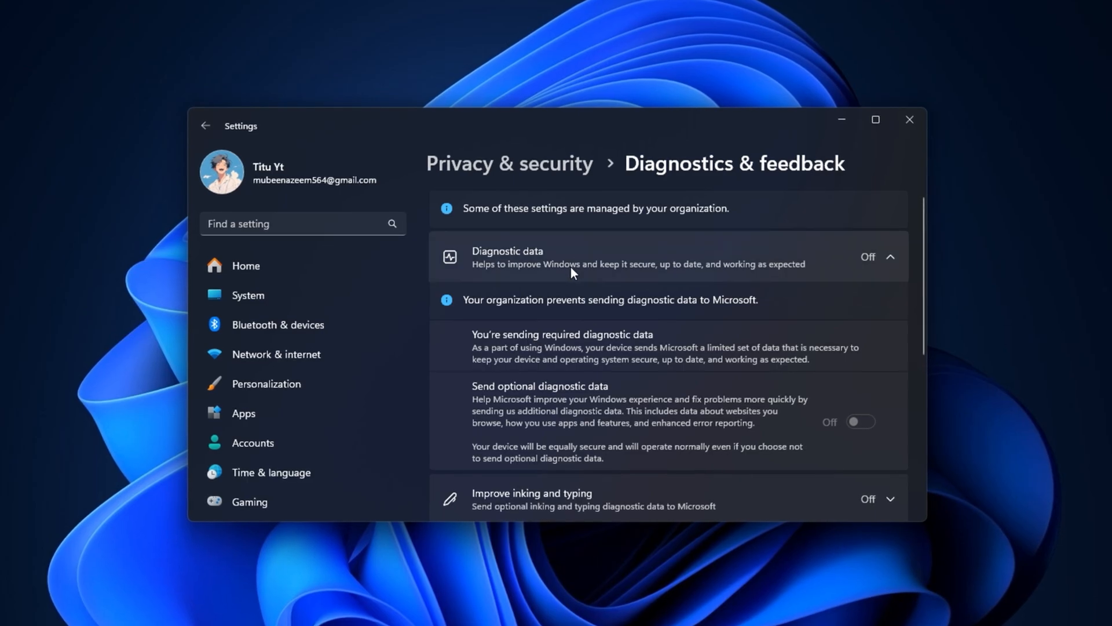
scroll("down", 3)
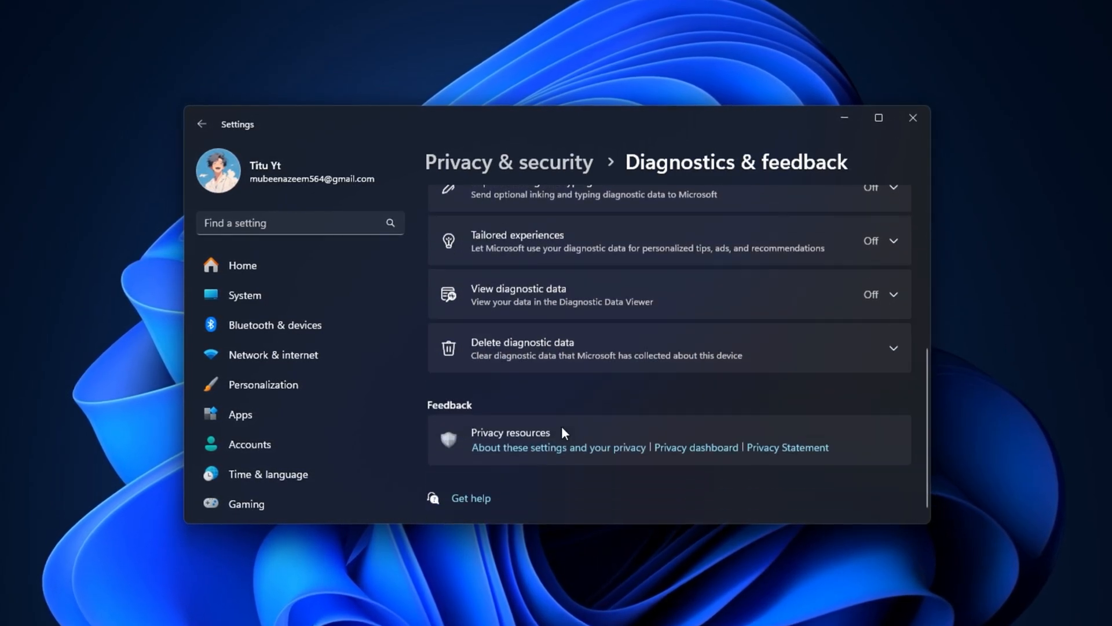
scroll("up", 3)
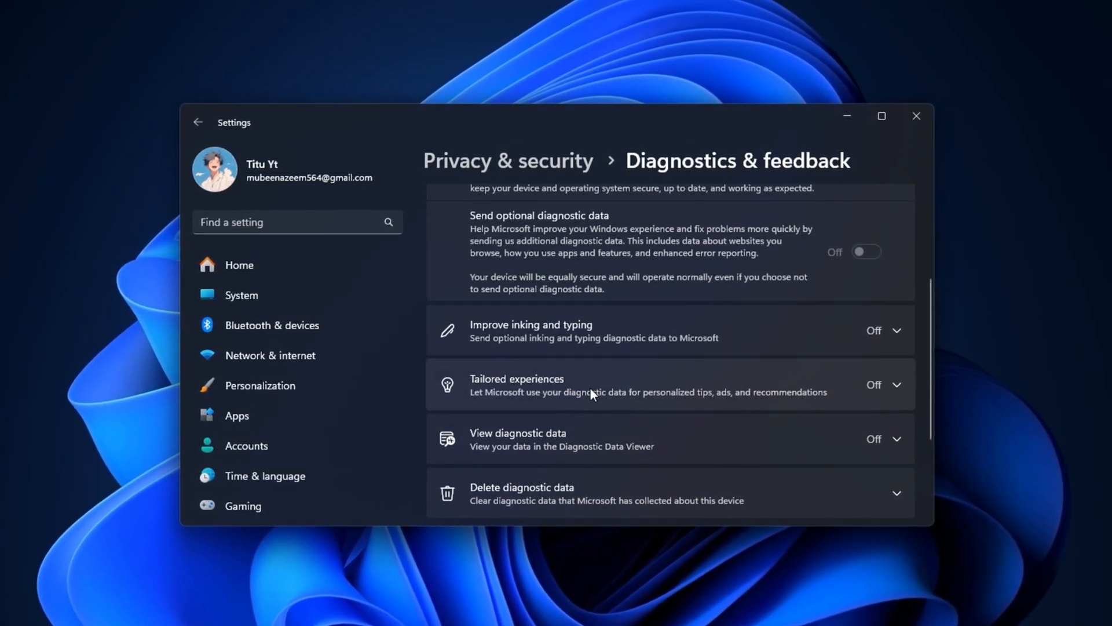
left_click(197, 121)
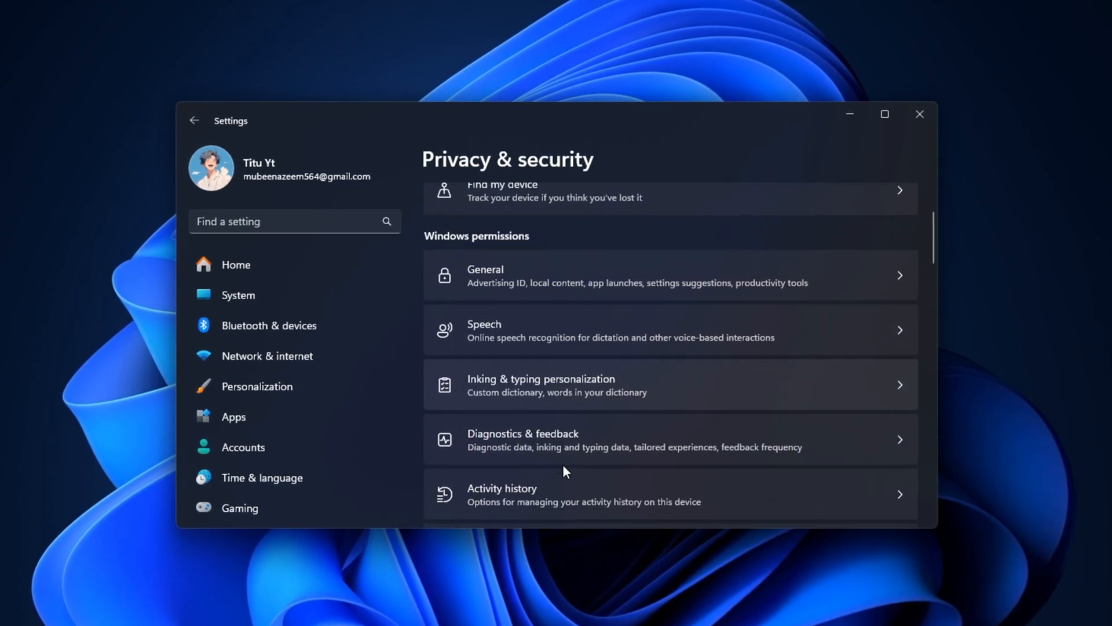
scroll("down", 3)
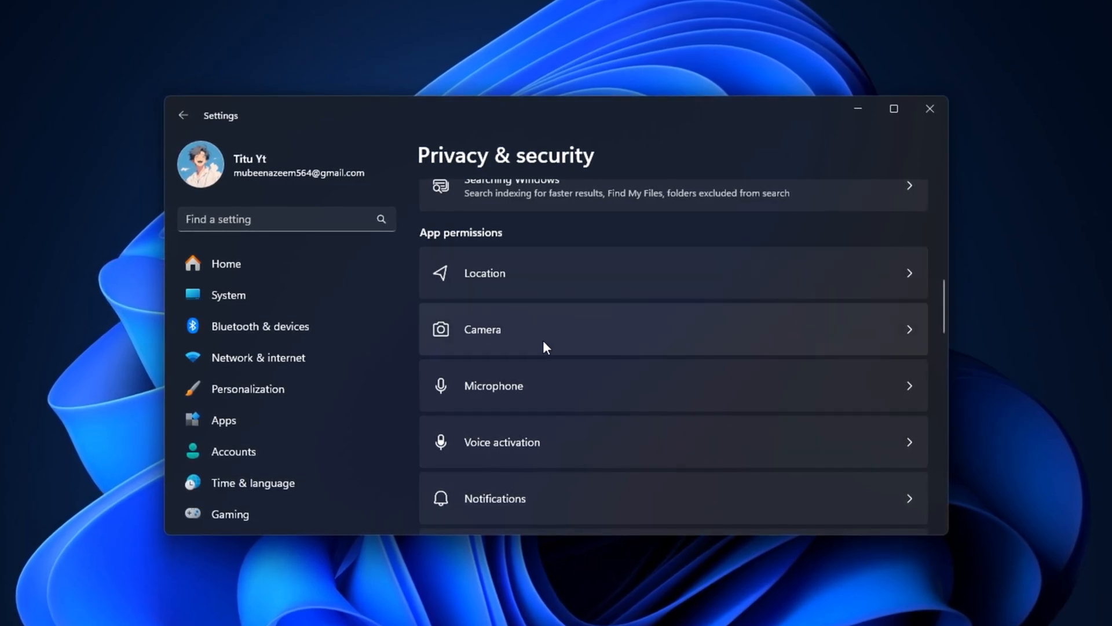
Scroll to App permissions, check the Location permission page and go back
scroll("down", 3)
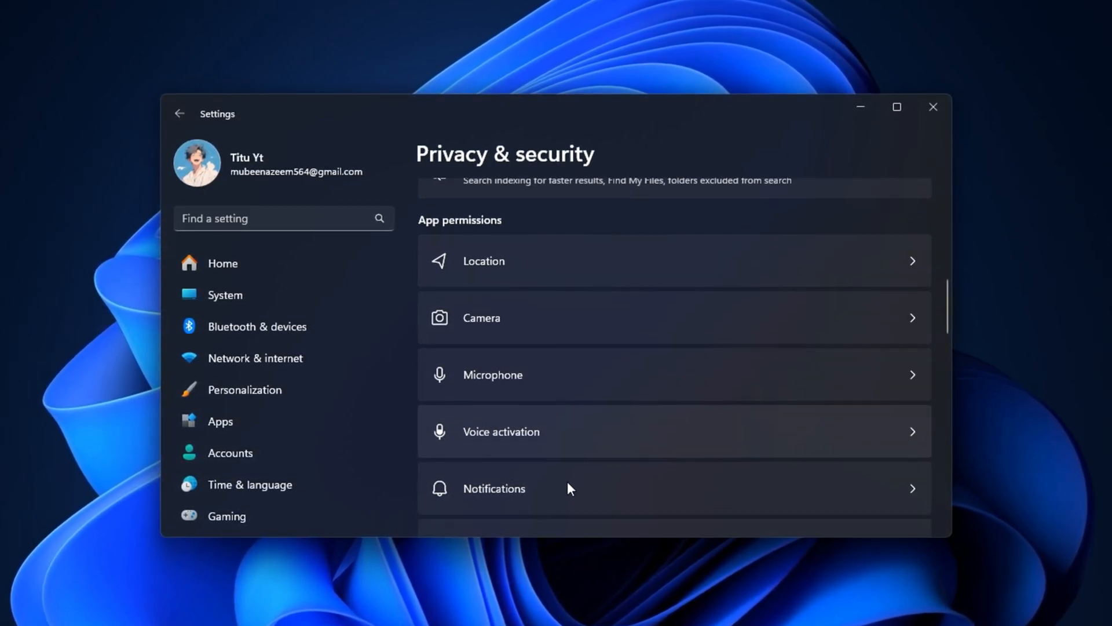
scroll("down", 3)
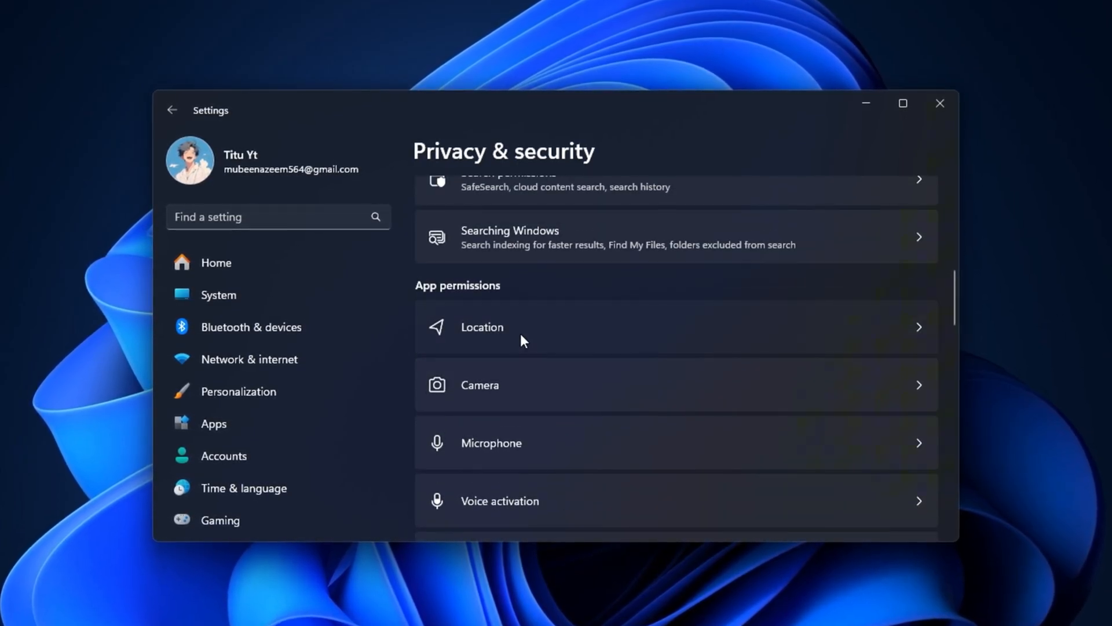
left_click(481, 327)
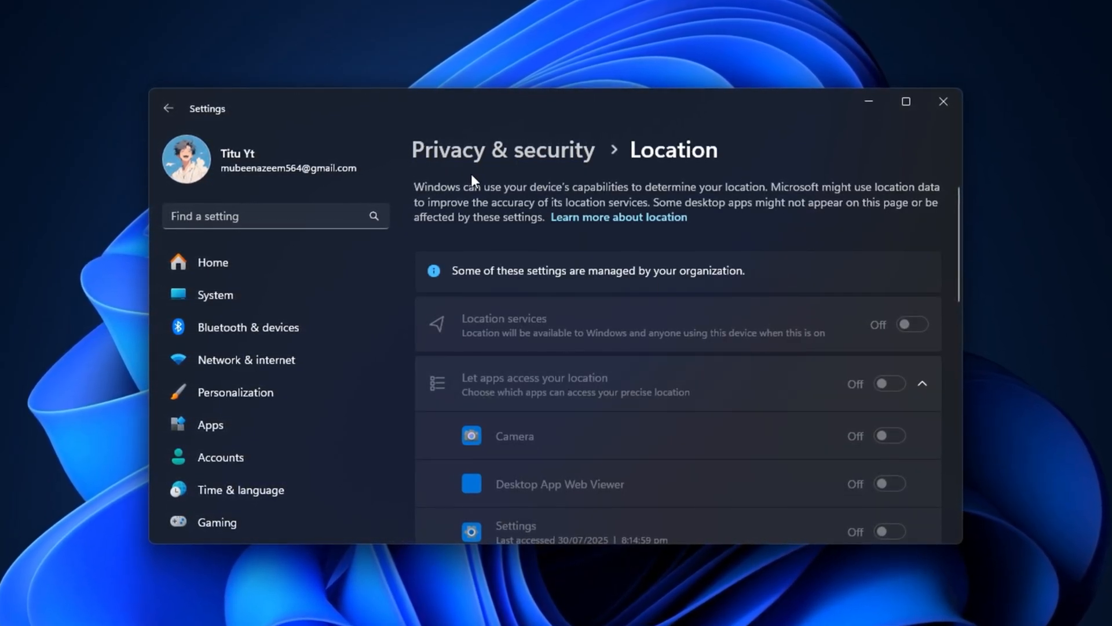
left_click(164, 107)
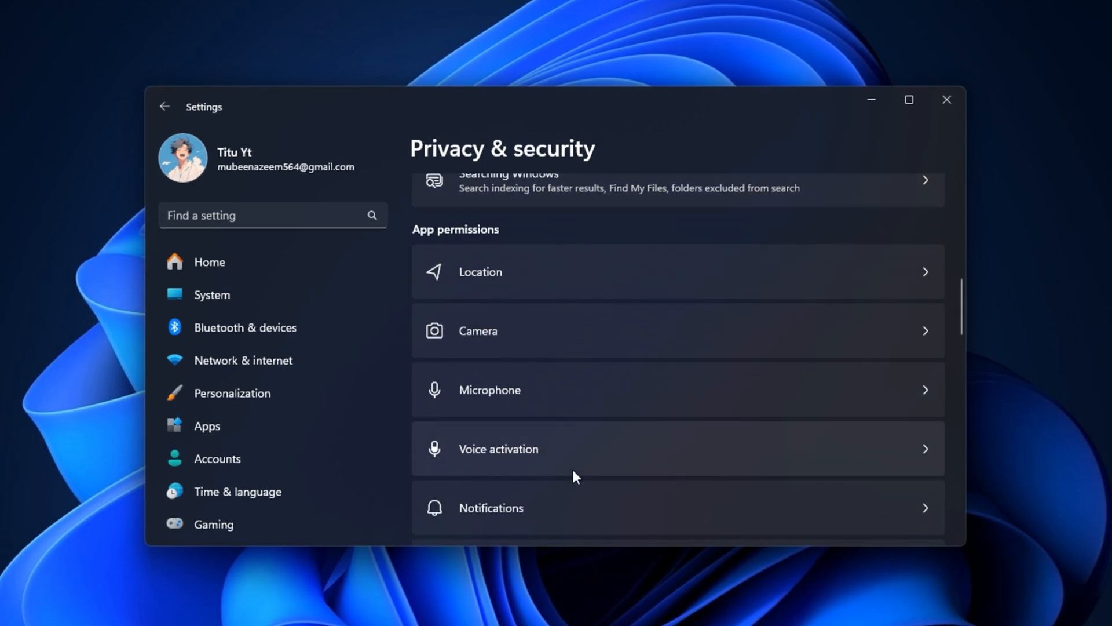
Review the Radios and Phone calls permission pages with access still on
scroll("down", 3)
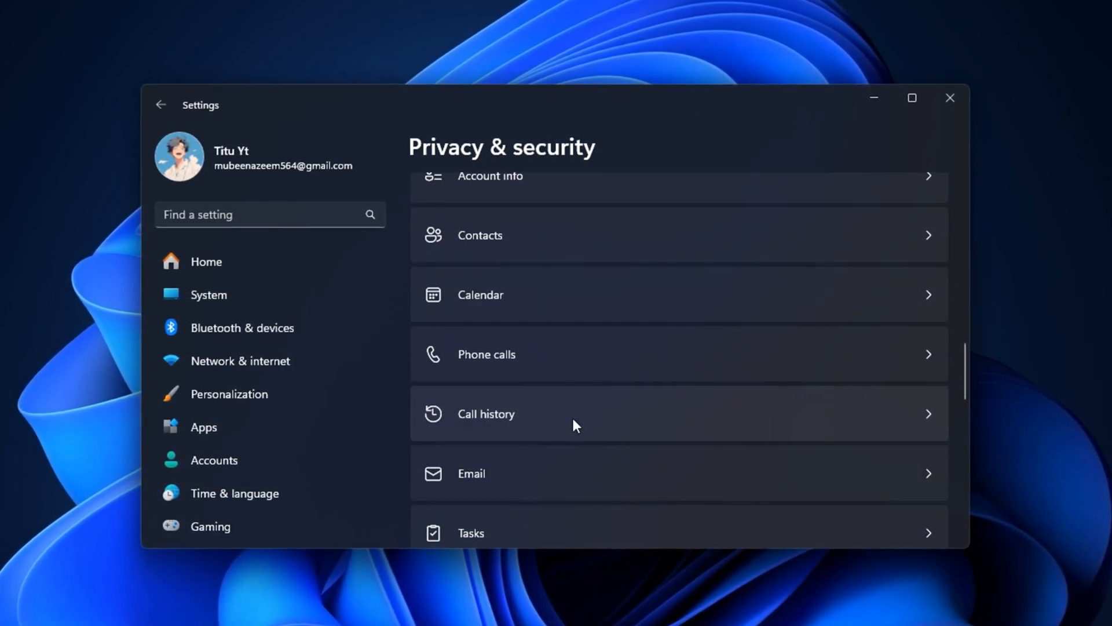
scroll("up", 3)
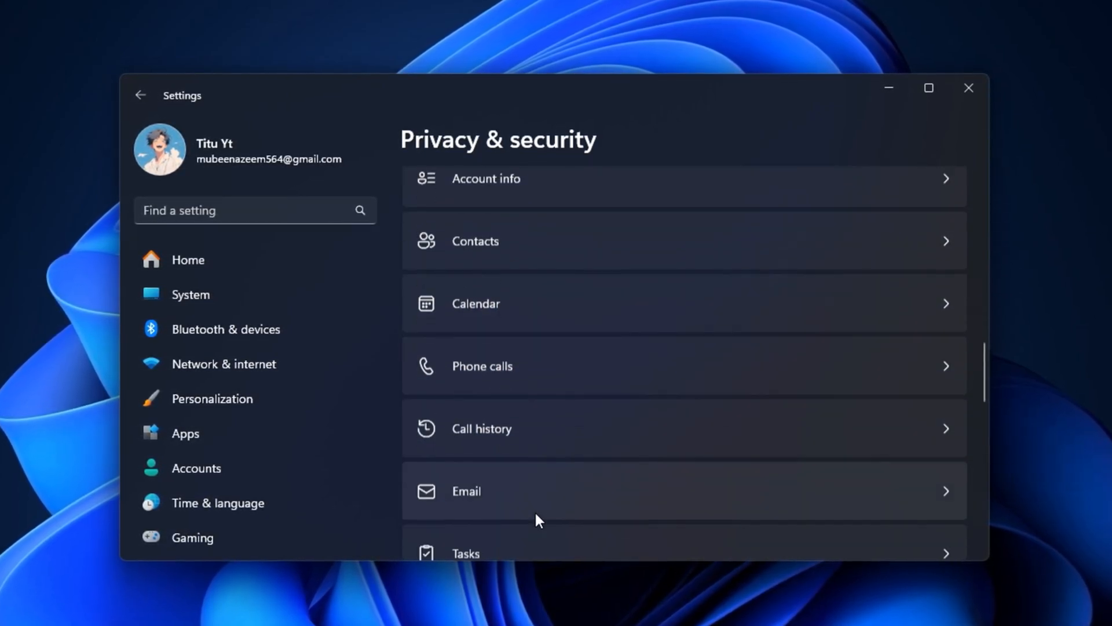
scroll("down", 3)
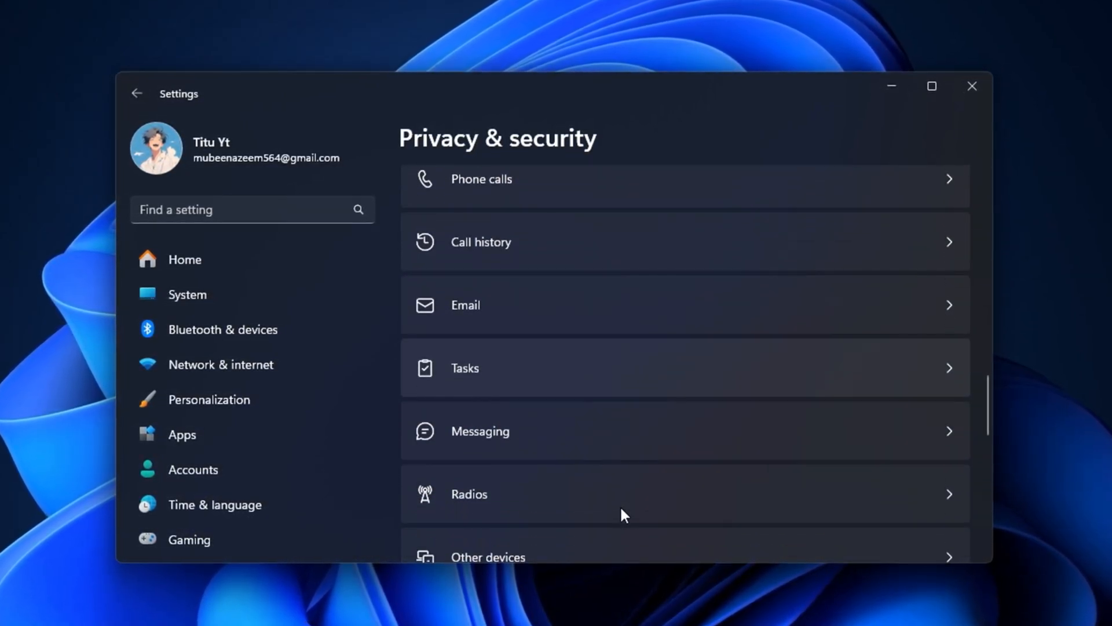
scroll("down", 3)
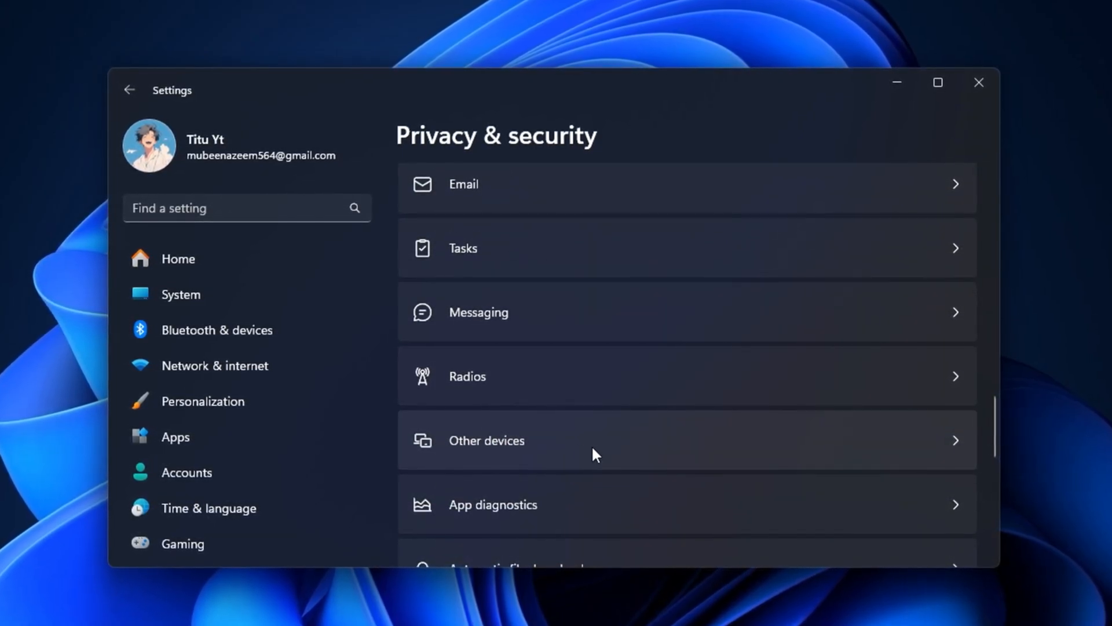
left_click(468, 376)
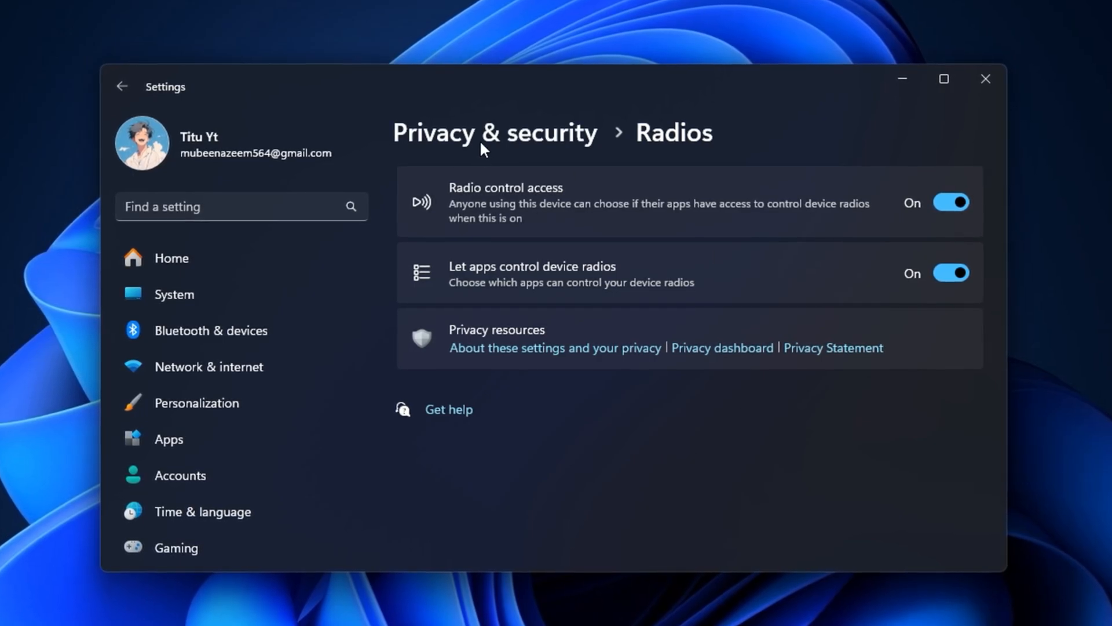
left_click(119, 85)
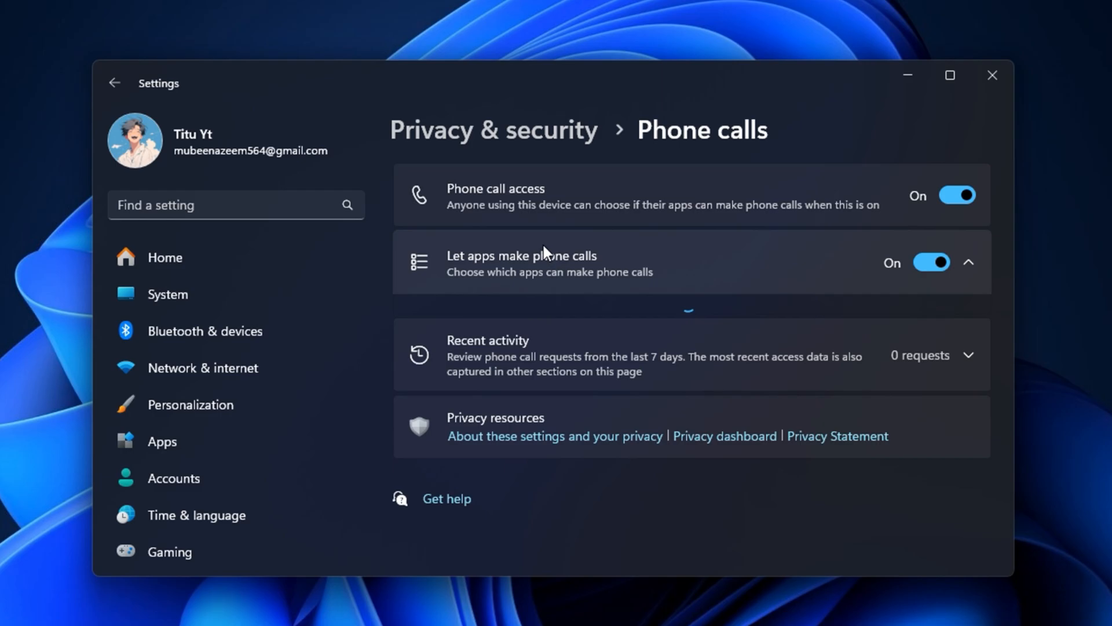
left_click(957, 195)
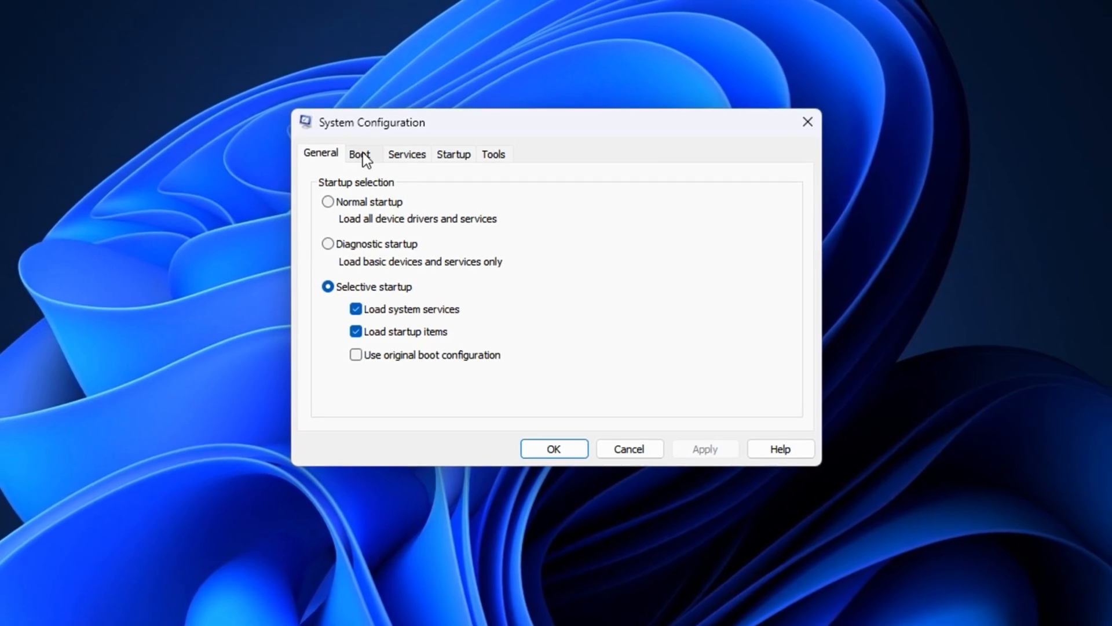
Show the Boot tab with Windows 11 as default OS and a 30-second timeout
left_click(359, 154)
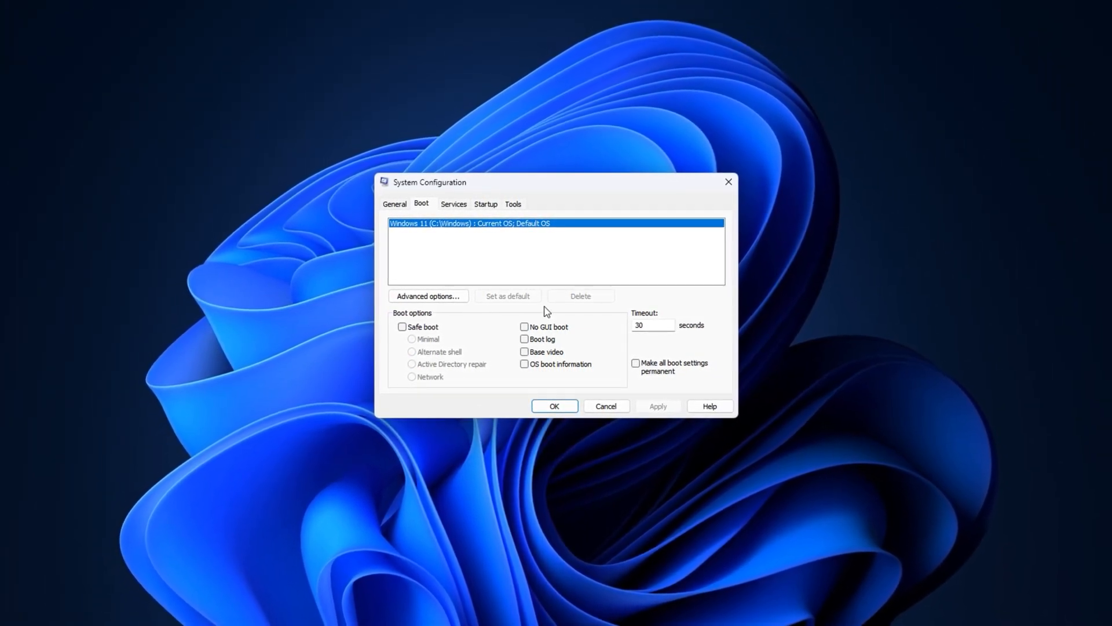
Find msconfig from Start and set the boot Number of processors to 8 in Advanced options
left_click(425, 615)
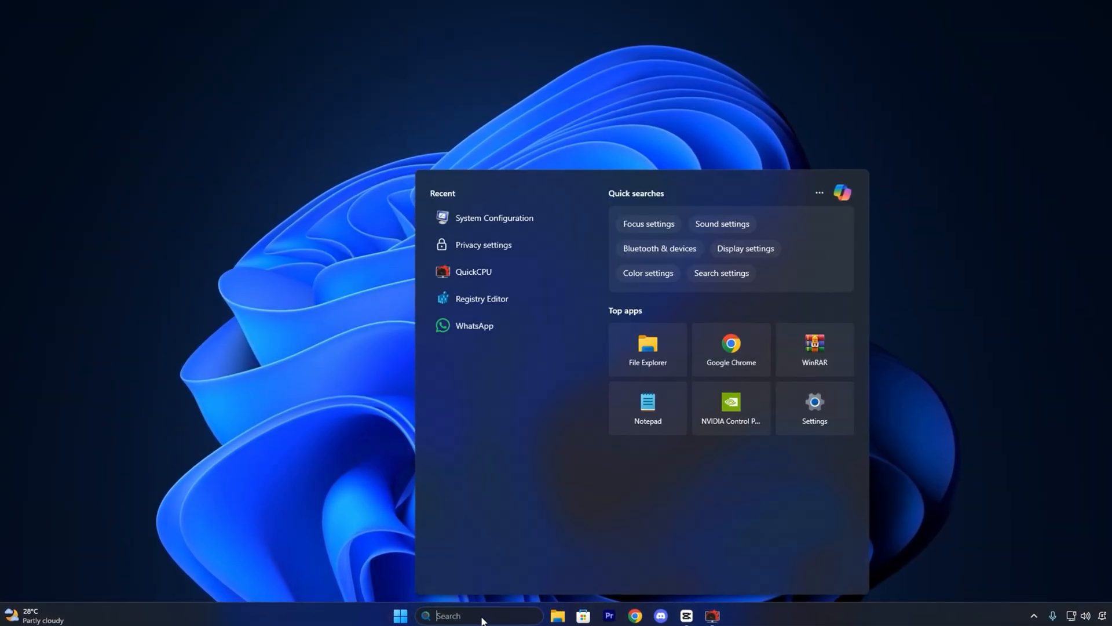
type("msconf")
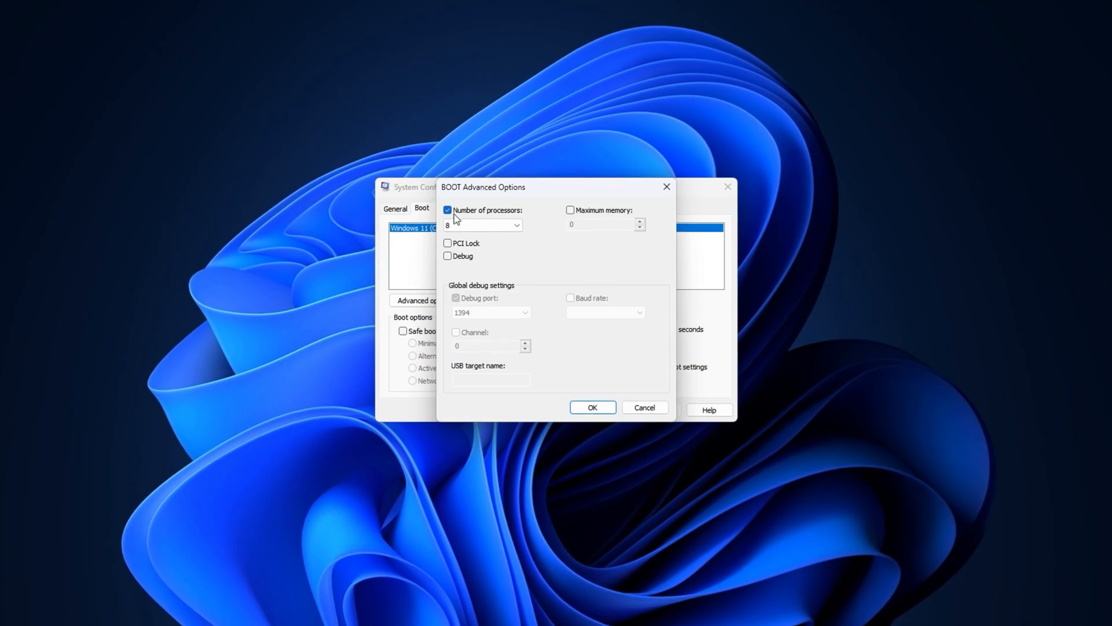
left_click(517, 224)
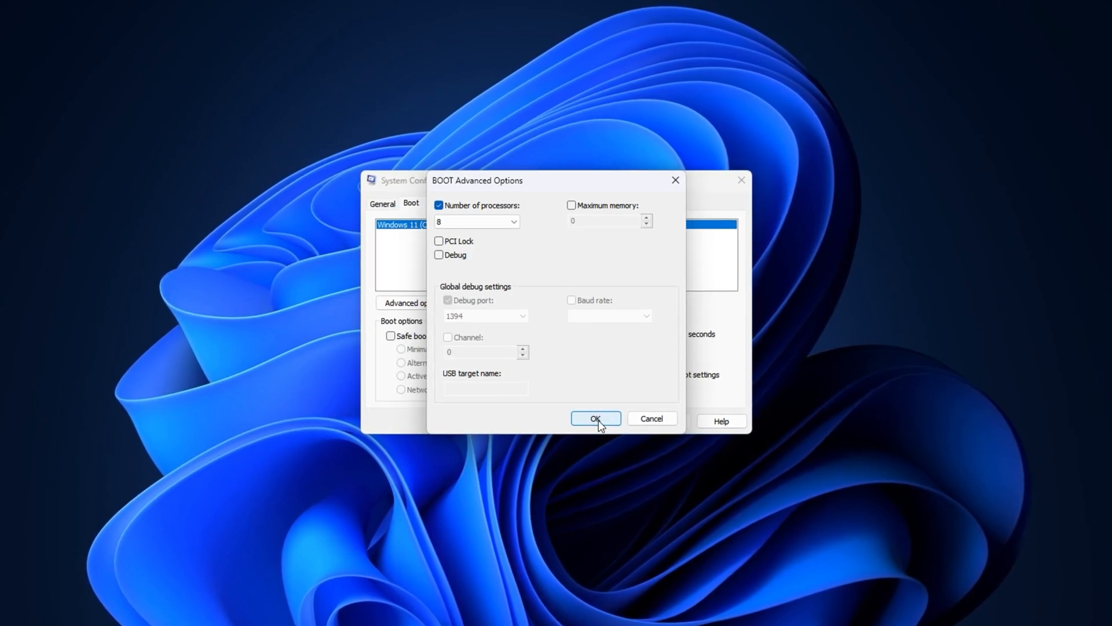
left_click(595, 418)
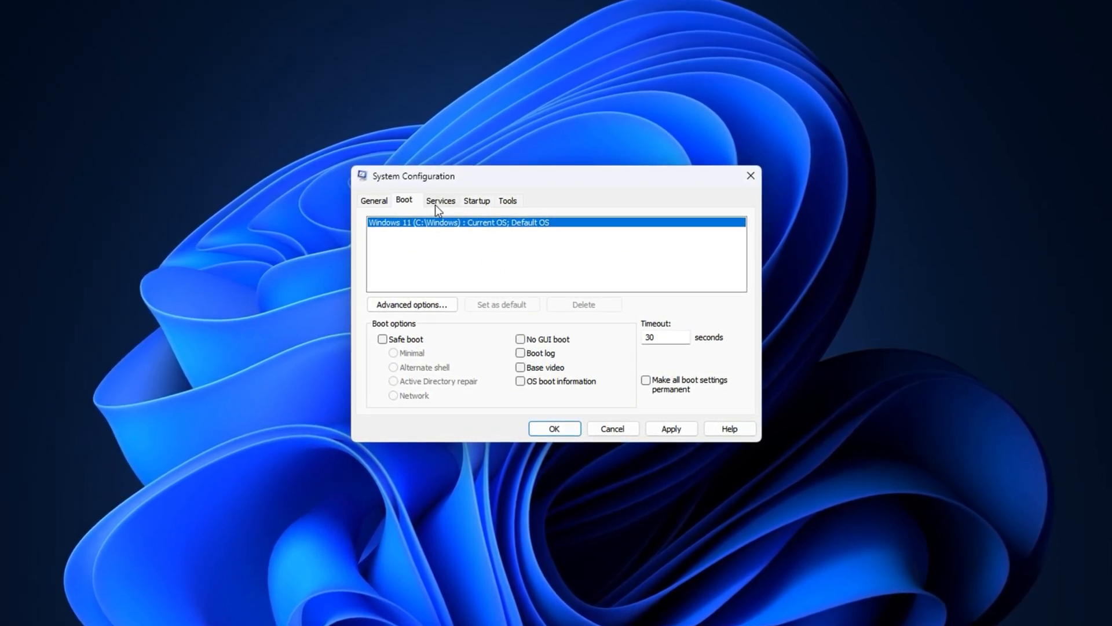
Review the Services list with Microsoft services hidden, then show the Startup tab
left_click(440, 200)
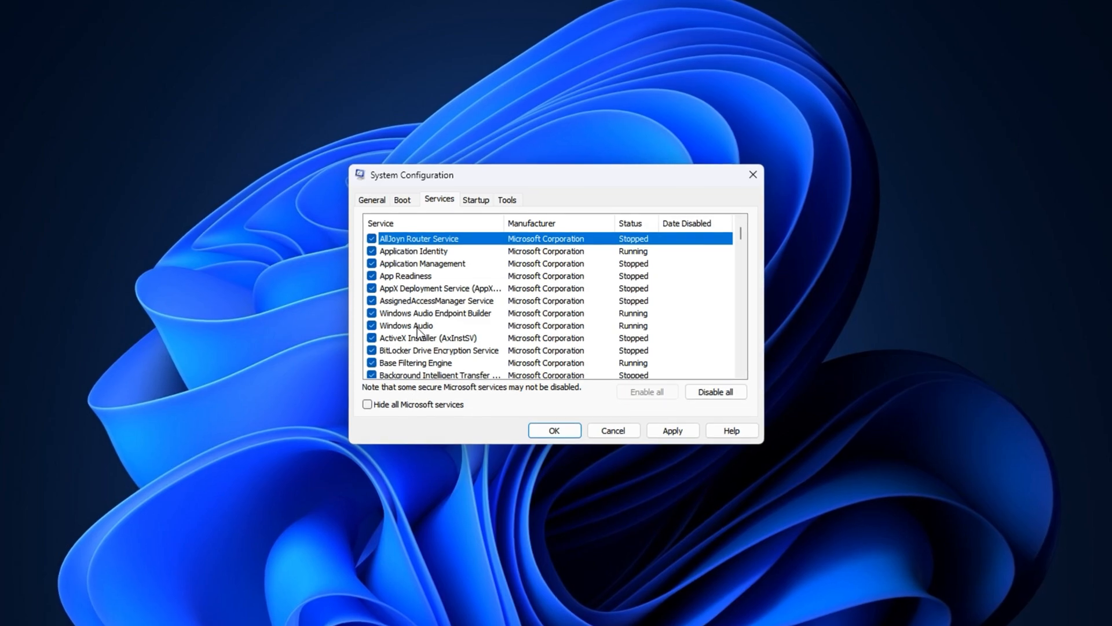
left_click(367, 406)
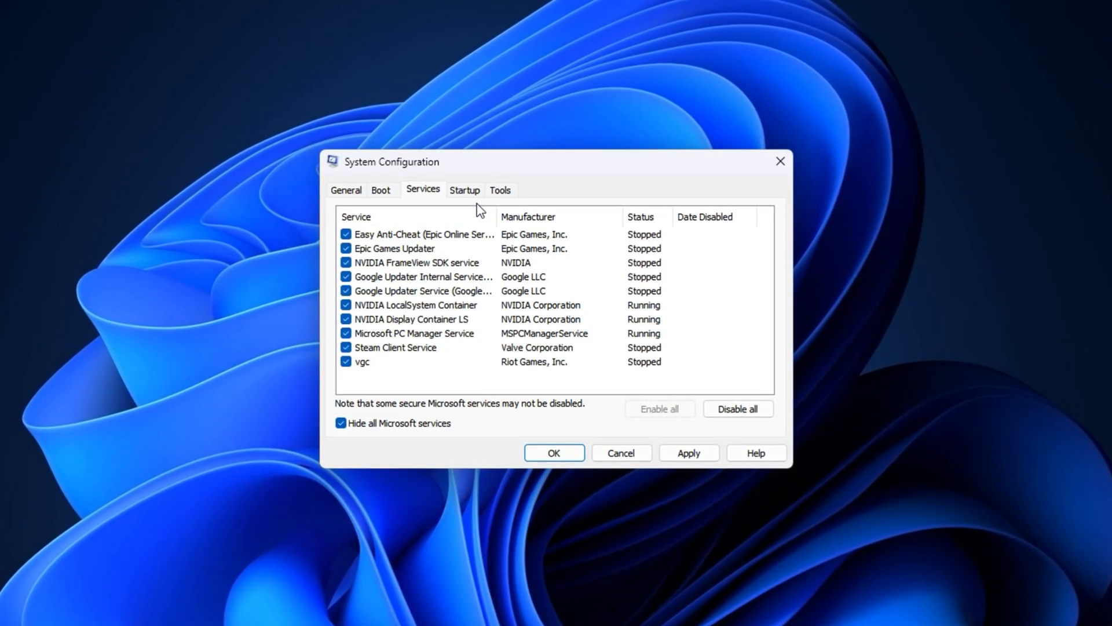
left_click(463, 189)
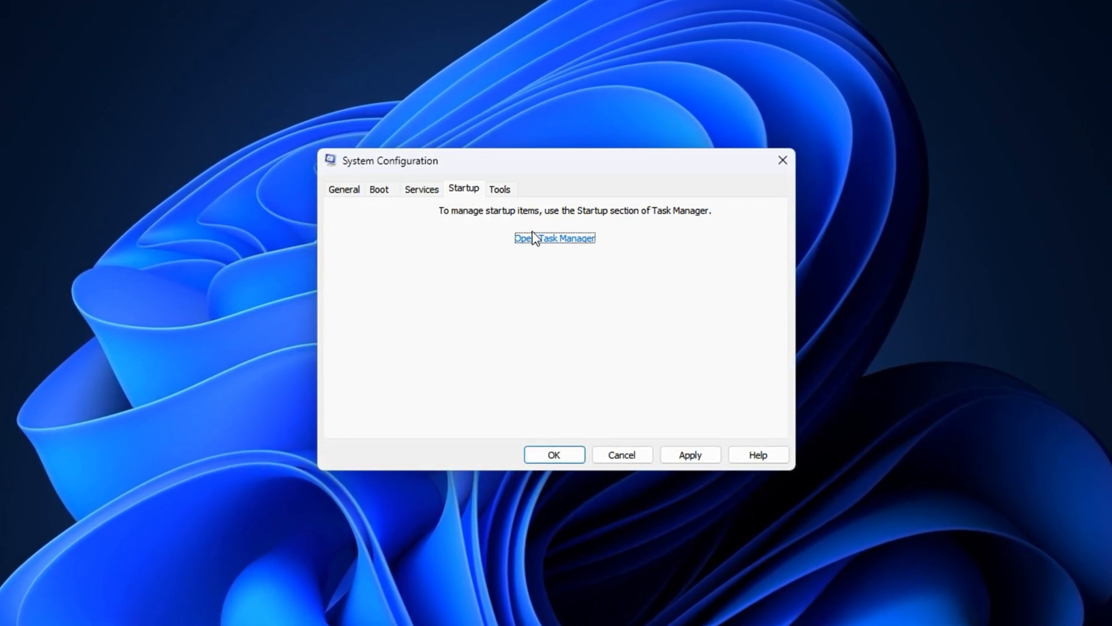
left_click(555, 237)
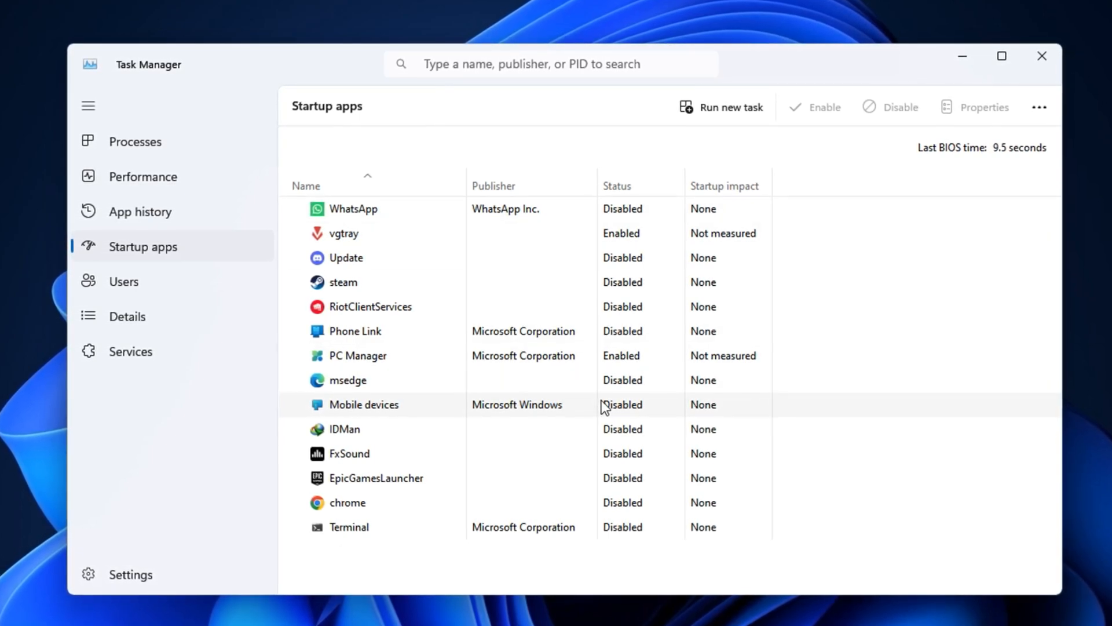
mouse_move(626, 512)
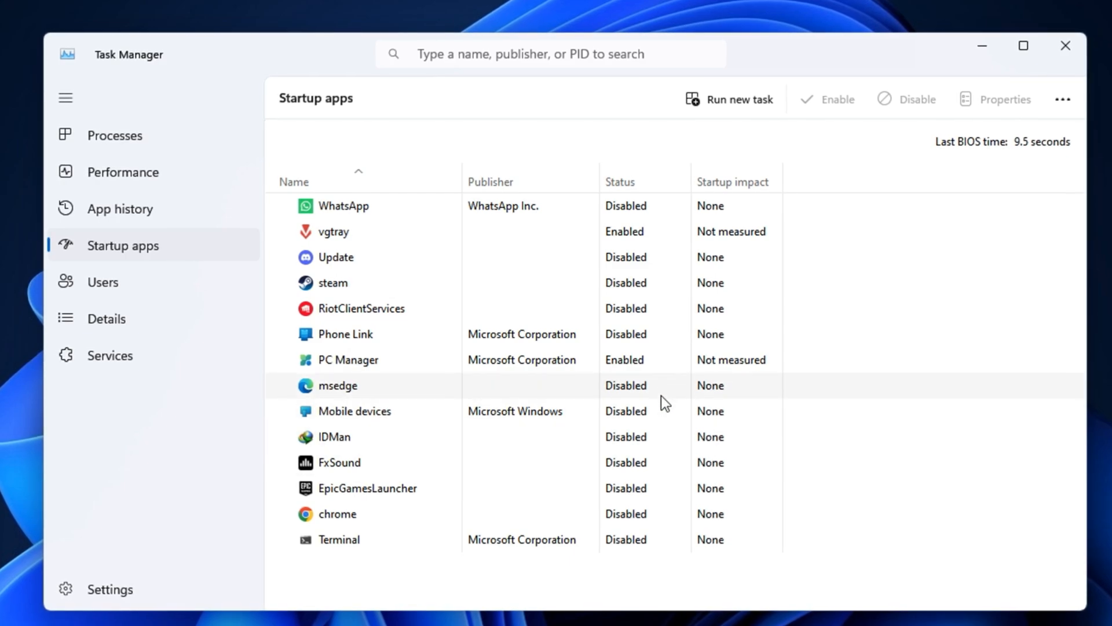
mouse_move(651, 417)
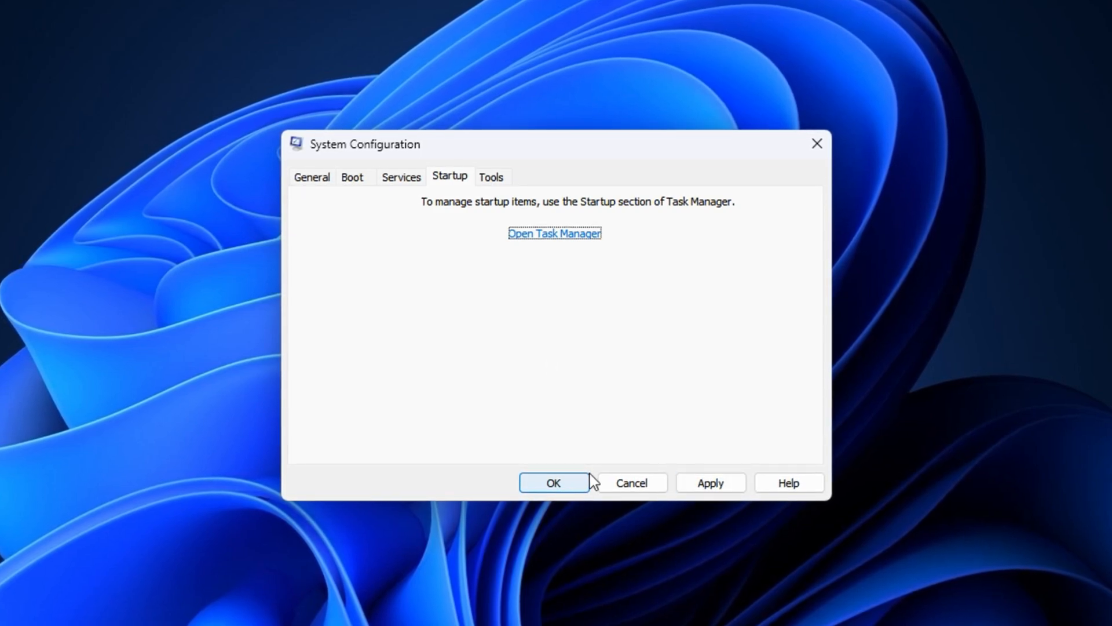
mouse_move(587, 361)
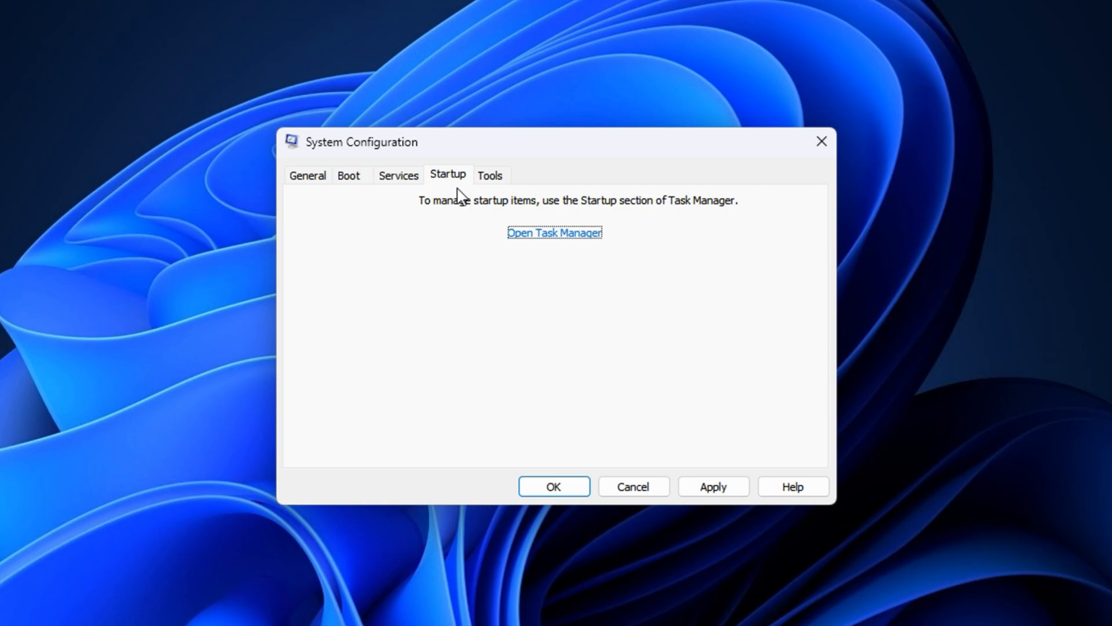
Check the Boot options, then return to the Services list and scroll through the non-Microsoft services
left_click(347, 175)
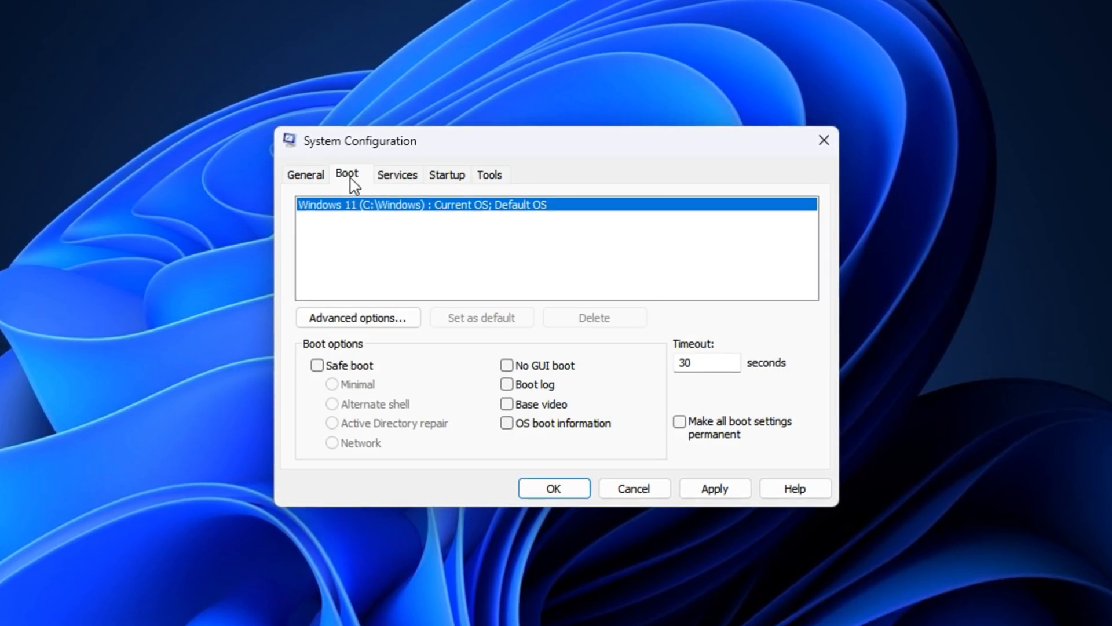
left_click(358, 318)
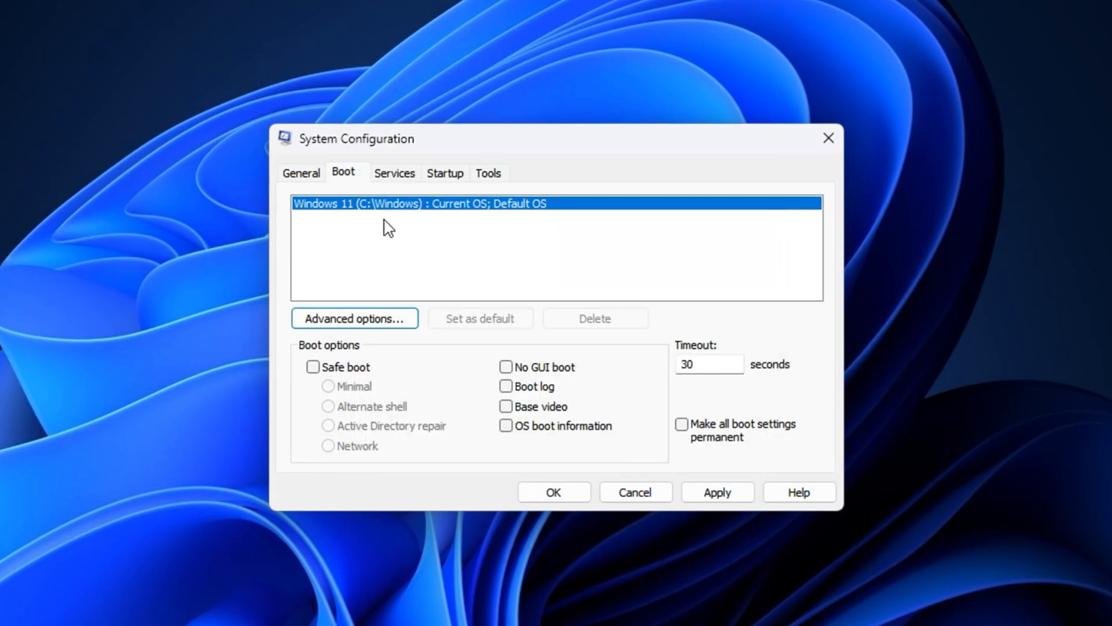
left_click(393, 173)
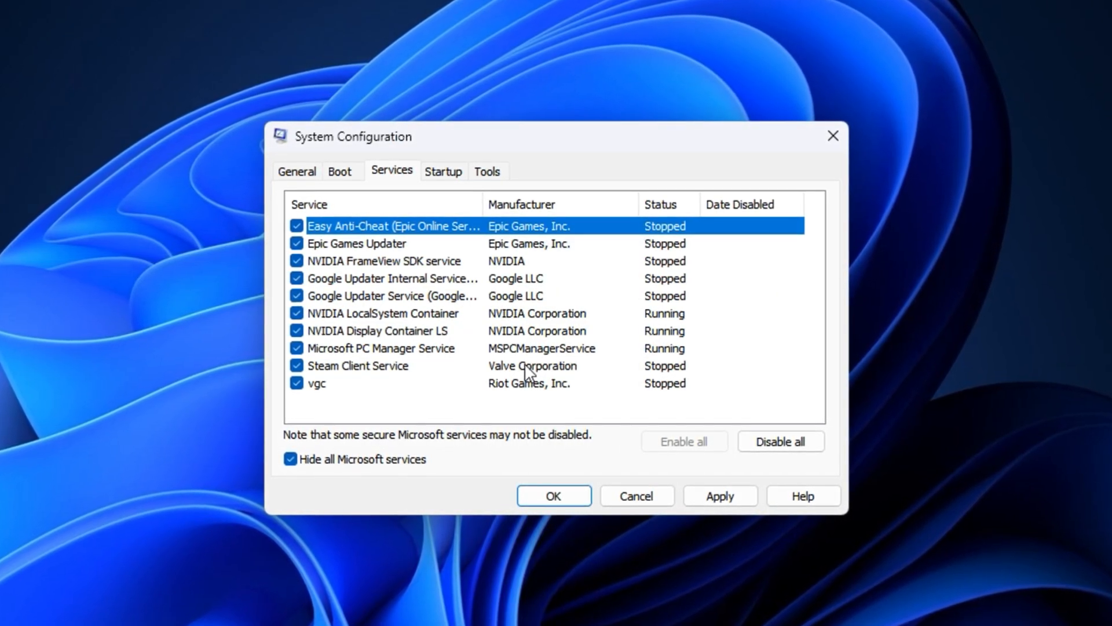
left_click(339, 170)
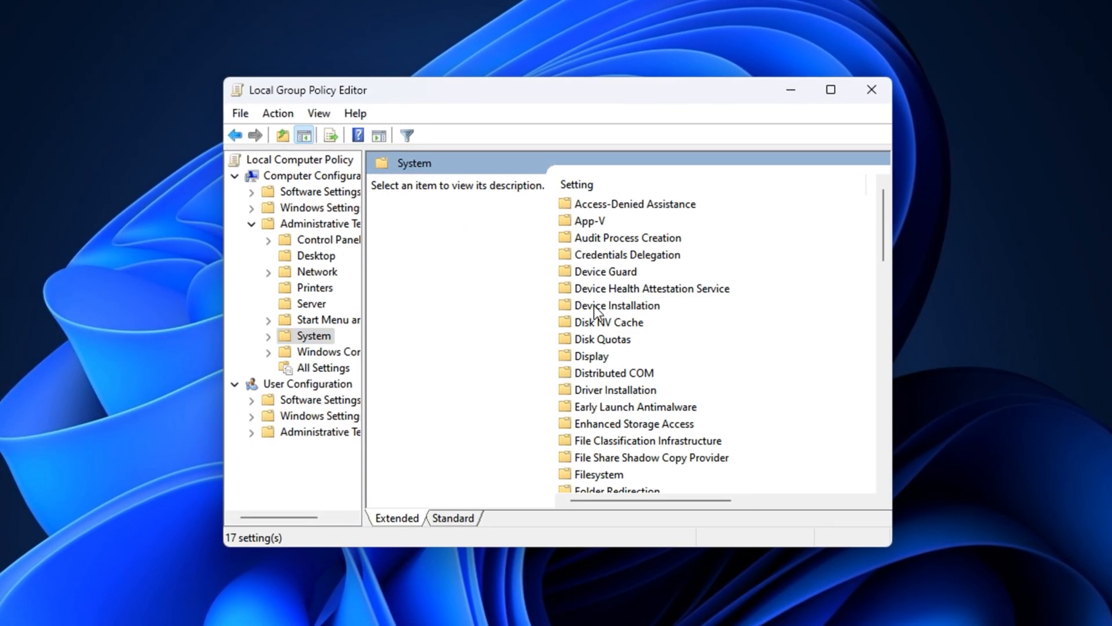
scroll("down", 3)
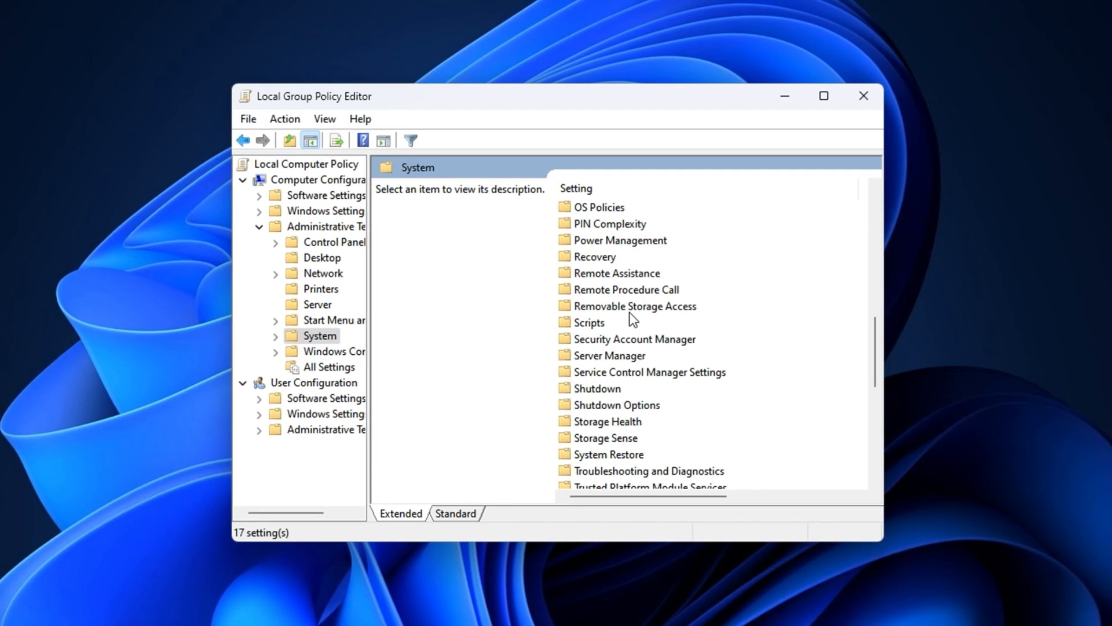
scroll("up", 3)
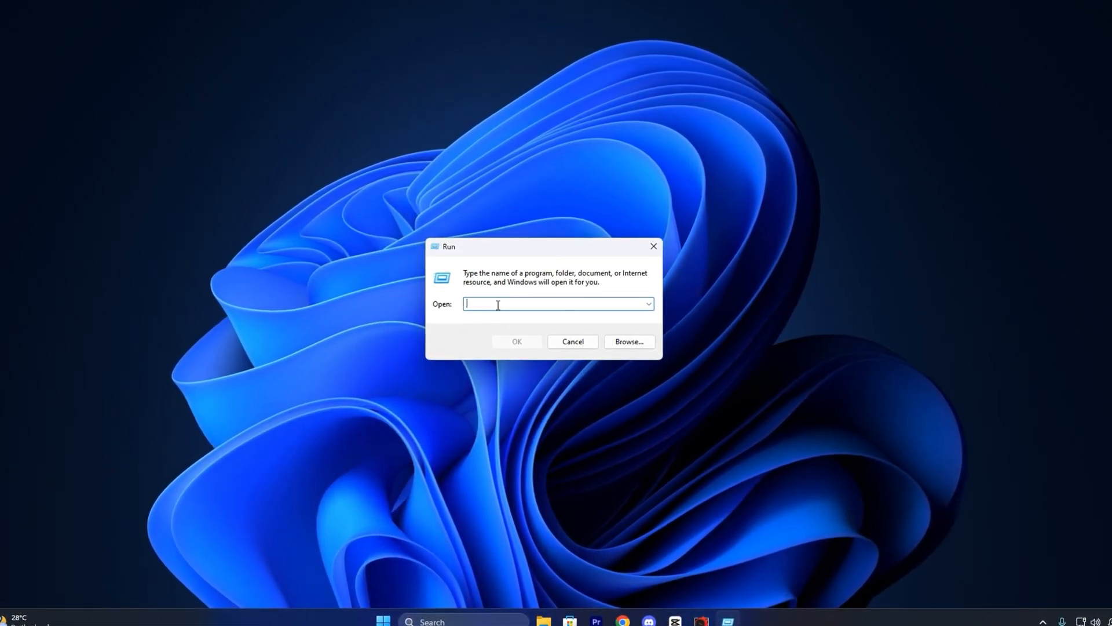
Run gpedit.msc and open Computer Configuration > Administrative Templates > System
type("gpedit.msc")
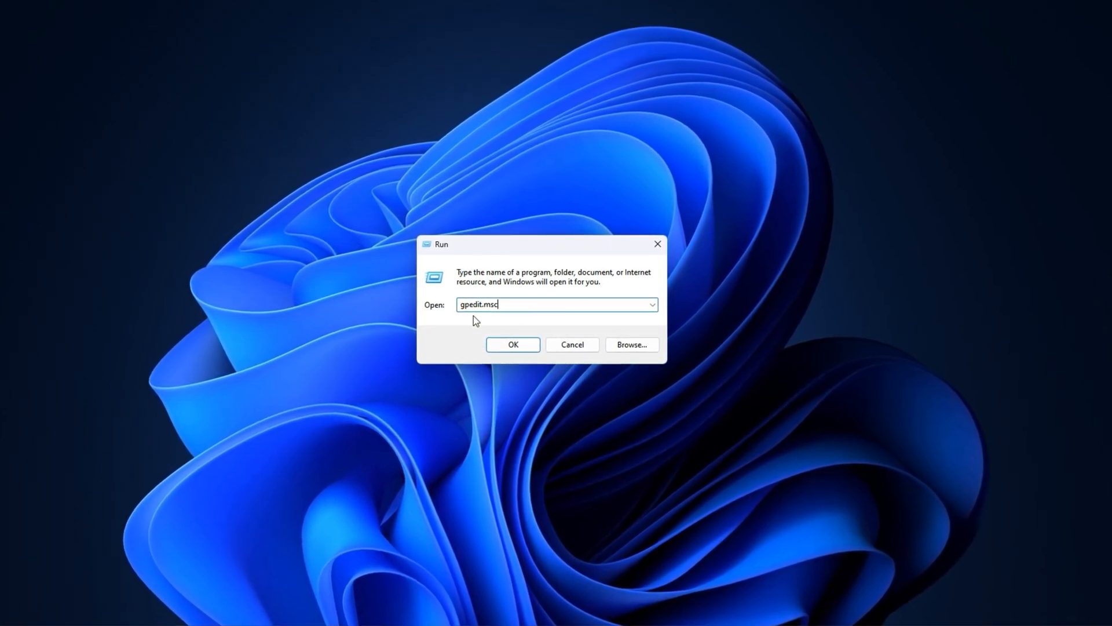
left_click(512, 344)
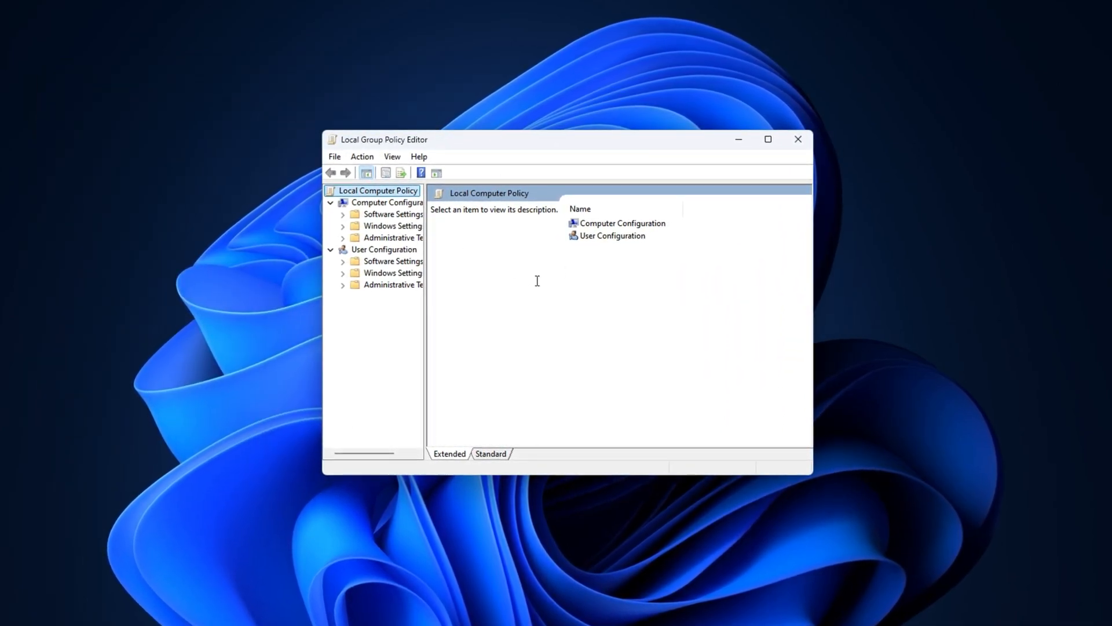
left_click(389, 202)
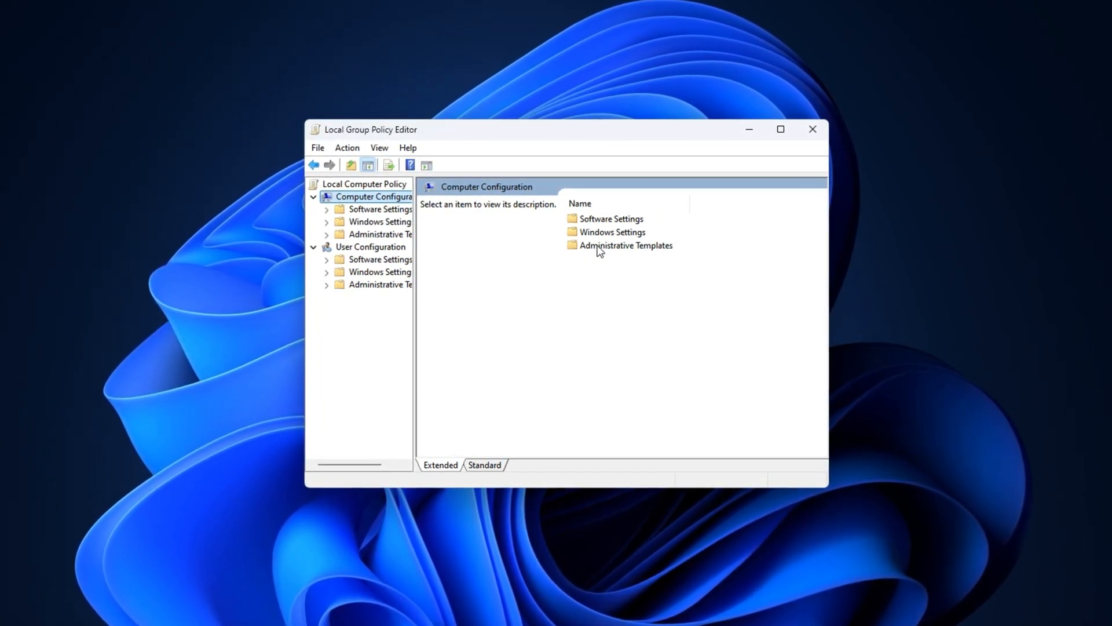
double_click(627, 244)
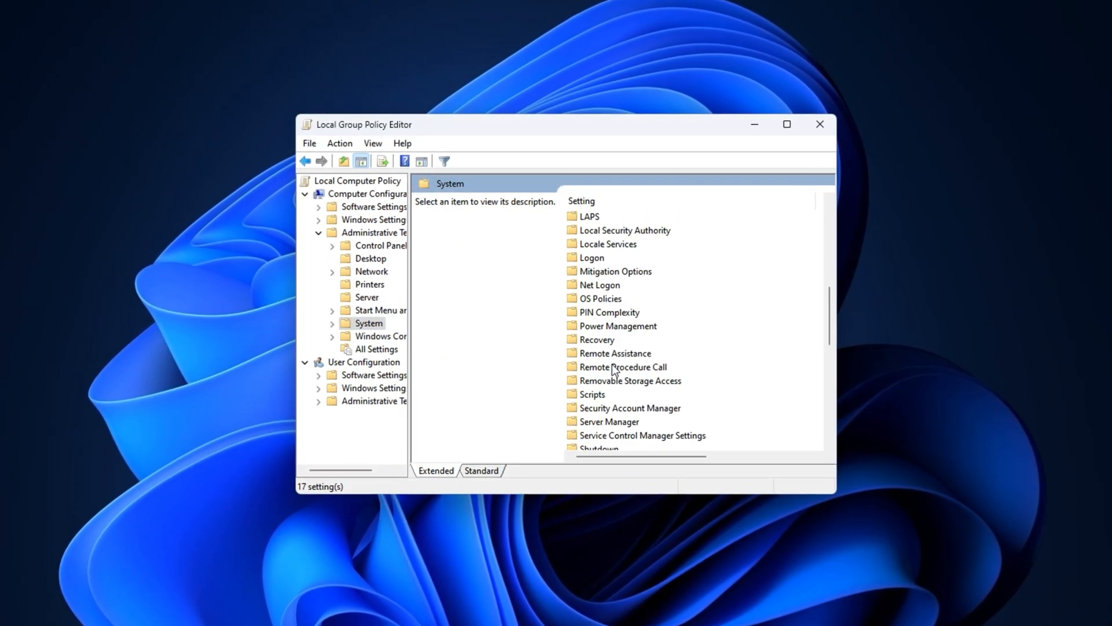
scroll("up", 3)
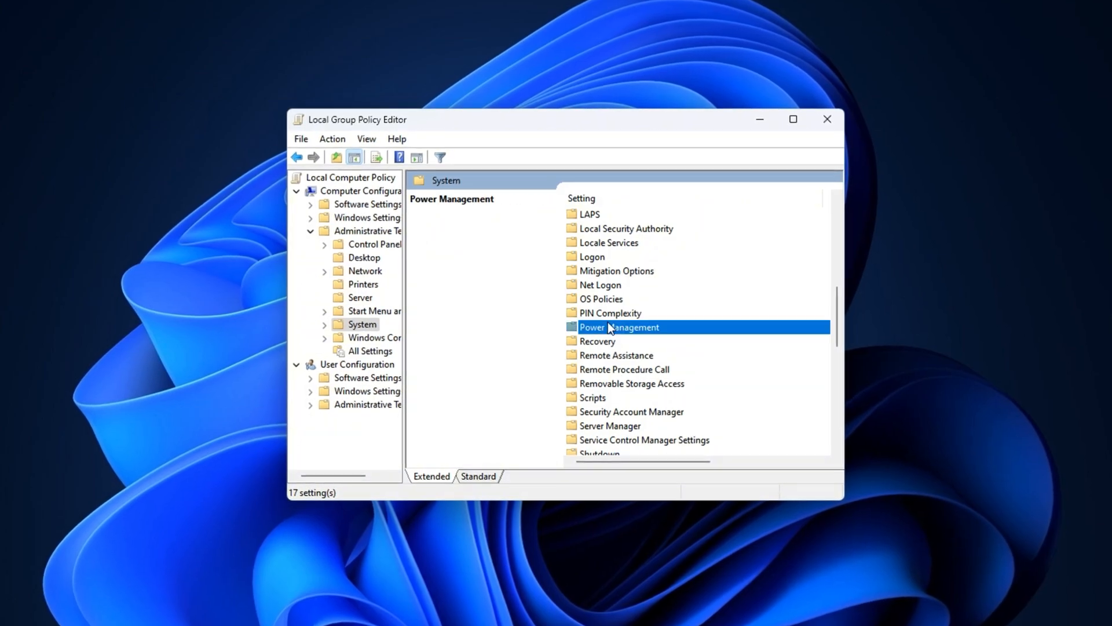
Open Power Management > Power Throttling Settings and the Turn off Power Throttling policy
double_click(618, 327)
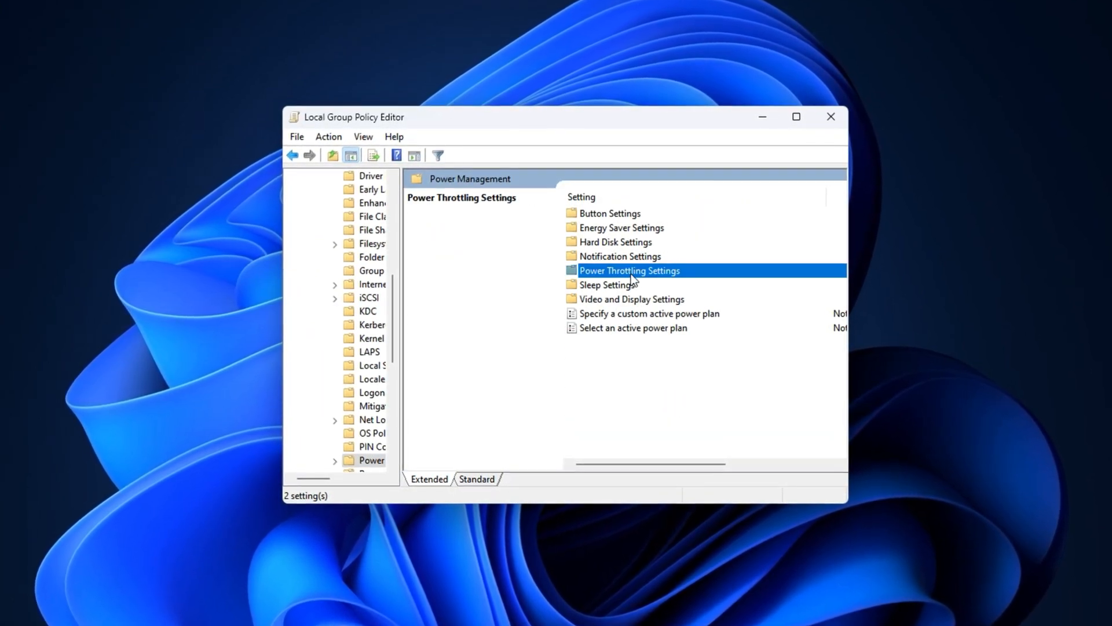
double_click(629, 270)
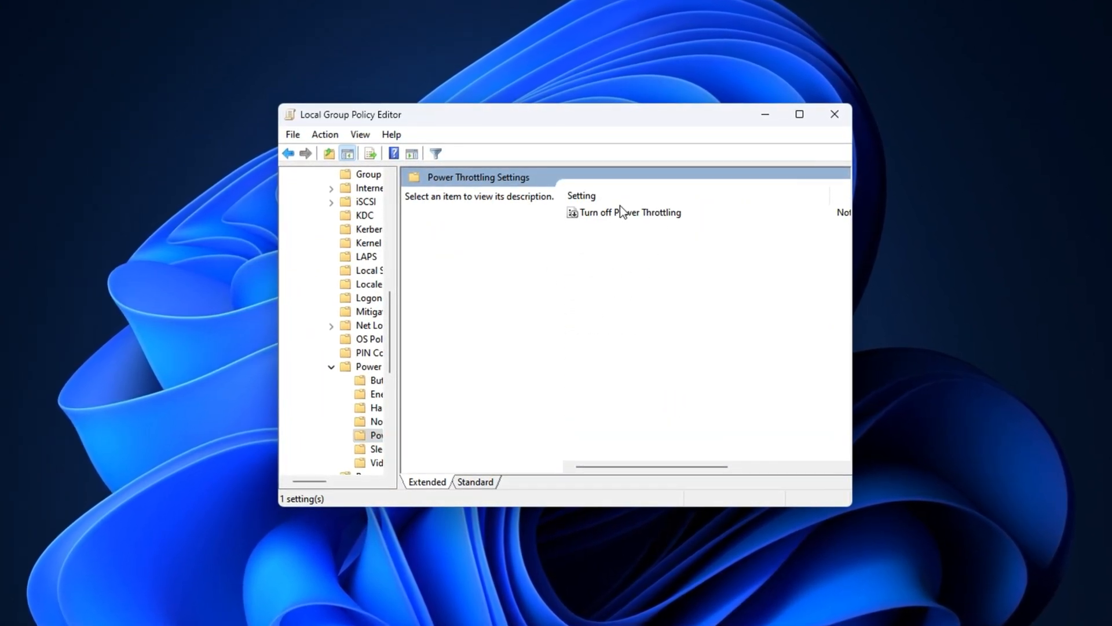
left_click(630, 211)
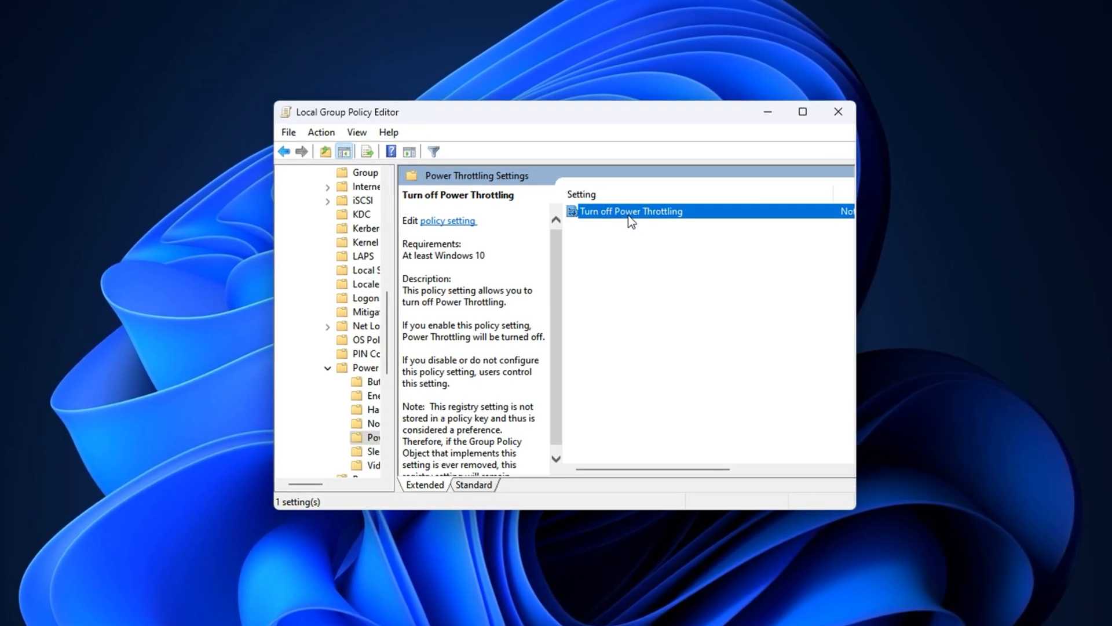
double_click(630, 210)
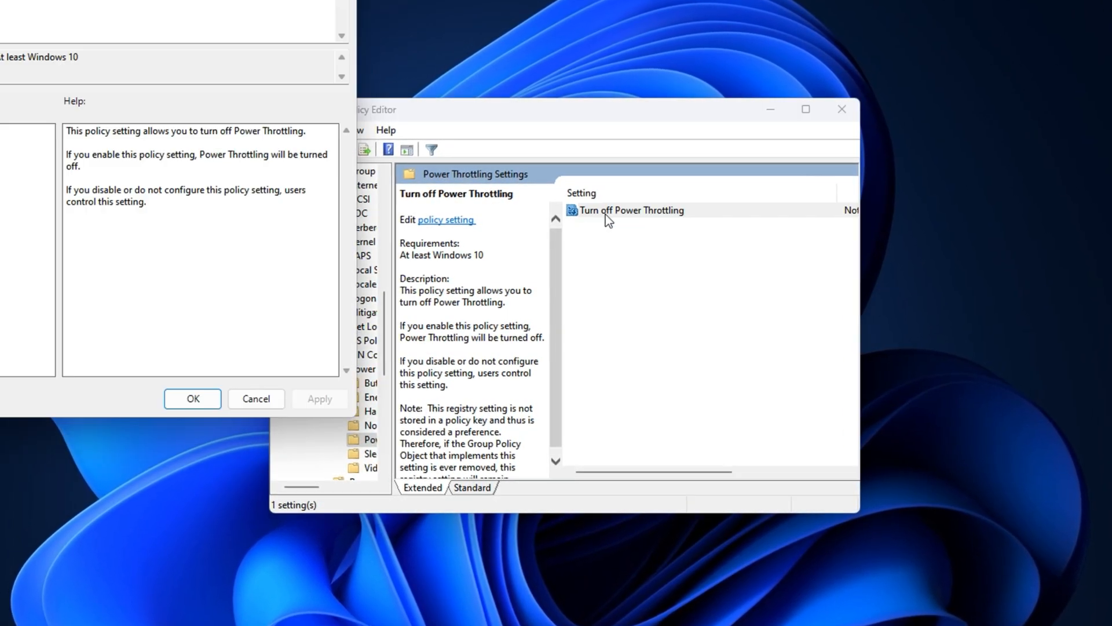
Set Turn off Power Throttling to Enabled and confirm with OK
double_click(630, 209)
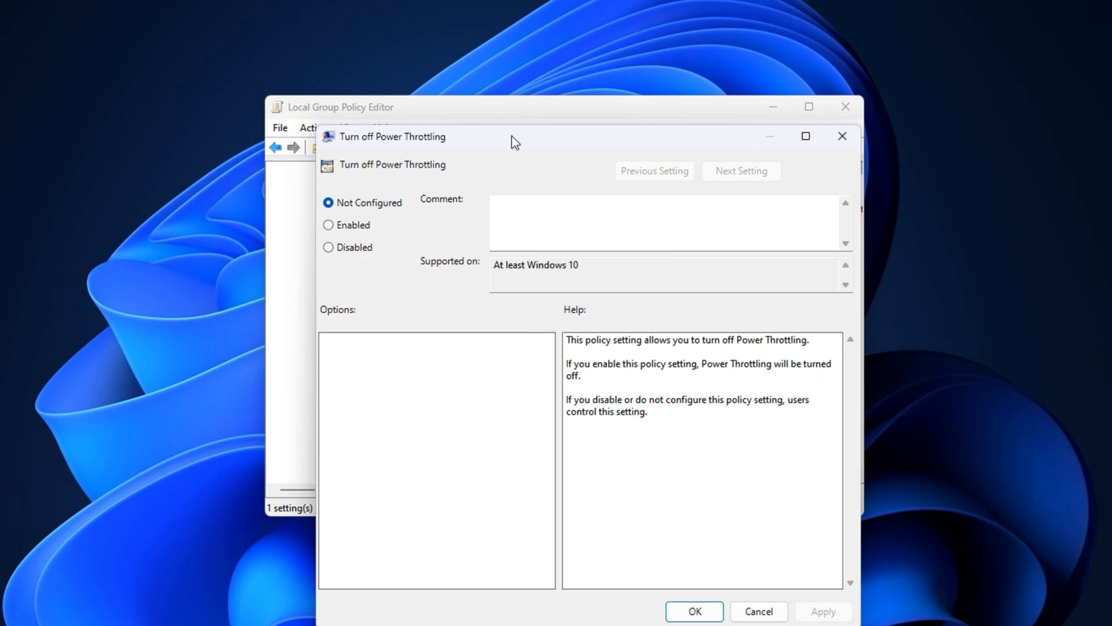
left_click(326, 223)
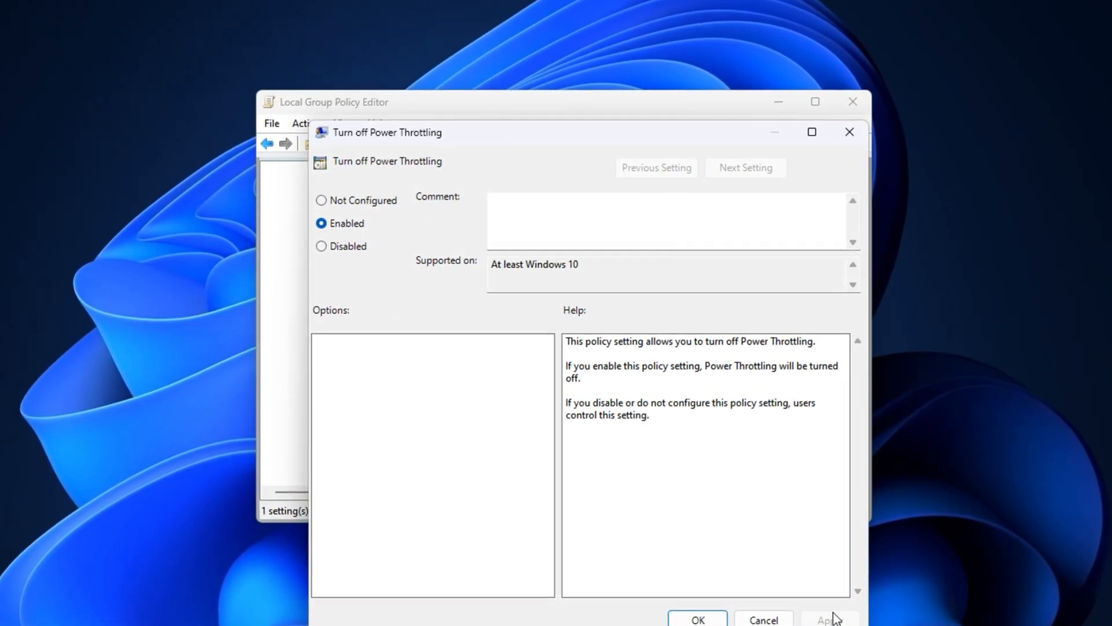
left_click(696, 619)
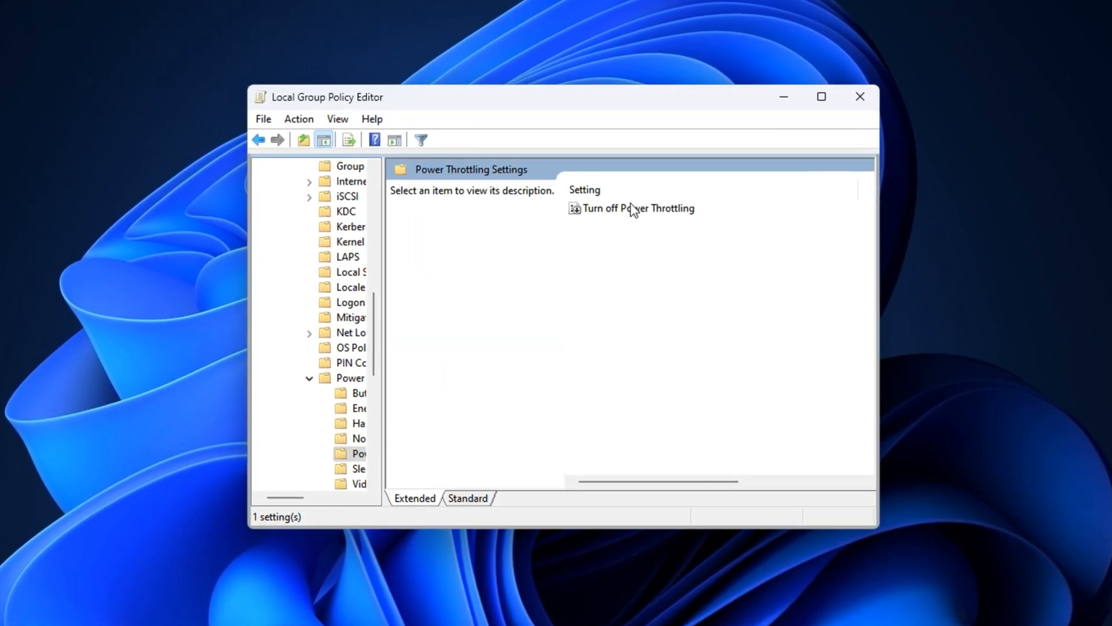
left_click(637, 206)
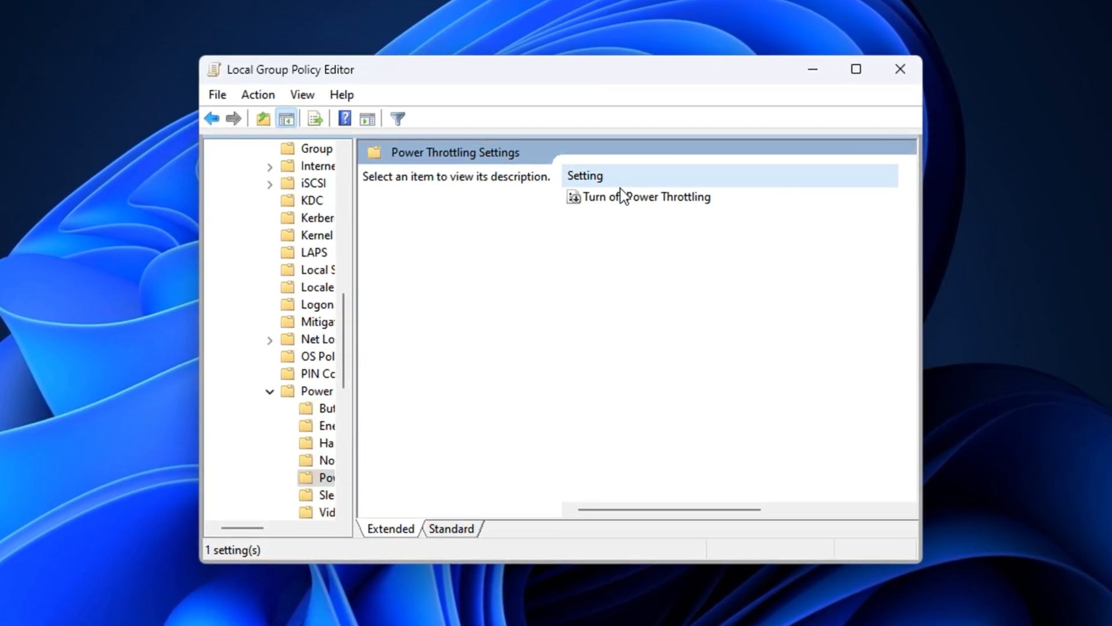
left_click(646, 197)
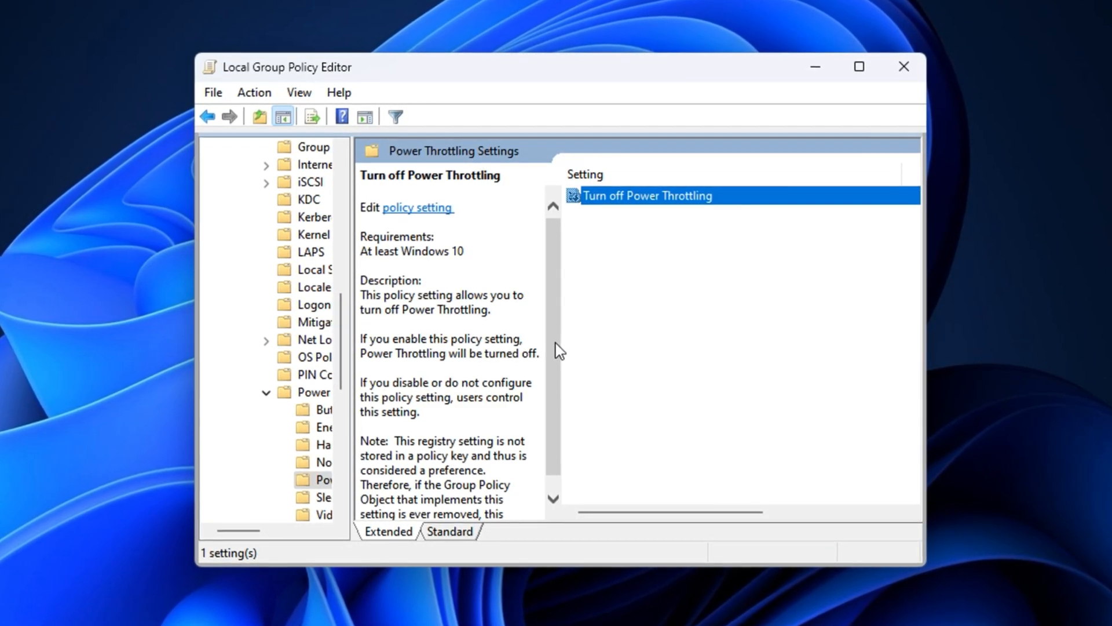